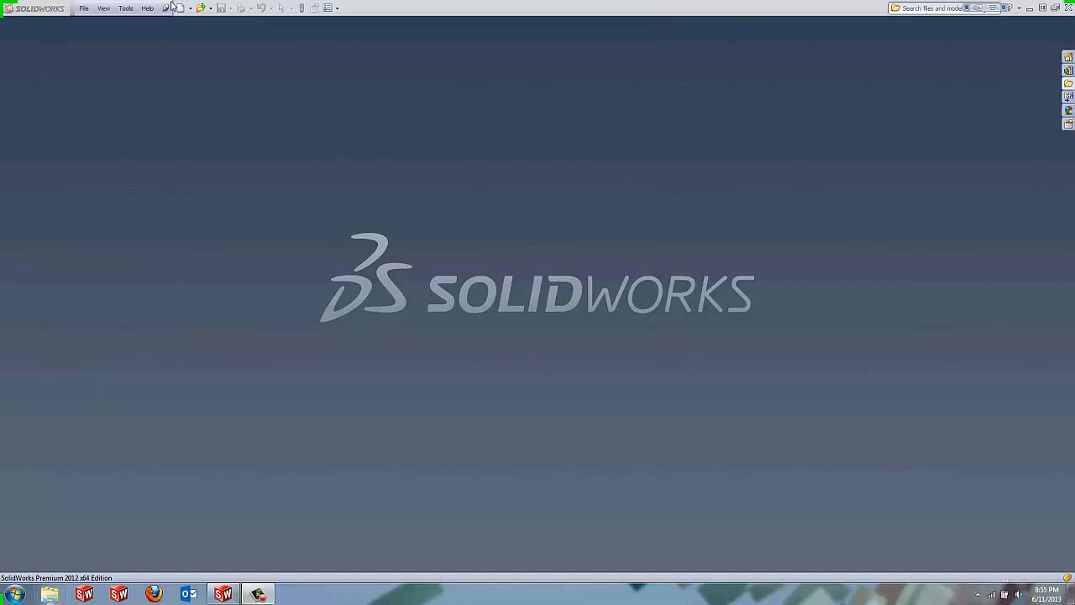
{"action": "mouse_move", "coordinate": [181, 20]}
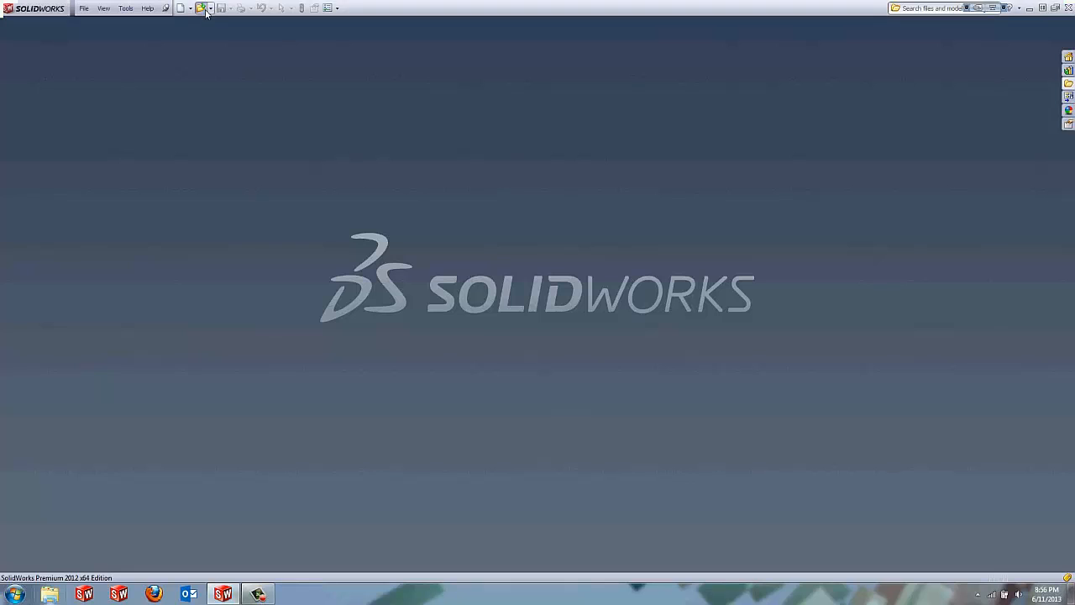
- Bring up the Open dialog to browse for Waterjet_Laser_Plasma_Example.SLDPRT on the Desktop
{"action": "left_click", "coordinate": [203, 8]}
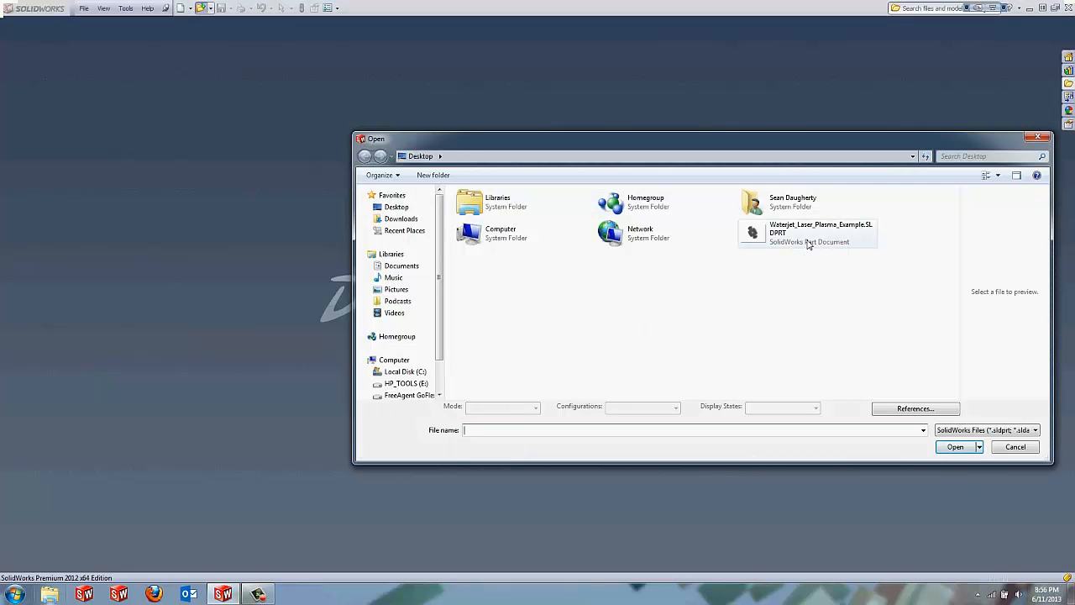
{"action": "mouse_move", "coordinate": [810, 231]}
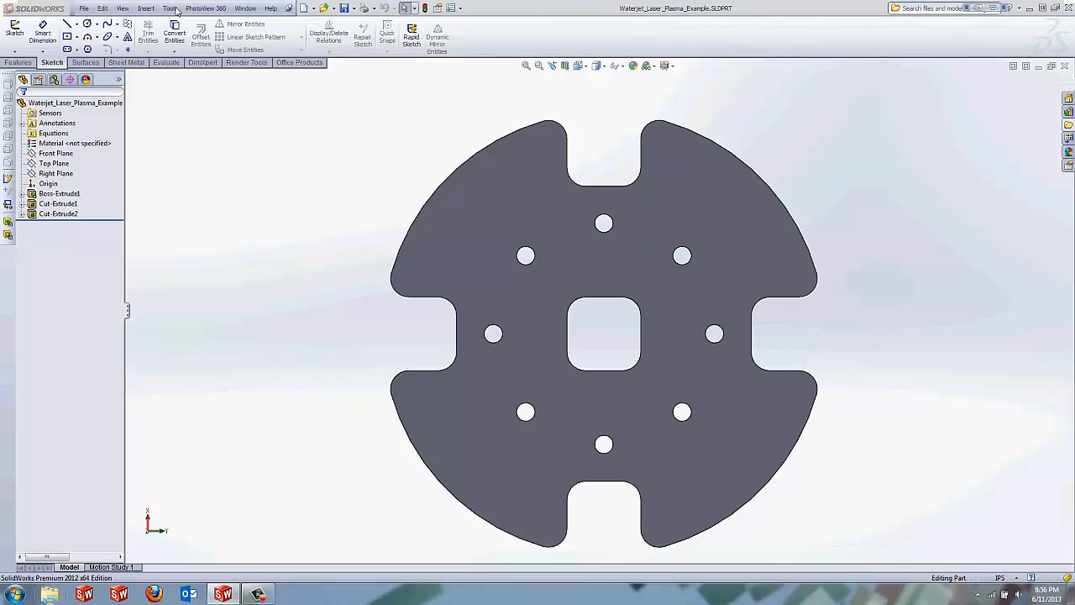
- Enable the BobCAM for SolidWorks add-in via Tools > Add-Ins and confirm
{"action": "left_click", "coordinate": [170, 9]}
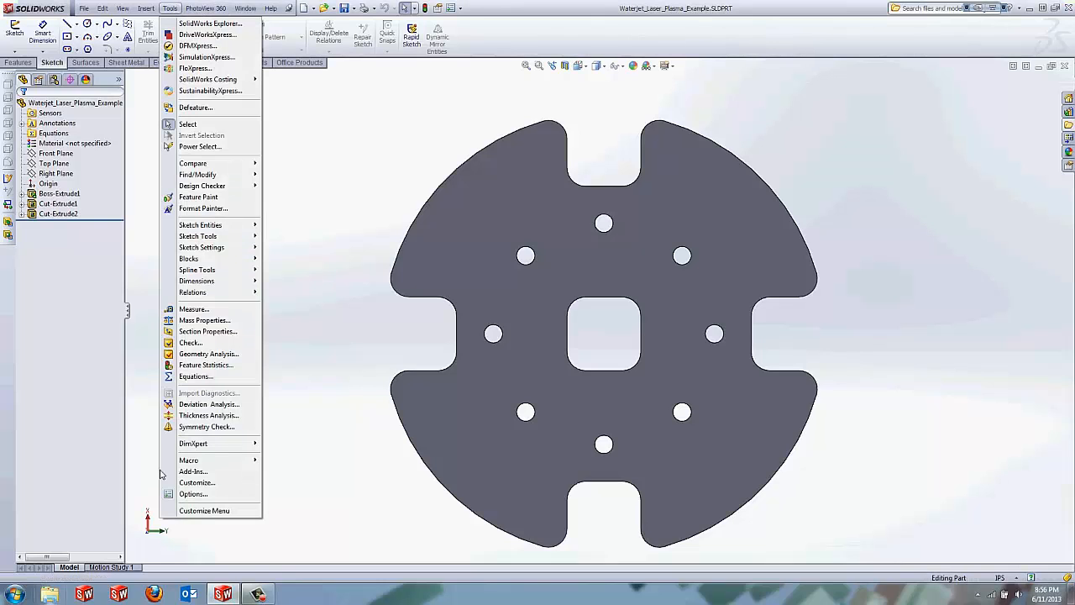
{"action": "left_click", "coordinate": [192, 470]}
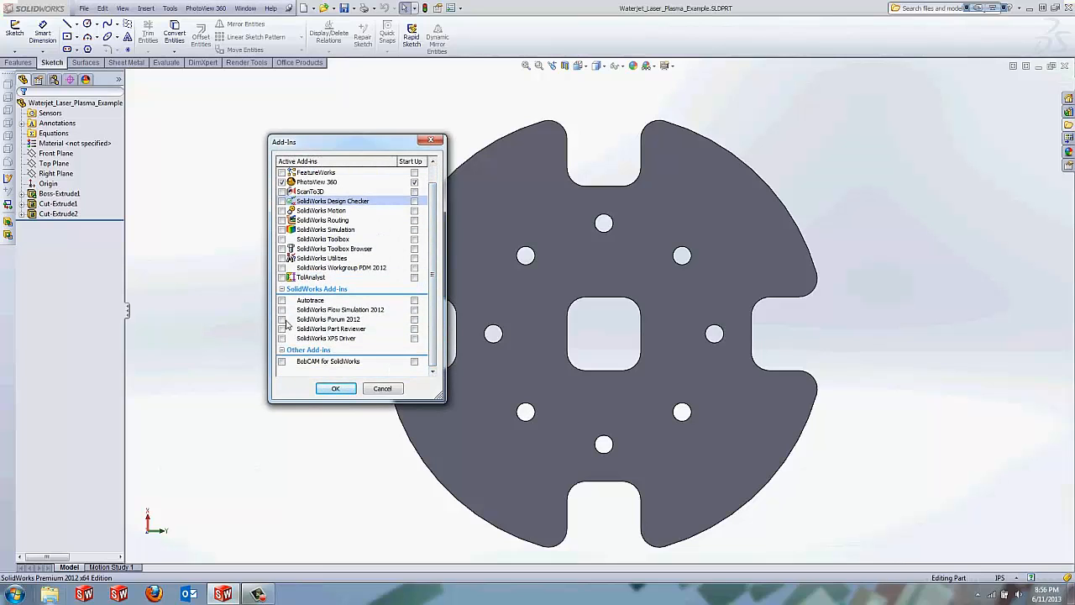
{"action": "mouse_move", "coordinate": [328, 362]}
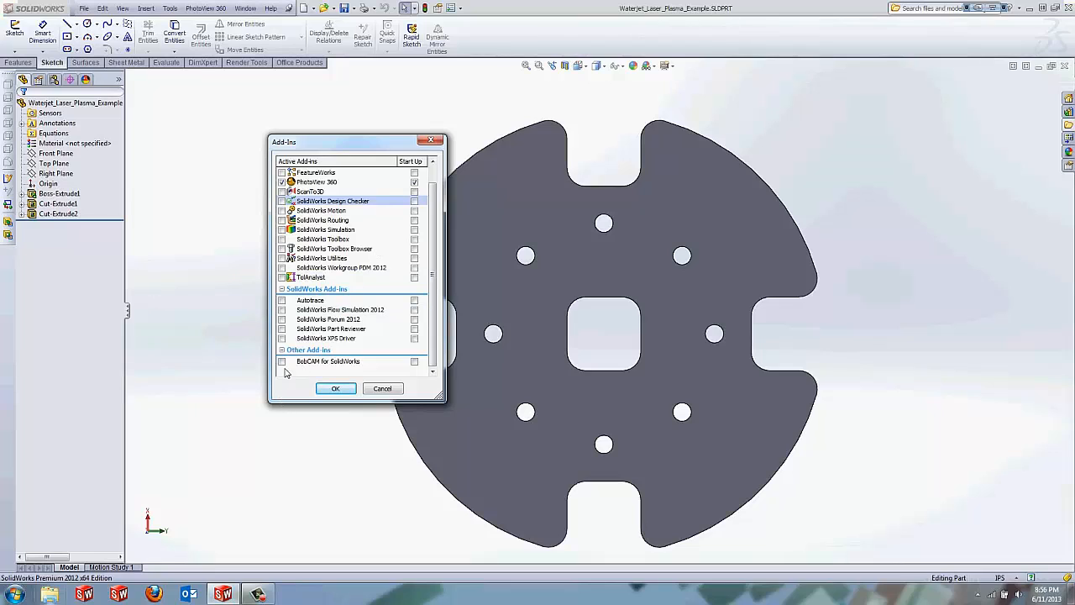
{"action": "left_click", "coordinate": [282, 361]}
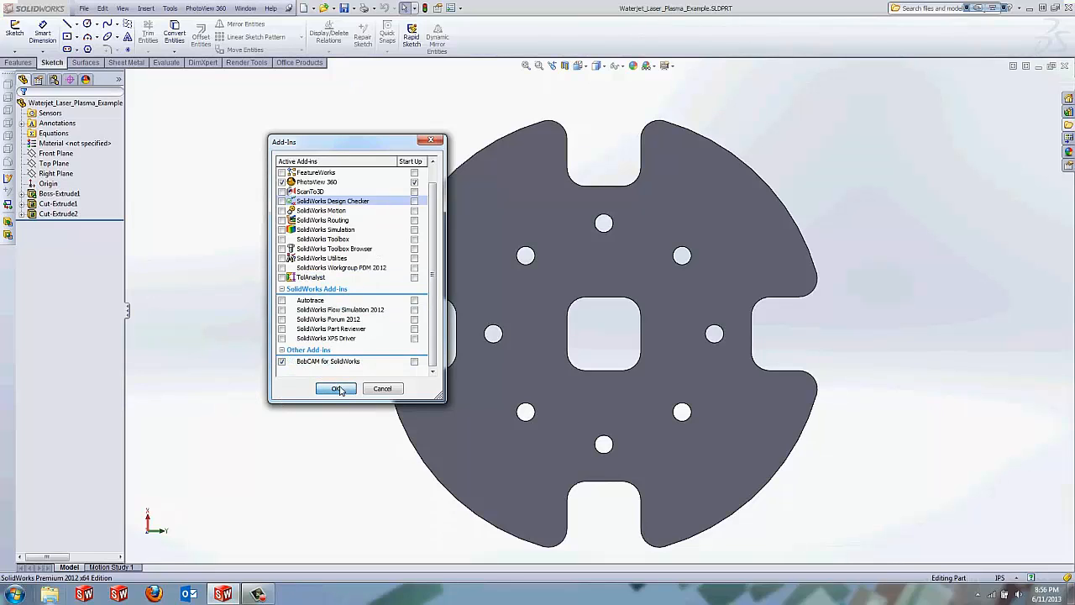
{"action": "left_click", "coordinate": [336, 388]}
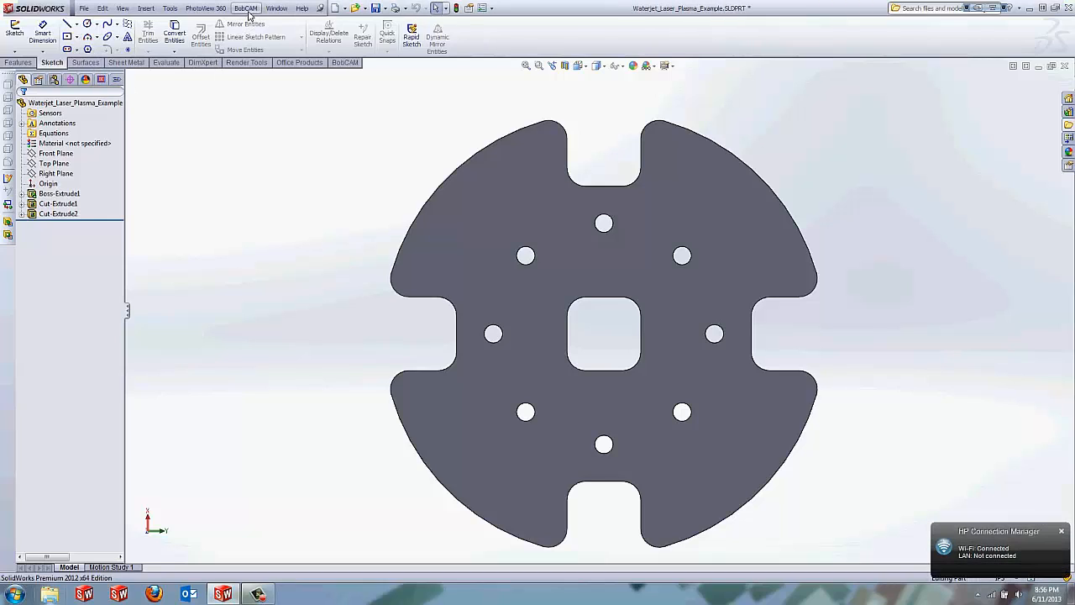
{"action": "left_click", "coordinate": [245, 7]}
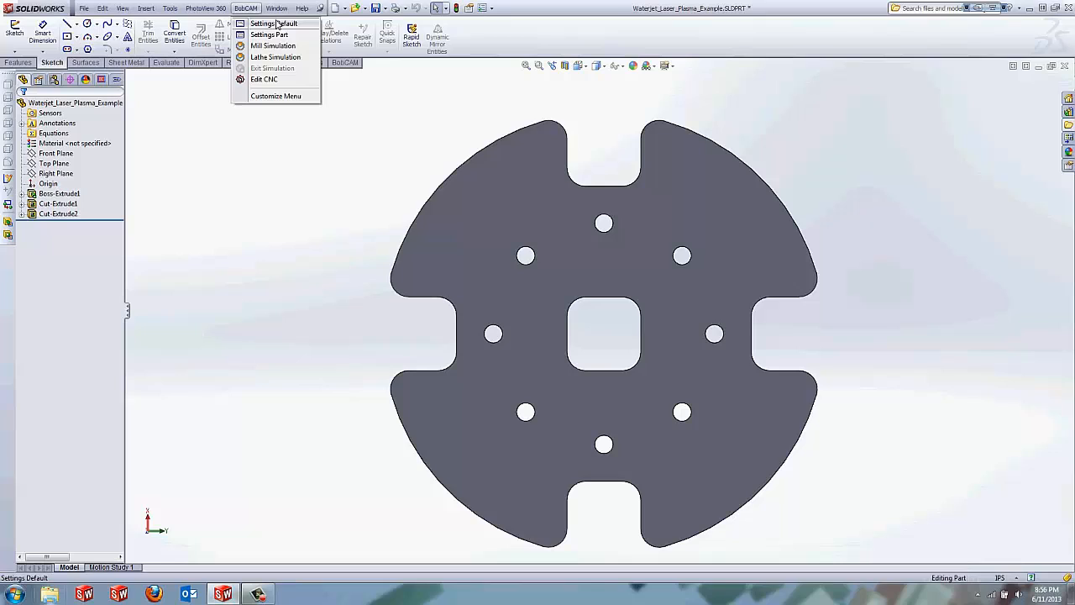
{"action": "mouse_move", "coordinate": [269, 34]}
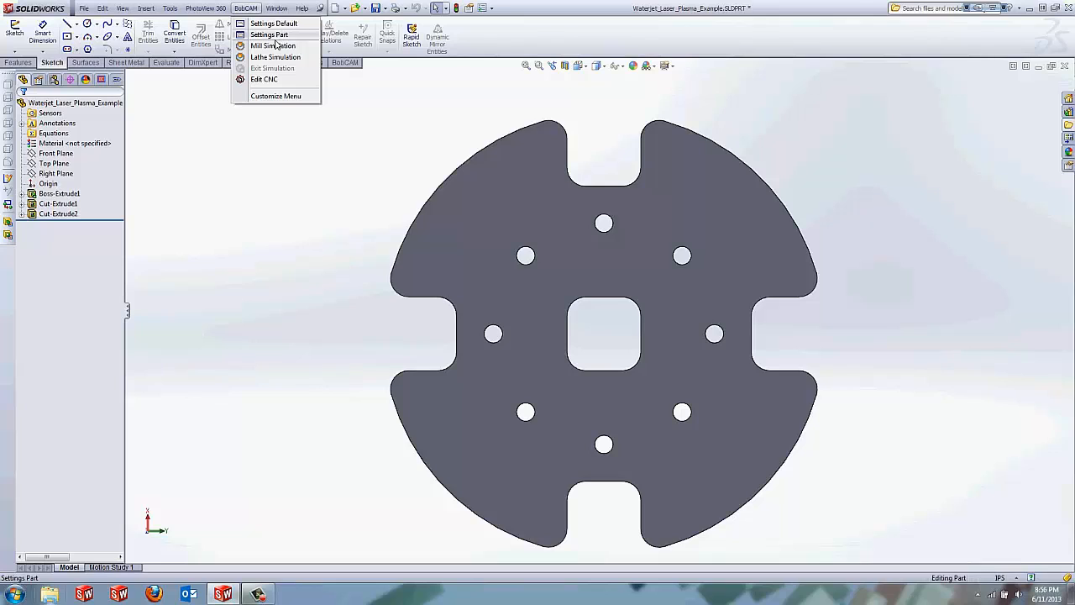
{"action": "left_click", "coordinate": [269, 33]}
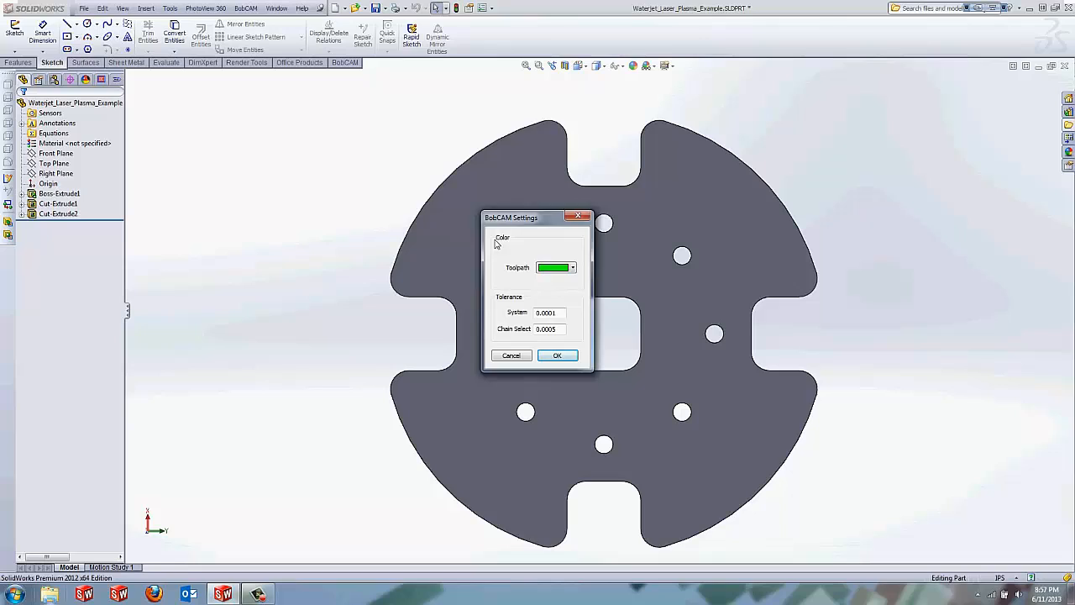
{"action": "left_click", "coordinate": [573, 267]}
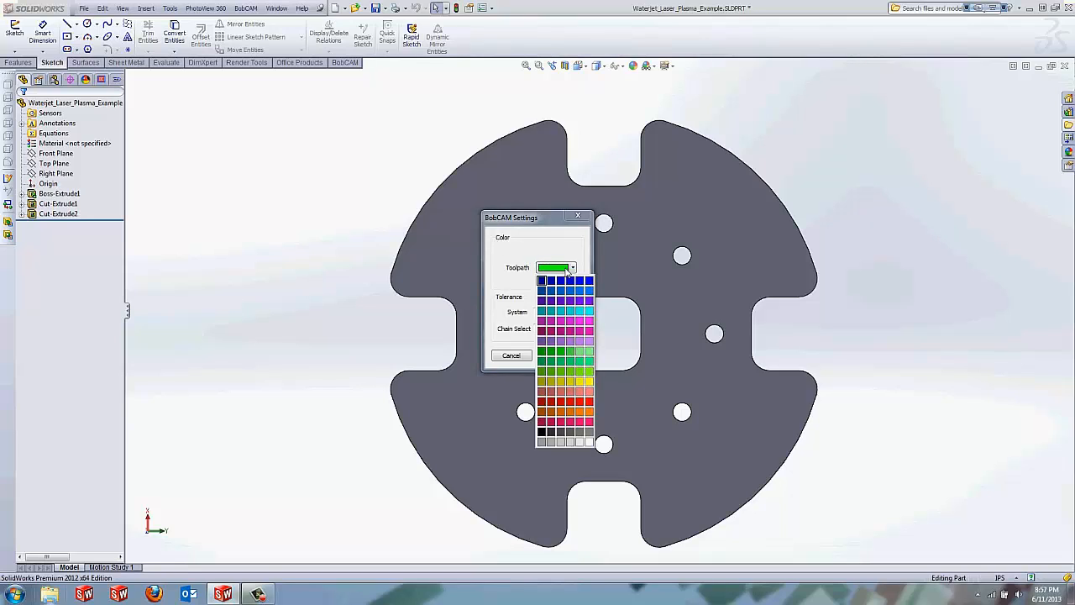
{"action": "left_click", "coordinate": [558, 267]}
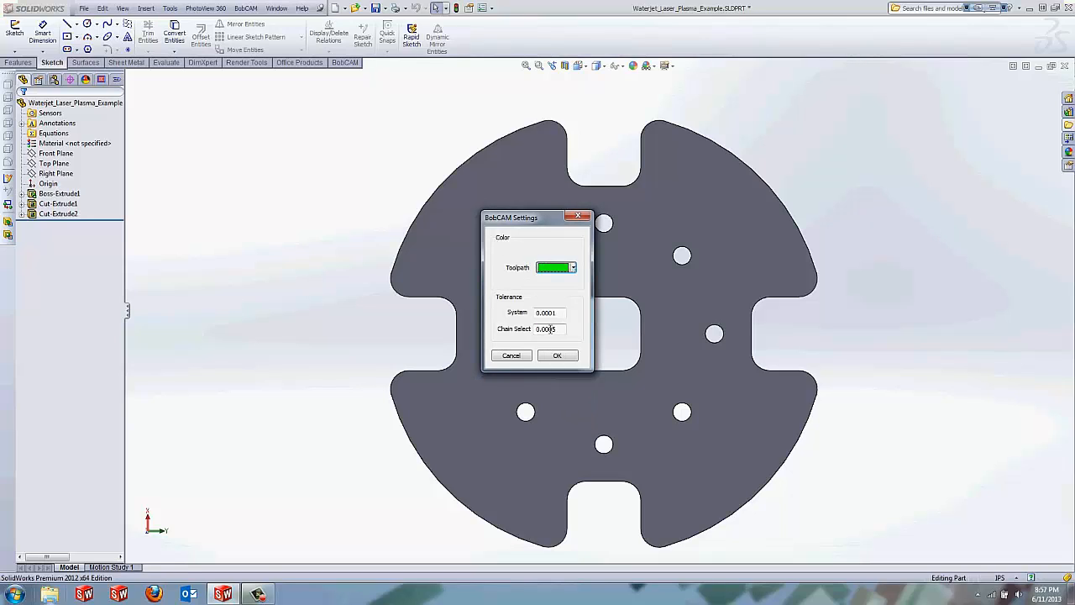
{"action": "triple_click", "coordinate": [547, 328]}
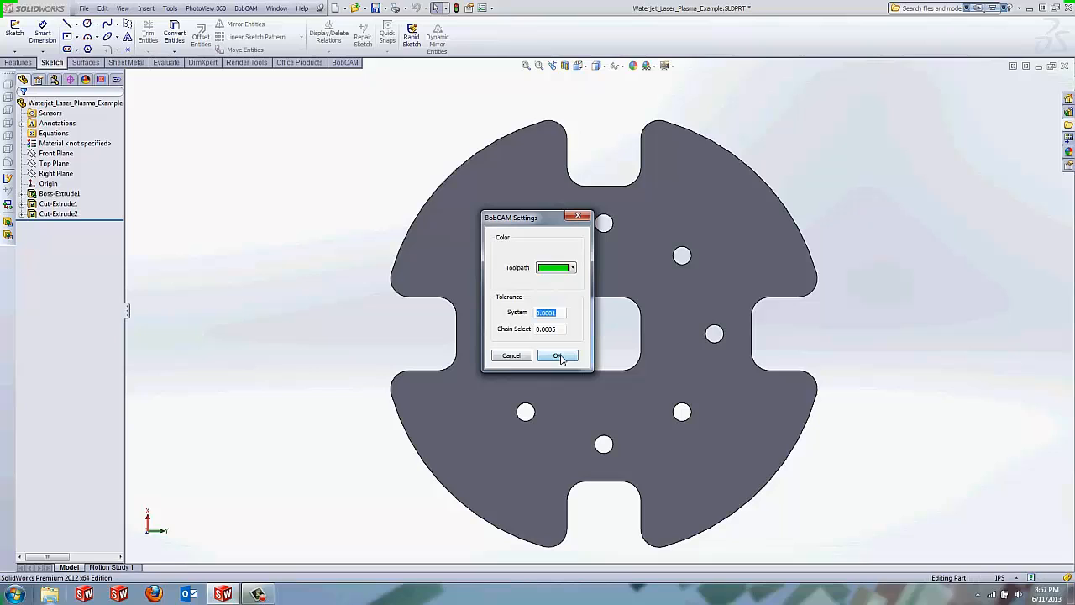
{"action": "left_click", "coordinate": [557, 354]}
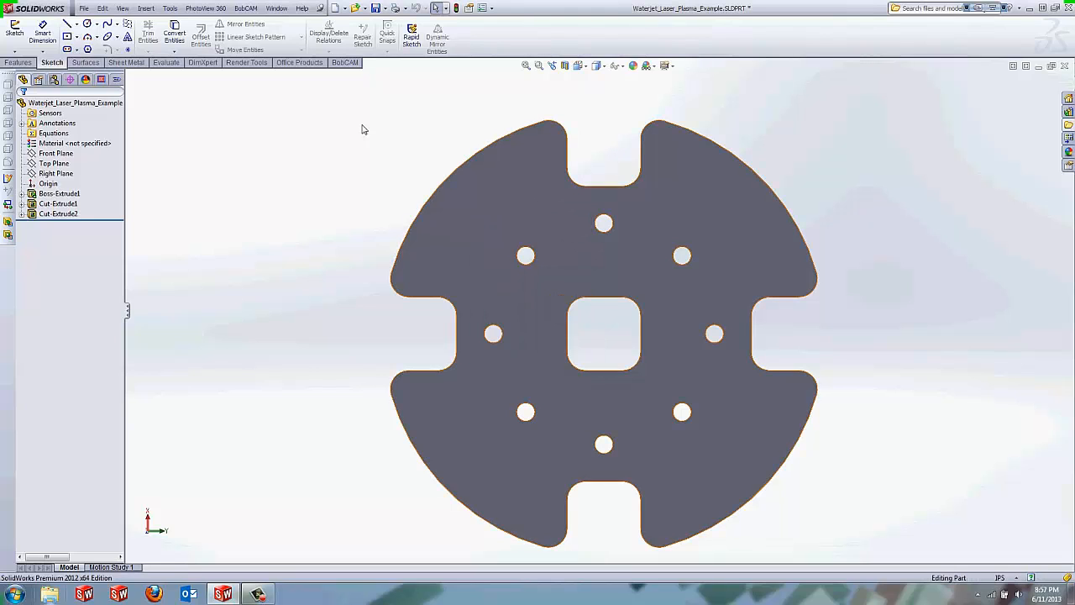
{"action": "left_click", "coordinate": [303, 8]}
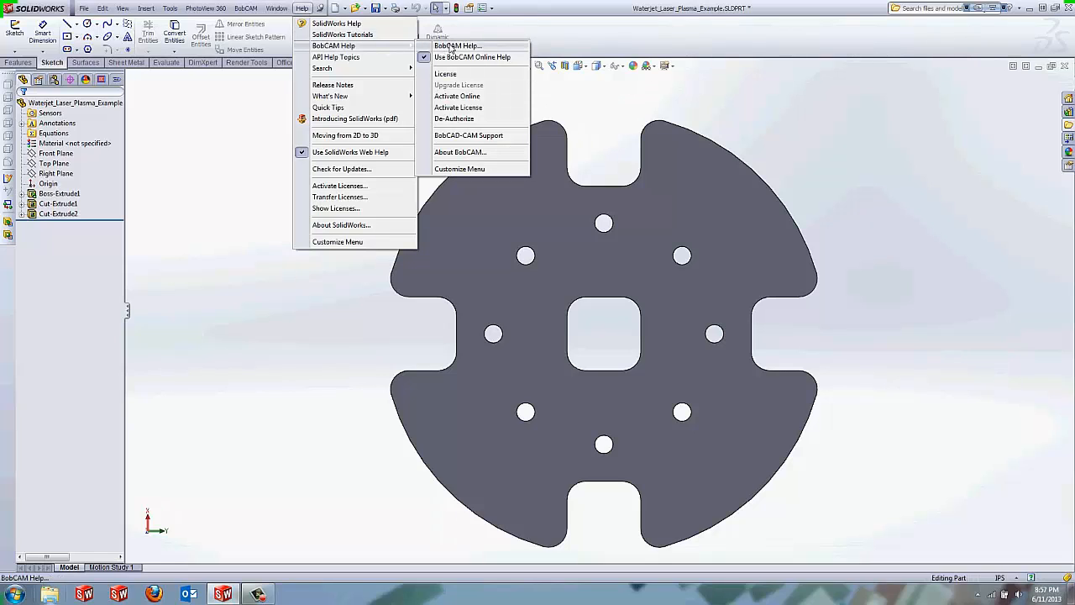
{"action": "mouse_move", "coordinate": [474, 57]}
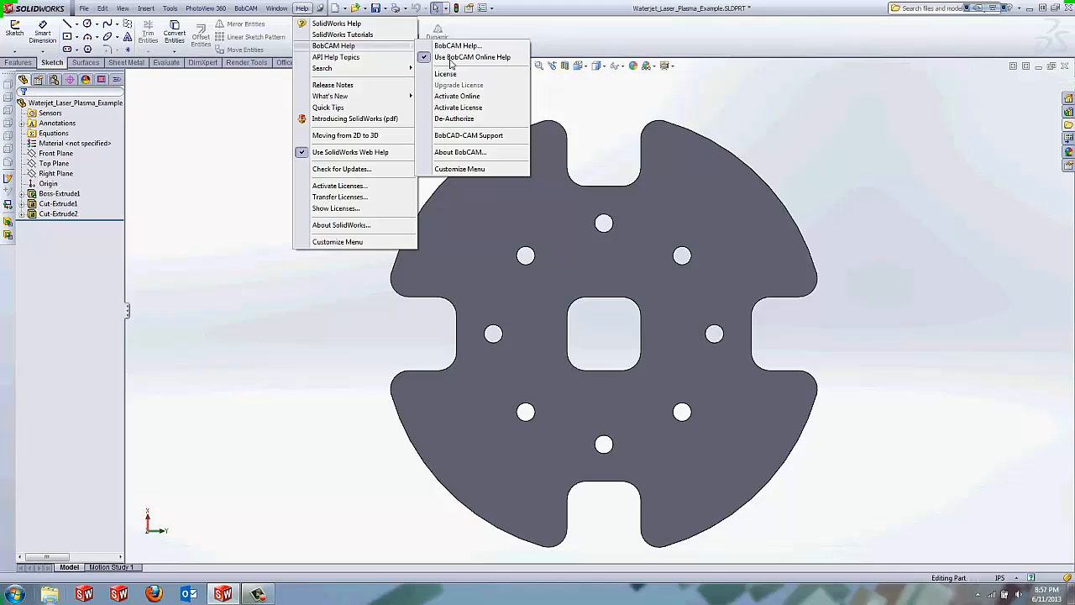
{"action": "mouse_move", "coordinate": [457, 47]}
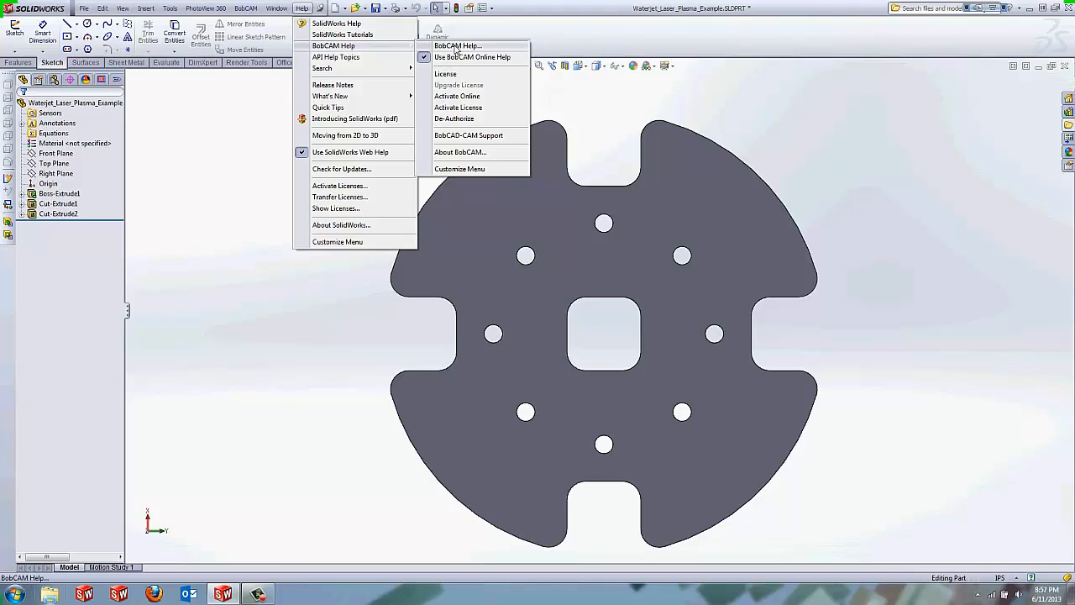
{"action": "left_click", "coordinate": [446, 116]}
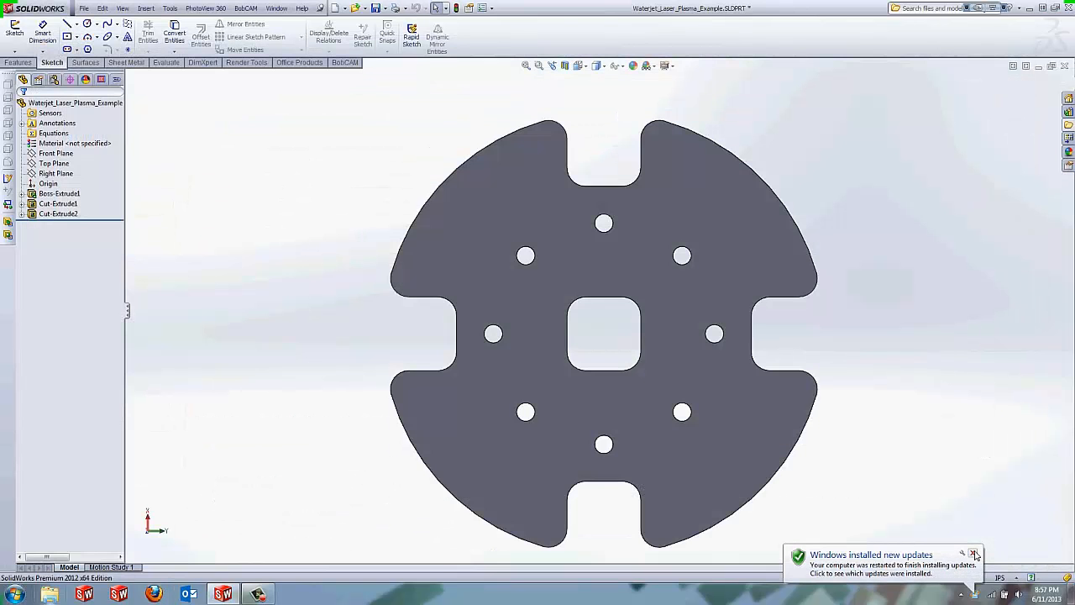
{"action": "left_click", "coordinate": [303, 8]}
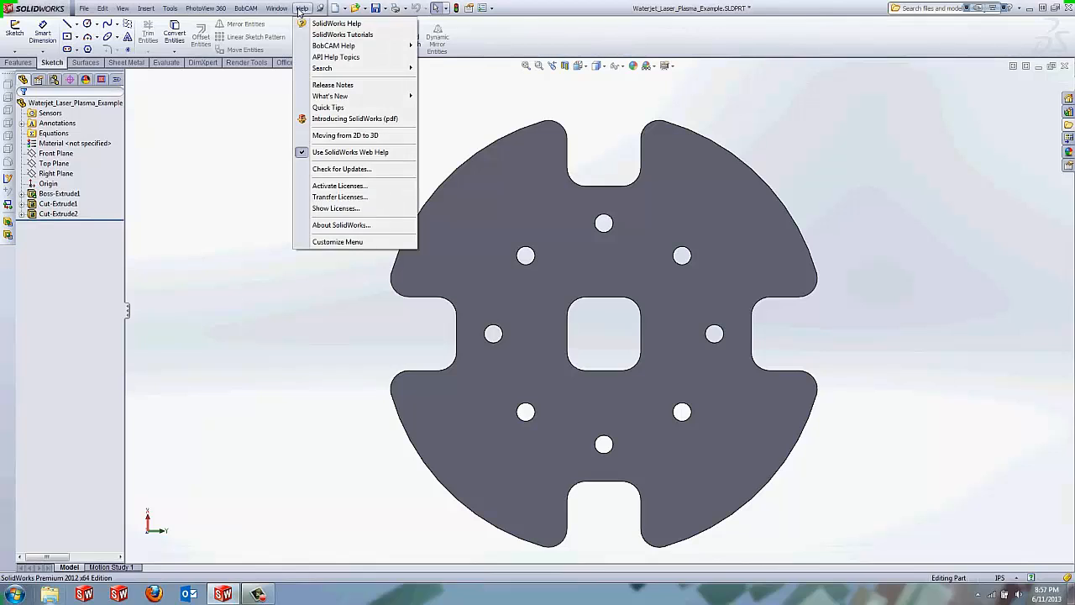
{"action": "mouse_move", "coordinate": [332, 45]}
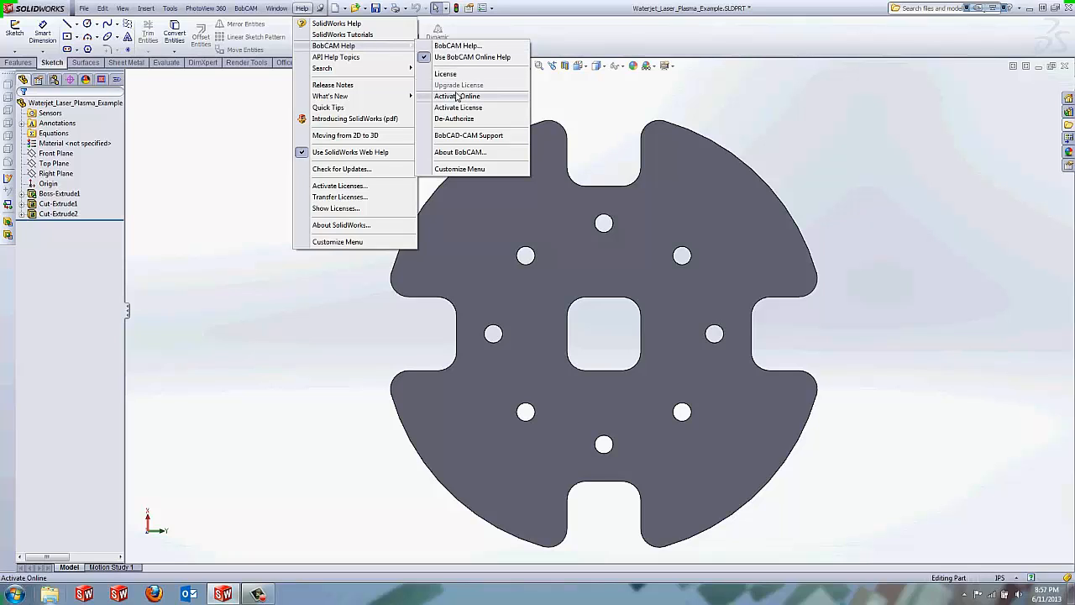
{"action": "mouse_move", "coordinate": [459, 107]}
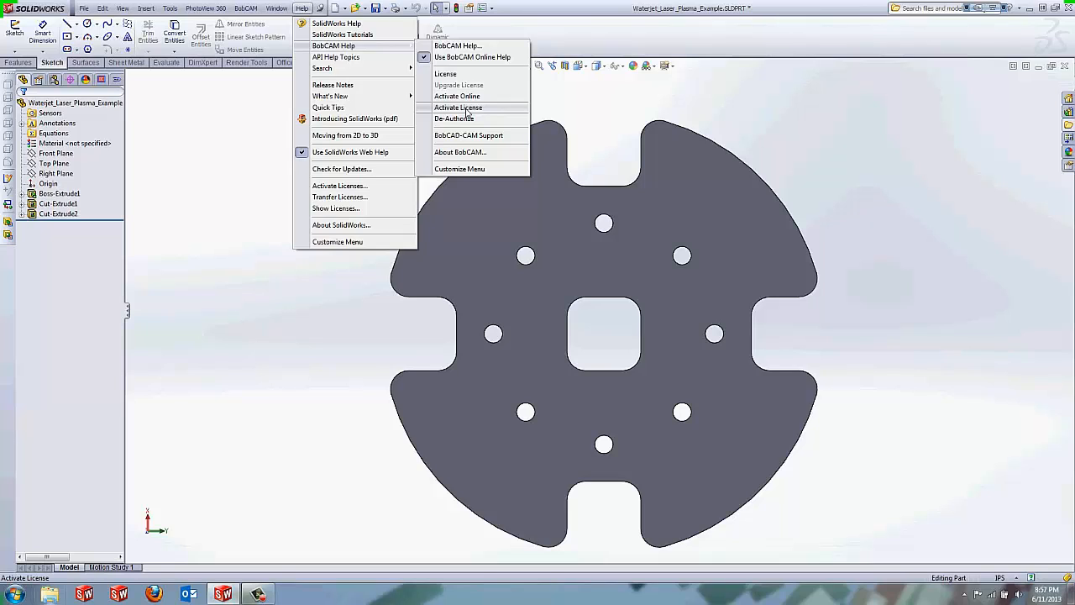
{"action": "mouse_move", "coordinate": [457, 96]}
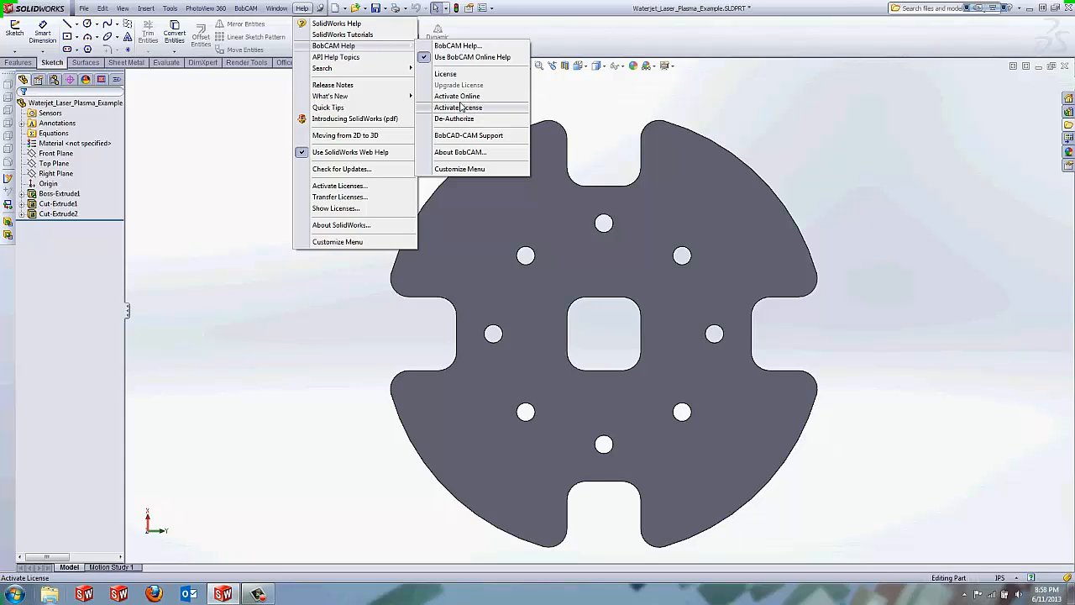
{"action": "mouse_move", "coordinate": [496, 96]}
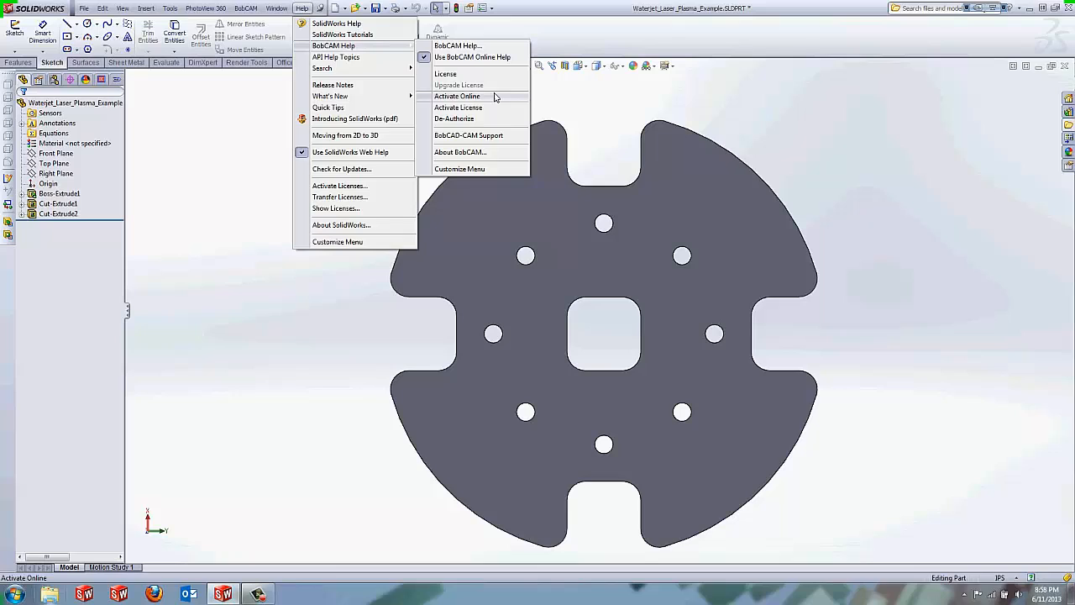
{"action": "mouse_move", "coordinate": [491, 101]}
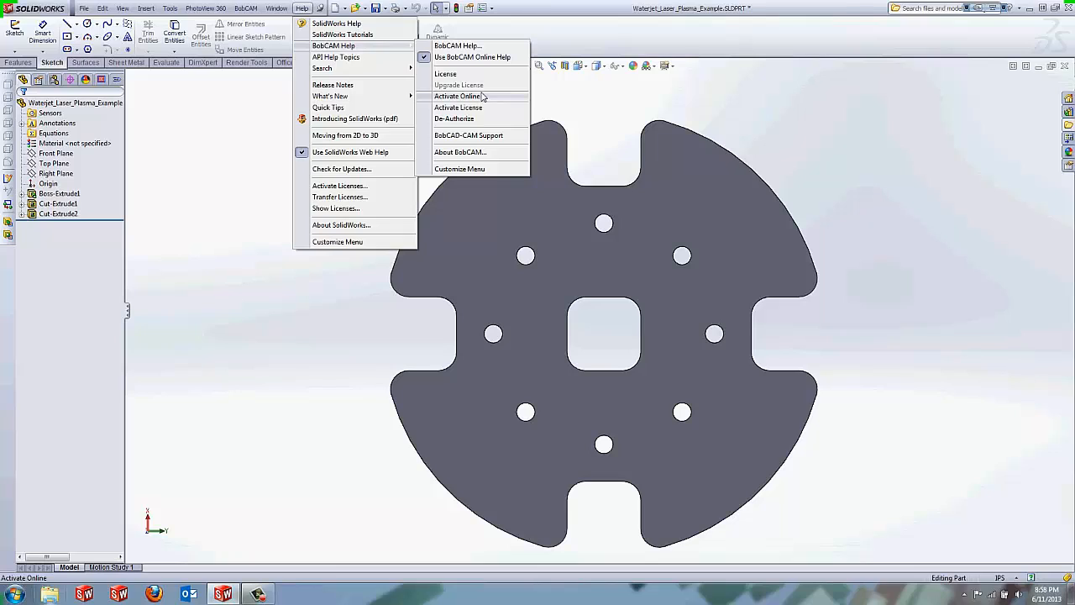
{"action": "mouse_move", "coordinate": [481, 100]}
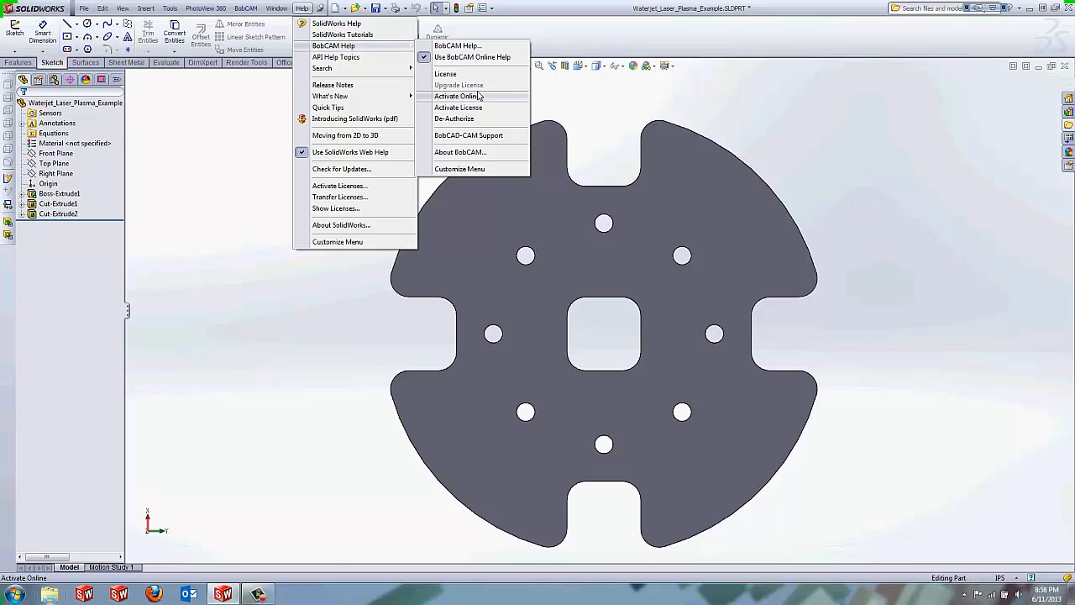
{"action": "left_click", "coordinate": [457, 95]}
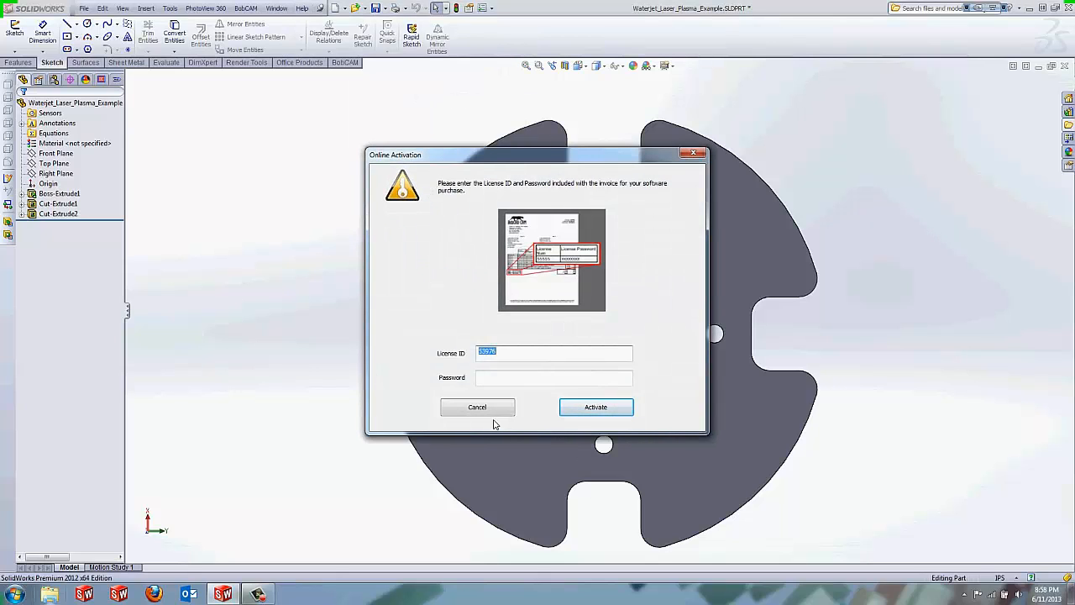
{"action": "left_click", "coordinate": [477, 406]}
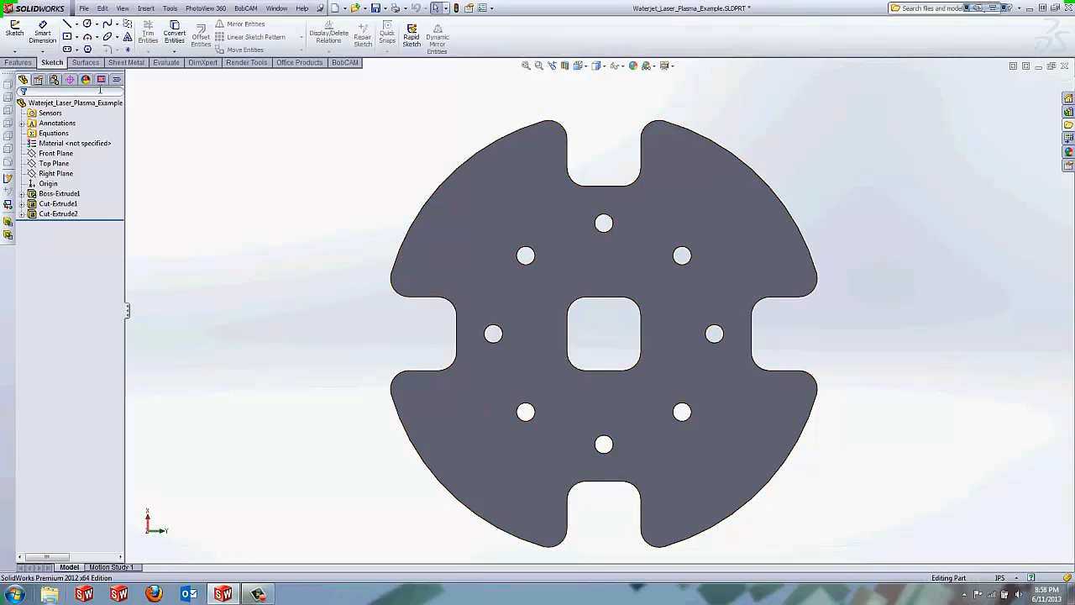
{"action": "mouse_move", "coordinate": [101, 79]}
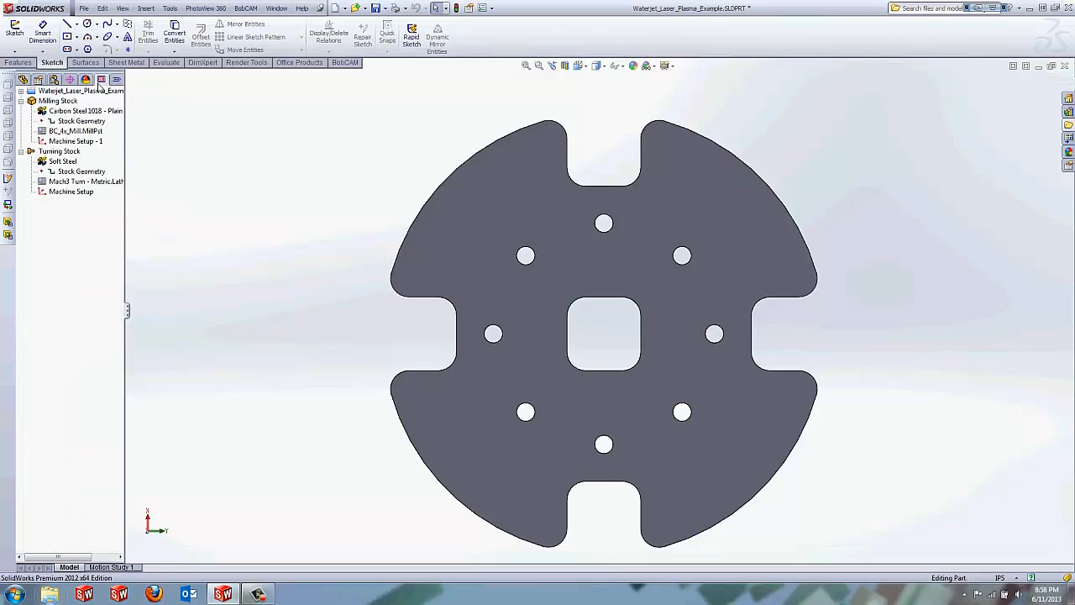
- Expand the plate's CAM tree to show Milling and Turning Tools, then open Milling Settings
{"action": "left_click", "coordinate": [81, 91]}
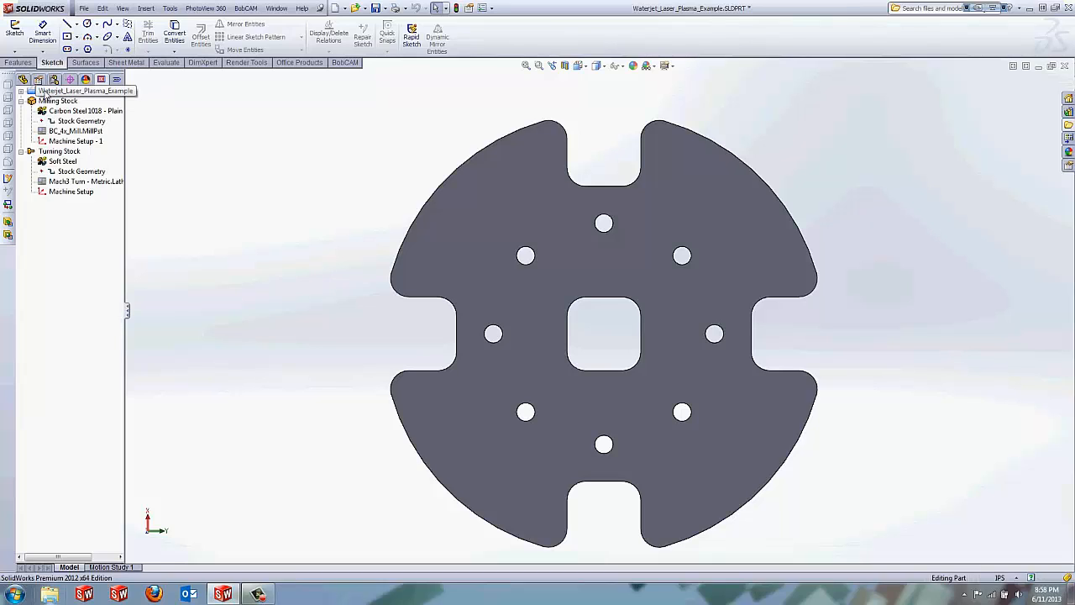
{"action": "left_click", "coordinate": [81, 91]}
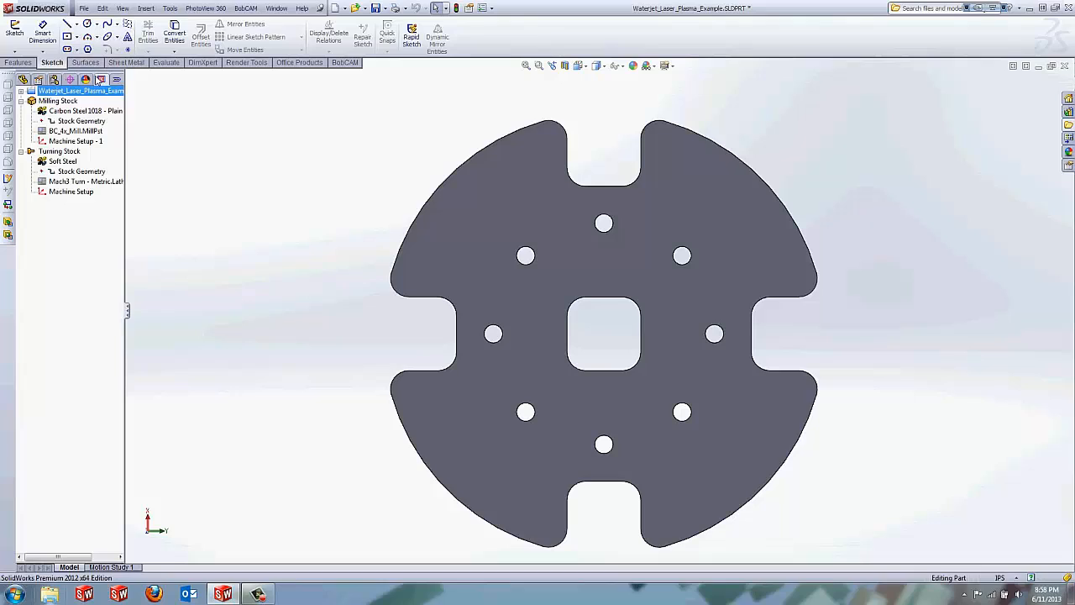
{"action": "mouse_move", "coordinate": [101, 79]}
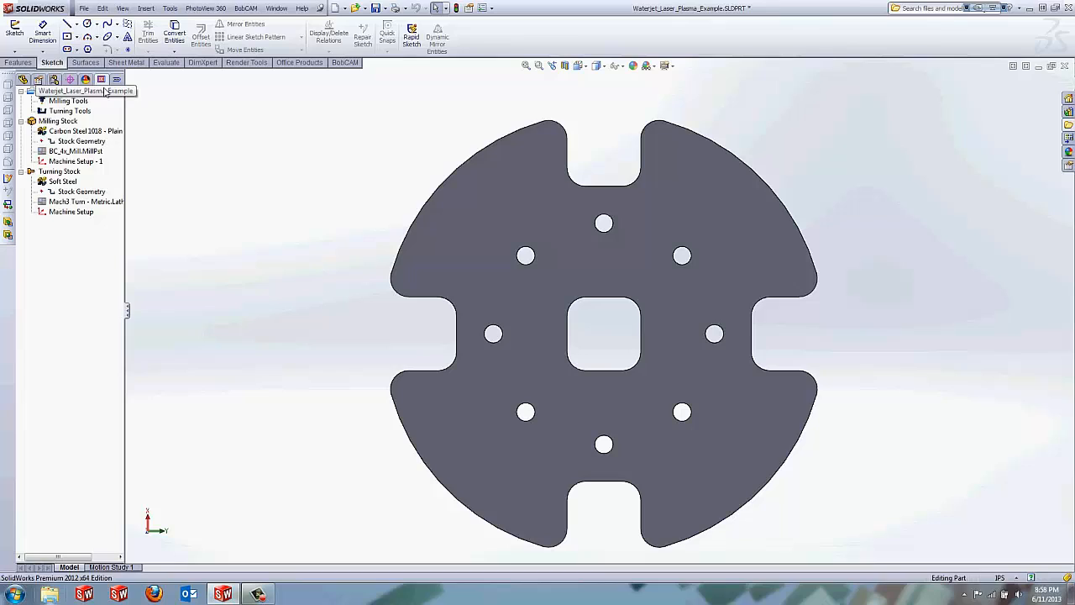
{"action": "left_click", "coordinate": [75, 91]}
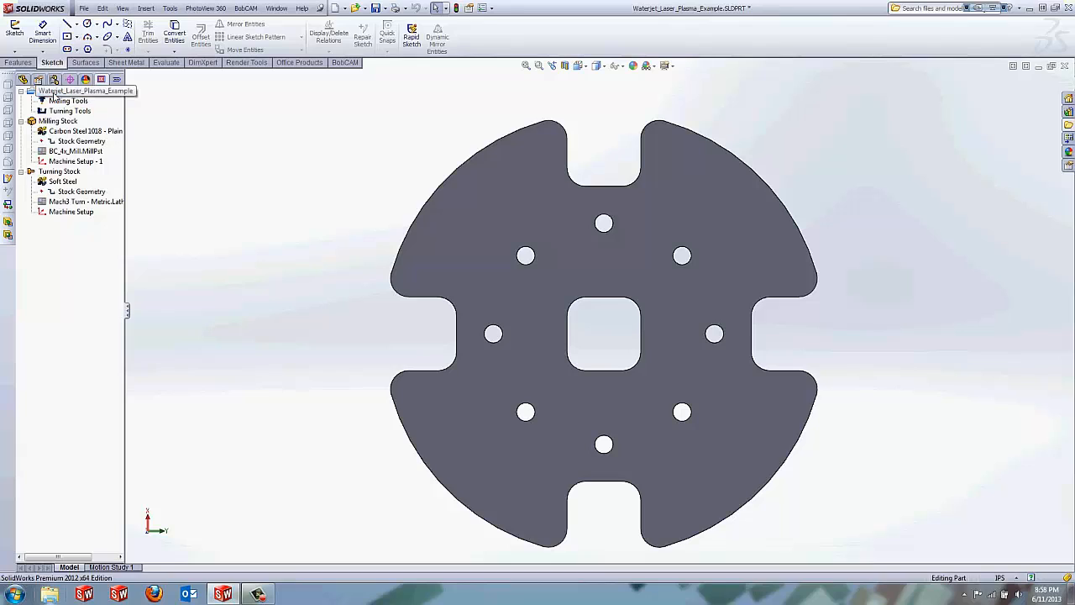
{"action": "left_click", "coordinate": [80, 91]}
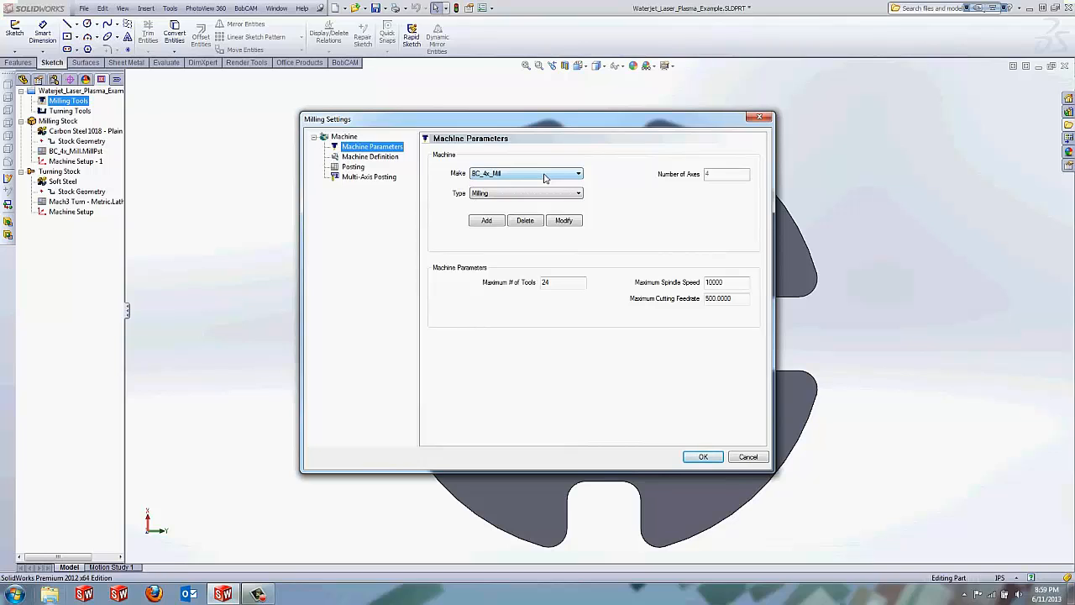
- Add a new machine named 'Example Machine', pick its axis count and set its type to Waterjet
{"action": "left_click", "coordinate": [578, 173]}
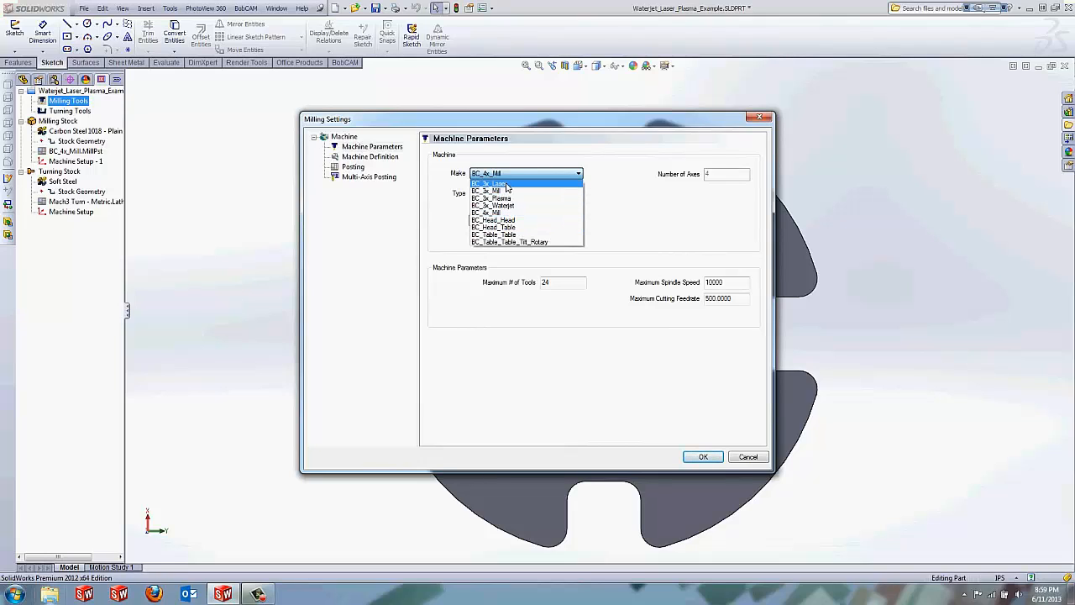
{"action": "left_click", "coordinate": [490, 183]}
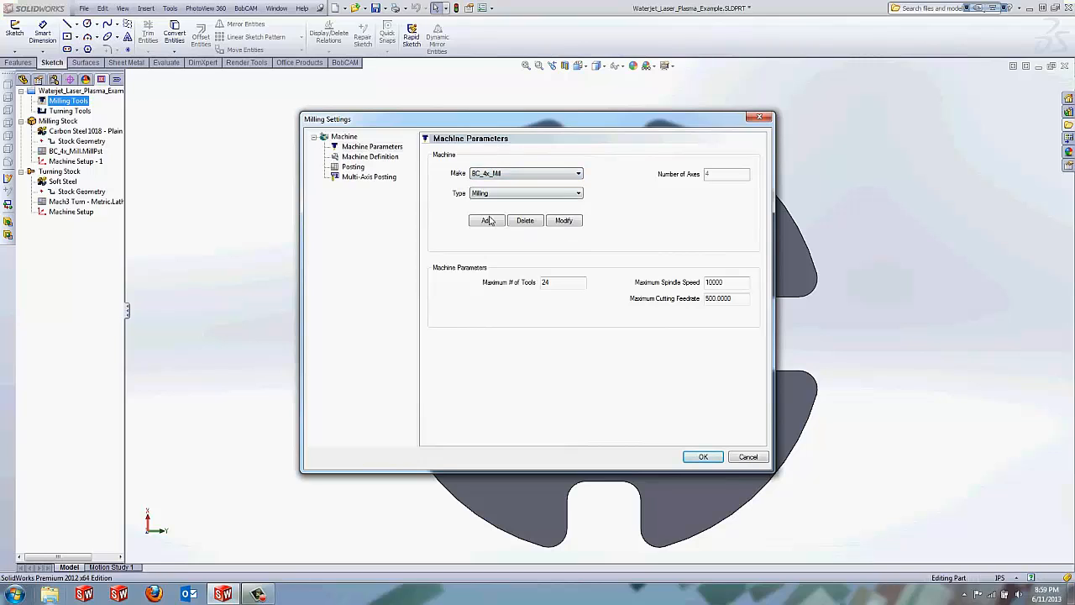
{"action": "left_click", "coordinate": [487, 220]}
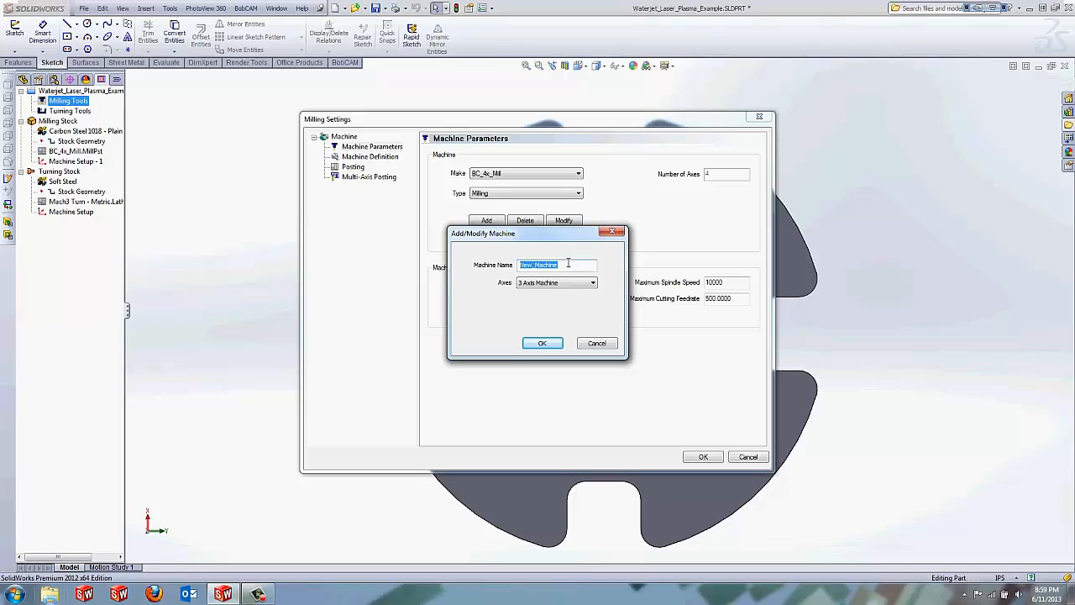
{"action": "type", "text": "Example"}
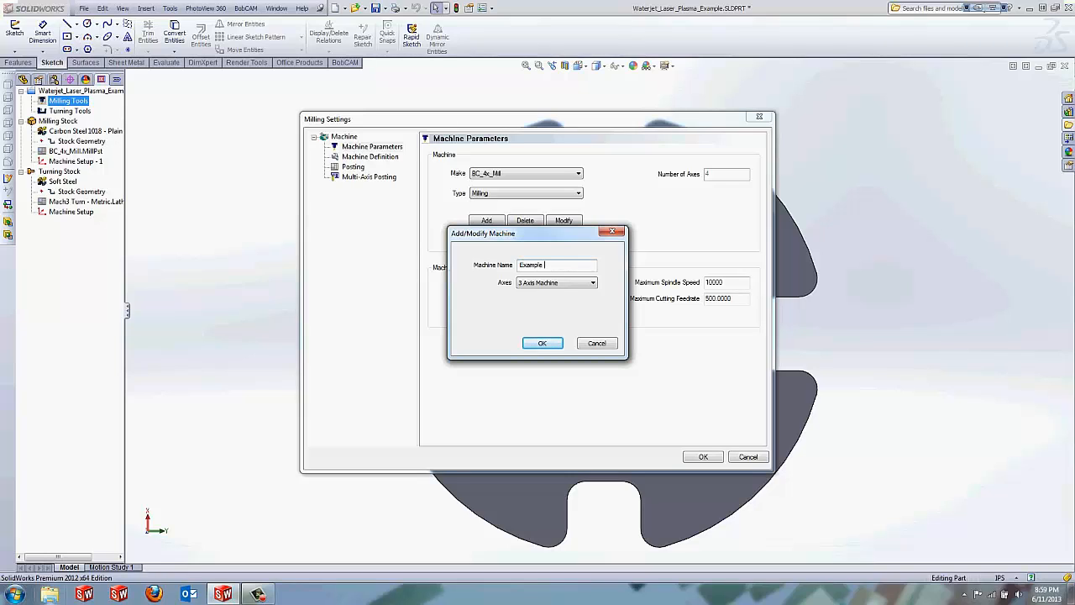
{"action": "type", "text": "M"}
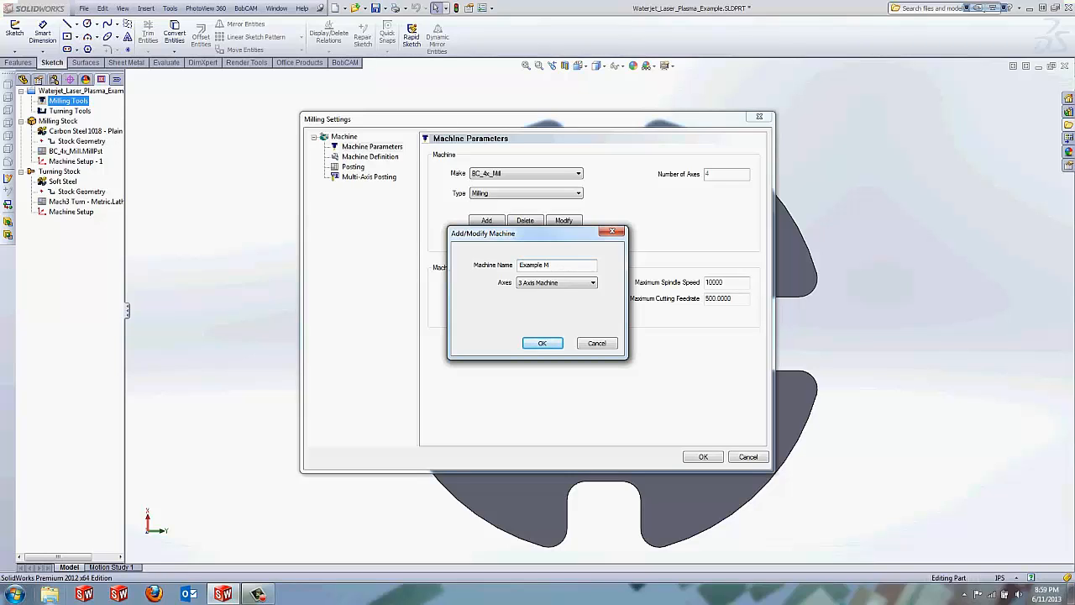
{"action": "type", "text": "achine"}
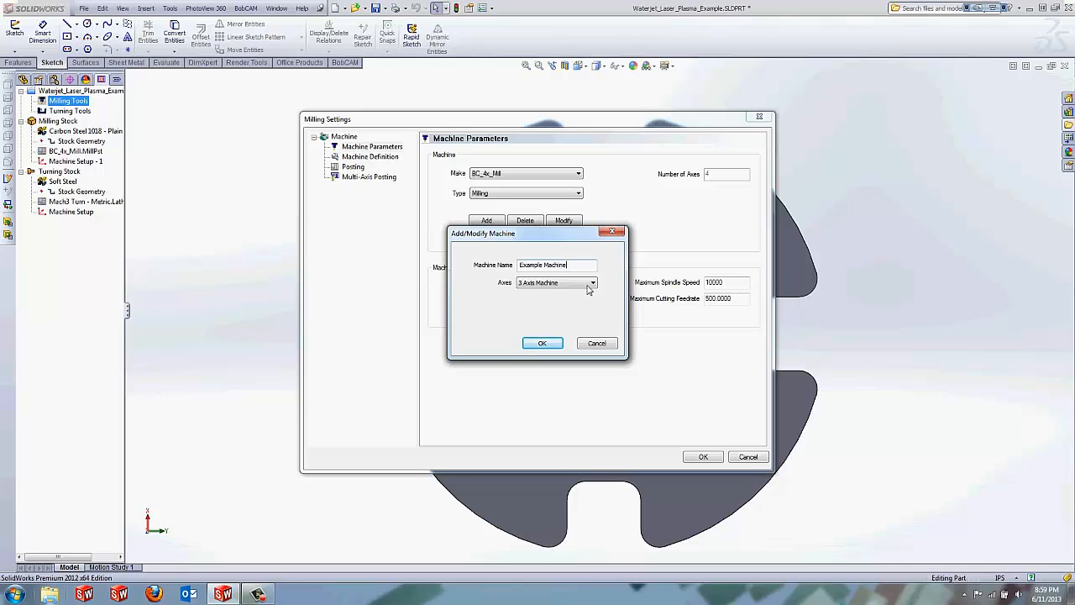
{"action": "left_click", "coordinate": [593, 282]}
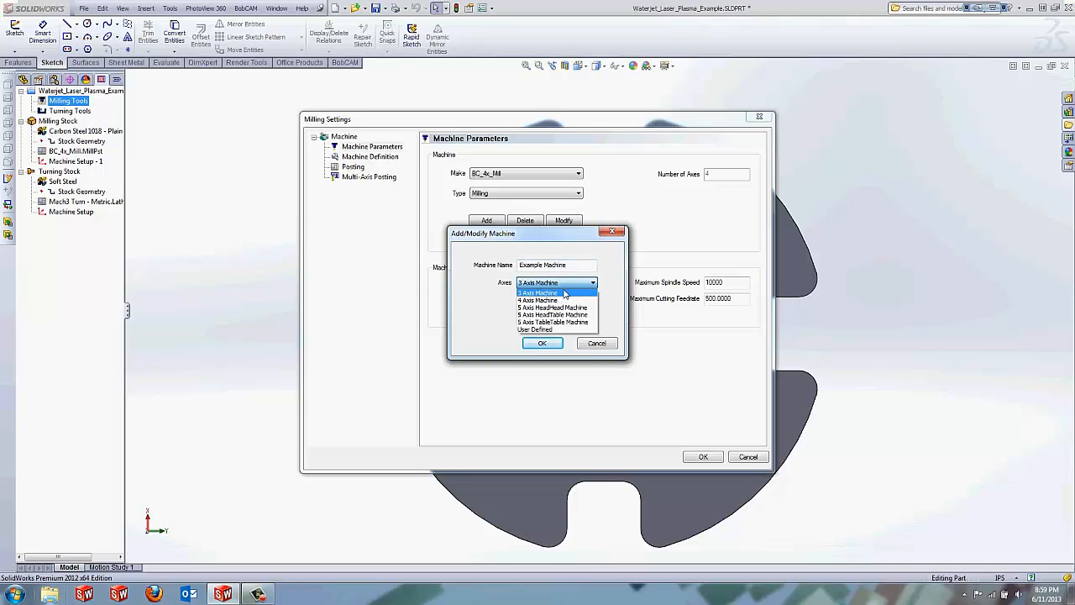
{"action": "left_click", "coordinate": [541, 343]}
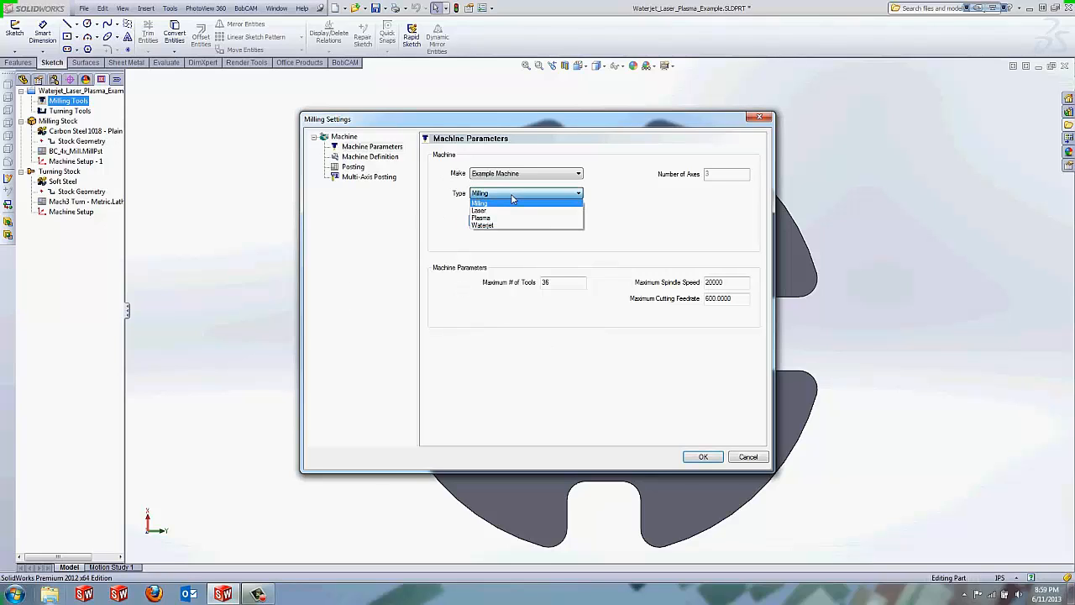
{"action": "left_click", "coordinate": [482, 225]}
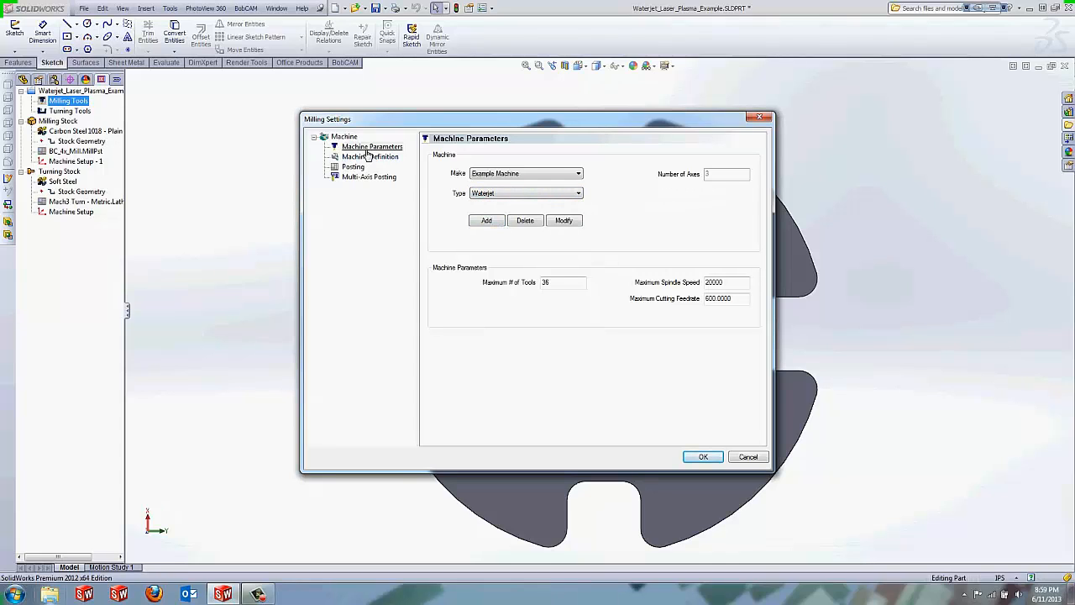
- Browse the Machine Definition, Multi-Axis Posting and Posting pages for the new machine
{"action": "left_click", "coordinate": [369, 158]}
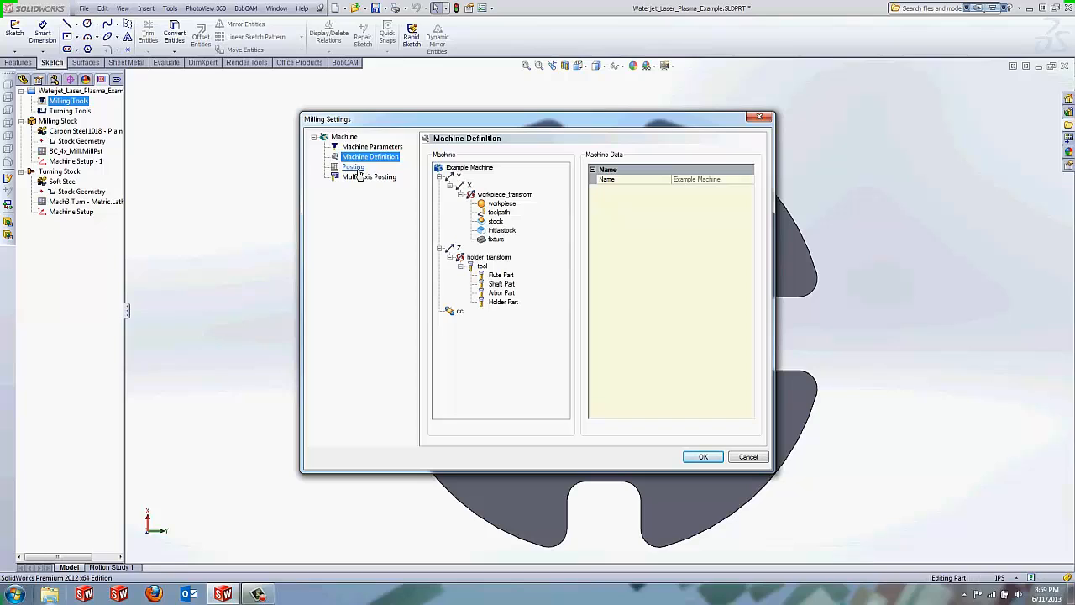
{"action": "left_click", "coordinate": [370, 177]}
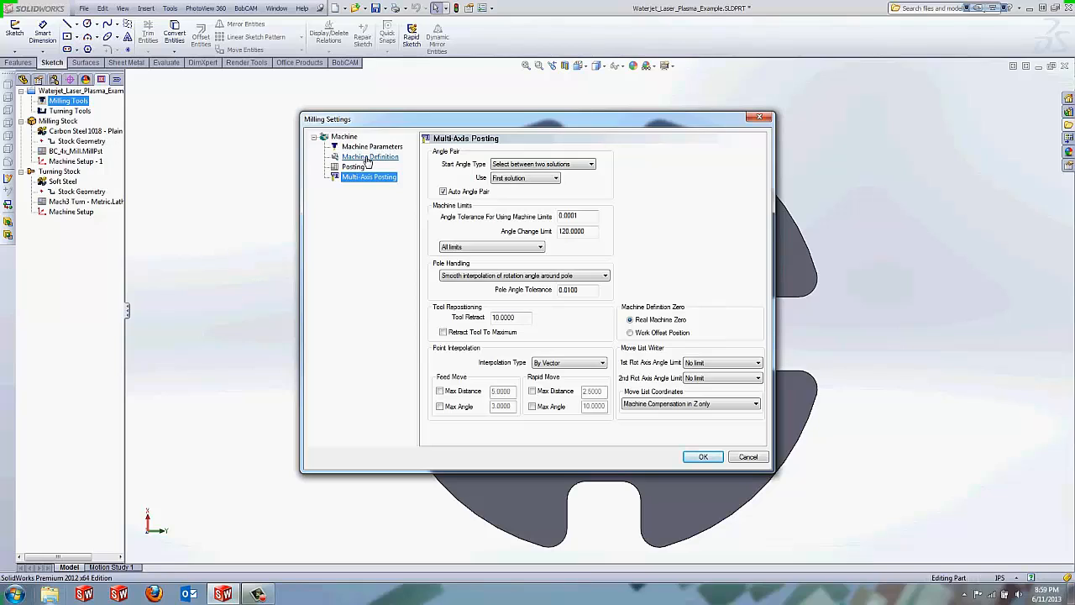
{"action": "left_click", "coordinate": [370, 176]}
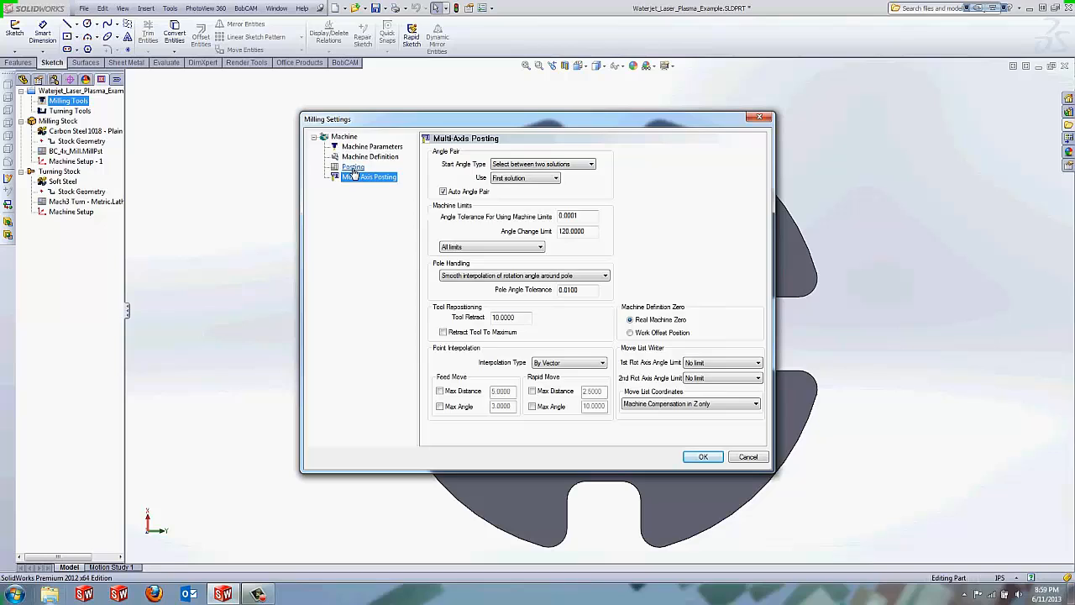
{"action": "left_click", "coordinate": [353, 166]}
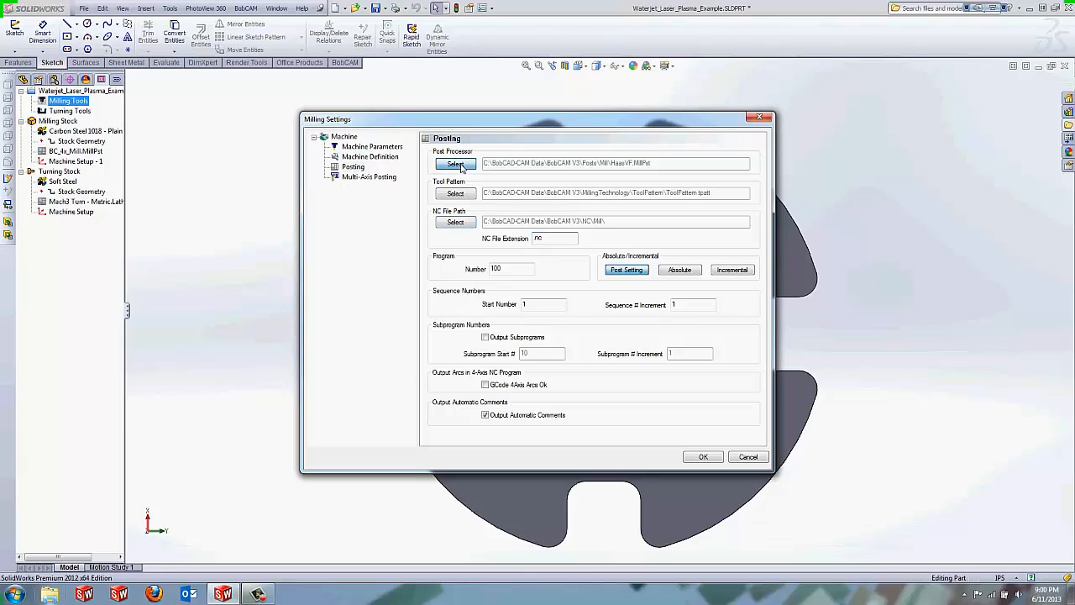
- Assign the Waterjet.MillPst post processor to Example Machine
{"action": "left_click", "coordinate": [455, 163]}
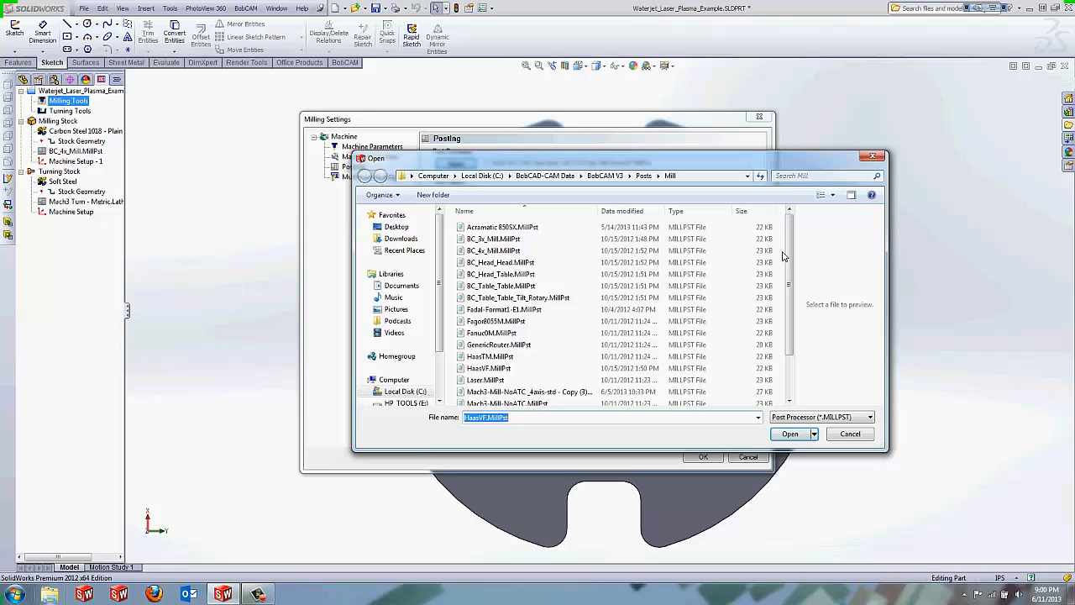
{"action": "scroll", "scroll_direction": "down", "scroll_amount": 3}
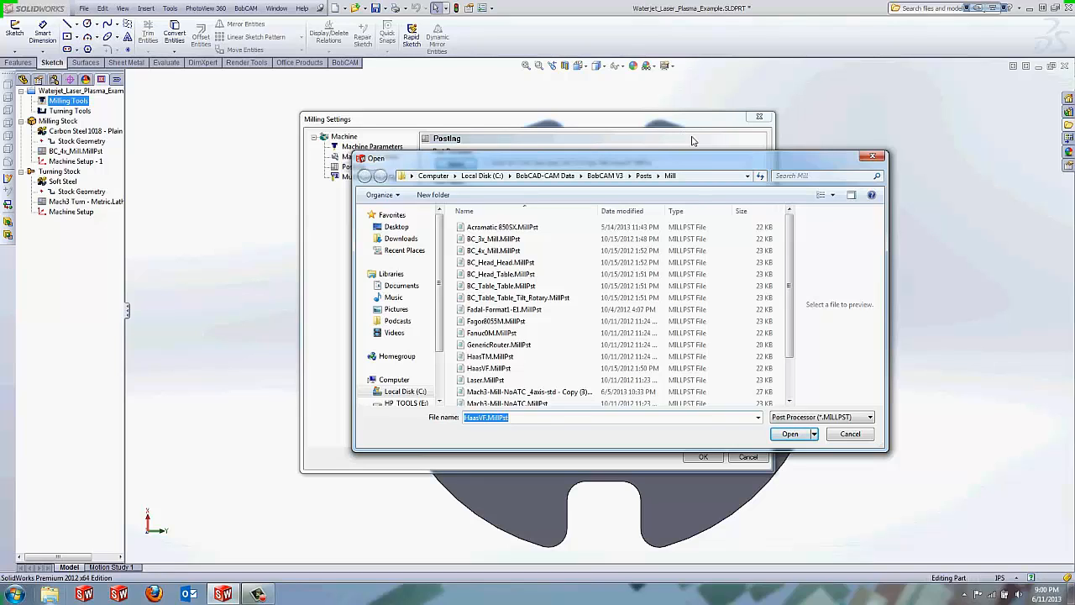
{"action": "mouse_move", "coordinate": [691, 172]}
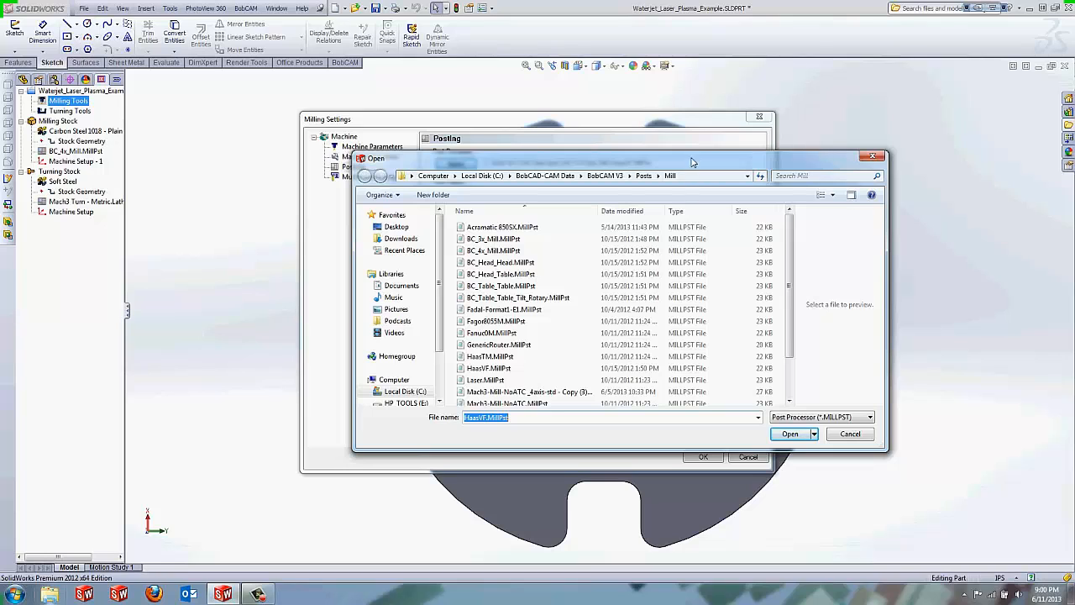
{"action": "mouse_move", "coordinate": [534, 161]}
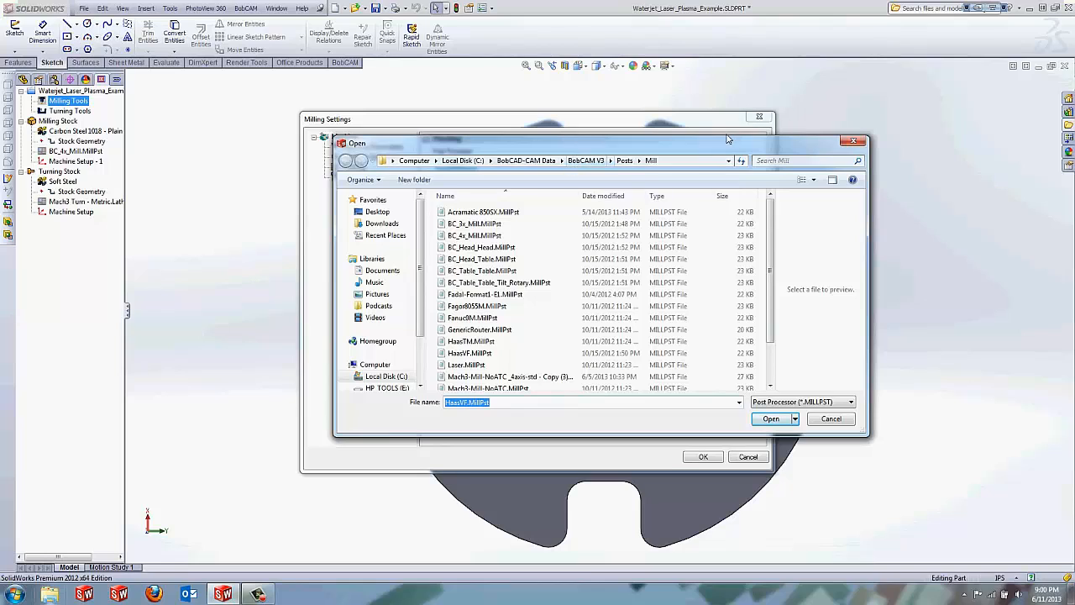
{"action": "mouse_move", "coordinate": [665, 183]}
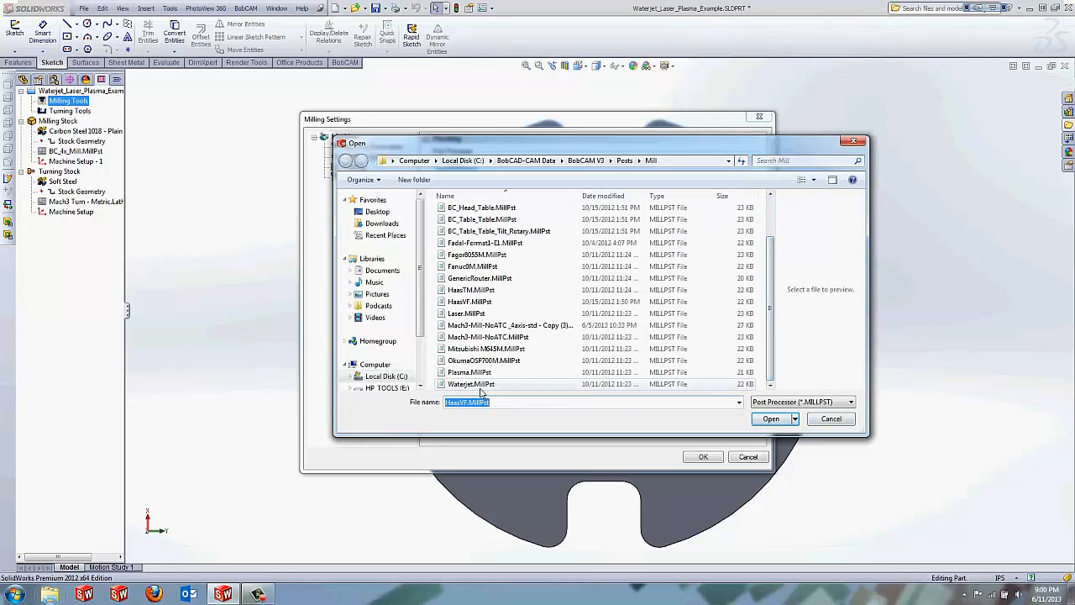
{"action": "left_click", "coordinate": [470, 383]}
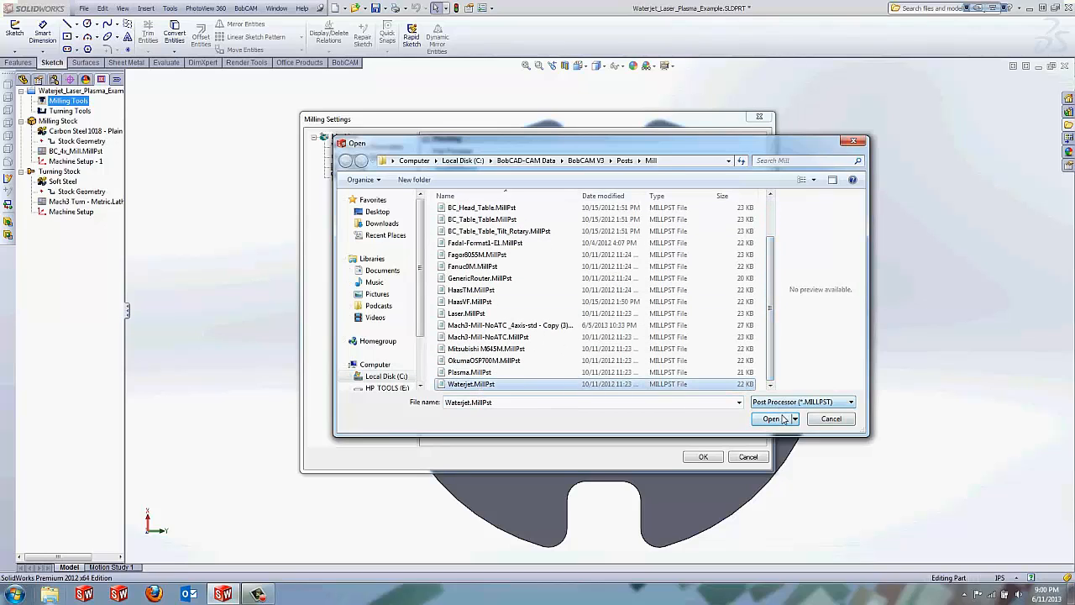
{"action": "left_click", "coordinate": [770, 418]}
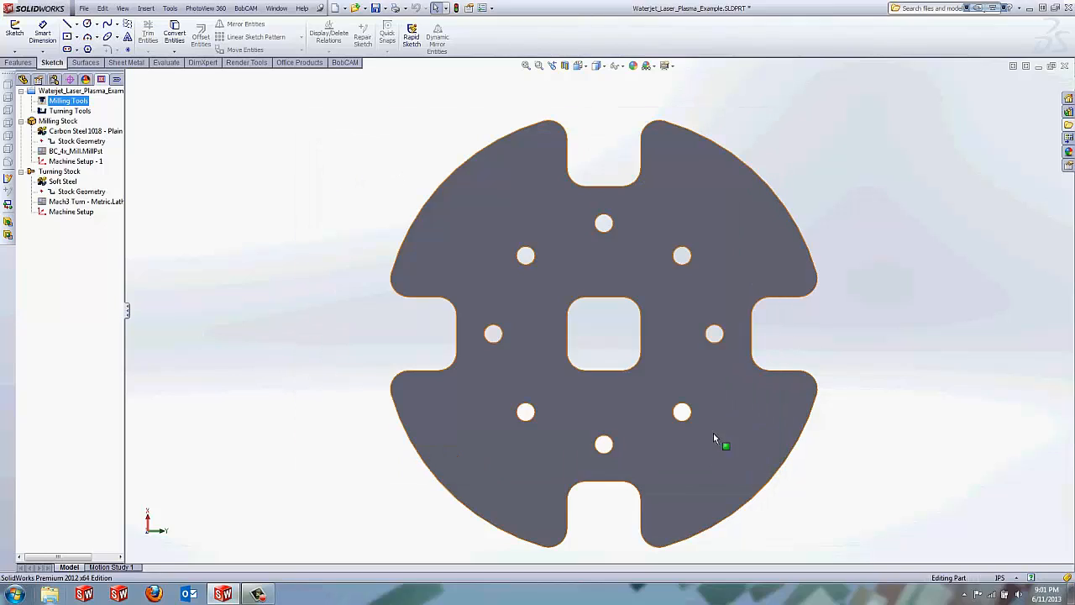
- Reach the Machine Parameters page of Milling Settings from the CAM tree
{"action": "left_click", "coordinate": [57, 121]}
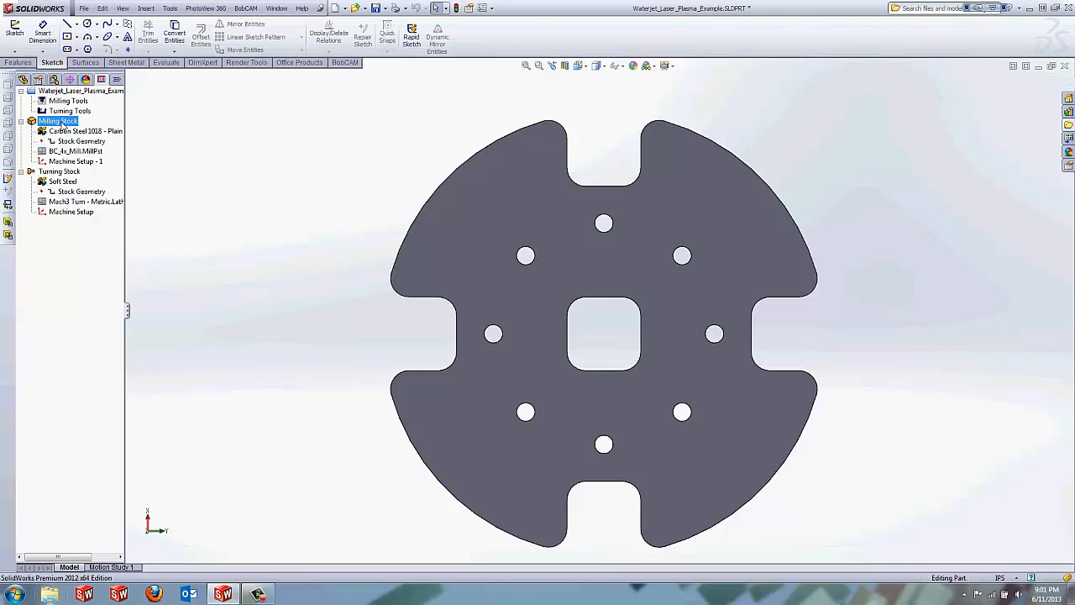
{"action": "right_click", "coordinate": [57, 121]}
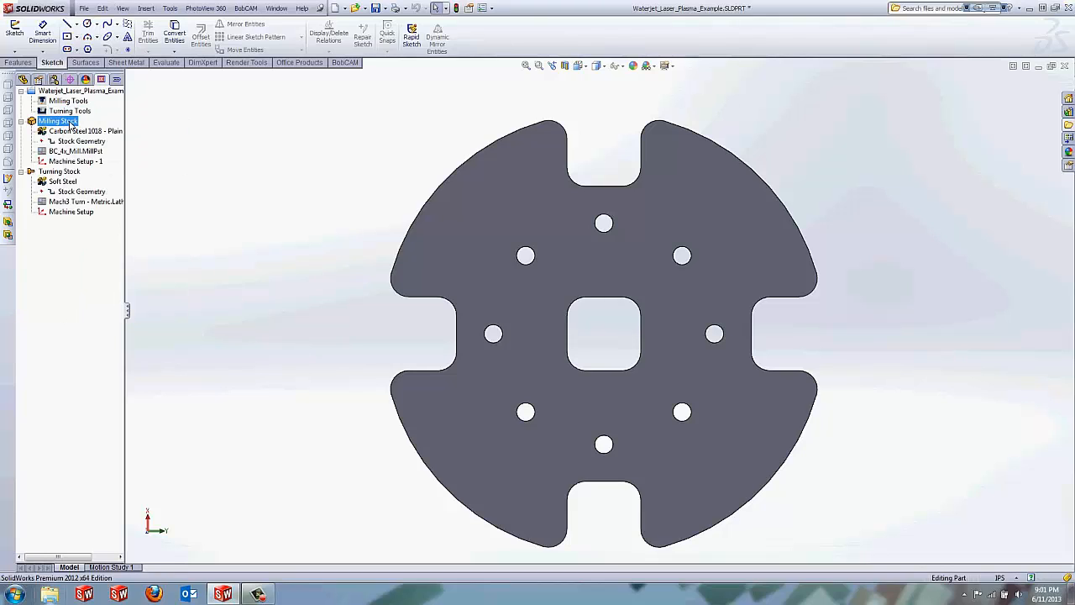
{"action": "left_click", "coordinate": [67, 101]}
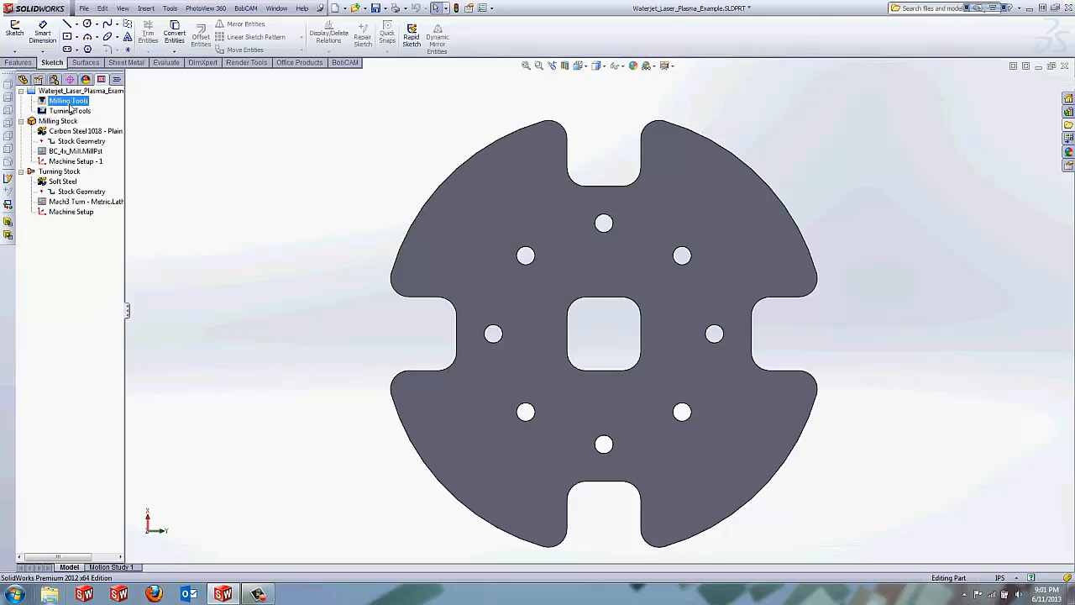
{"action": "right_click", "coordinate": [67, 101]}
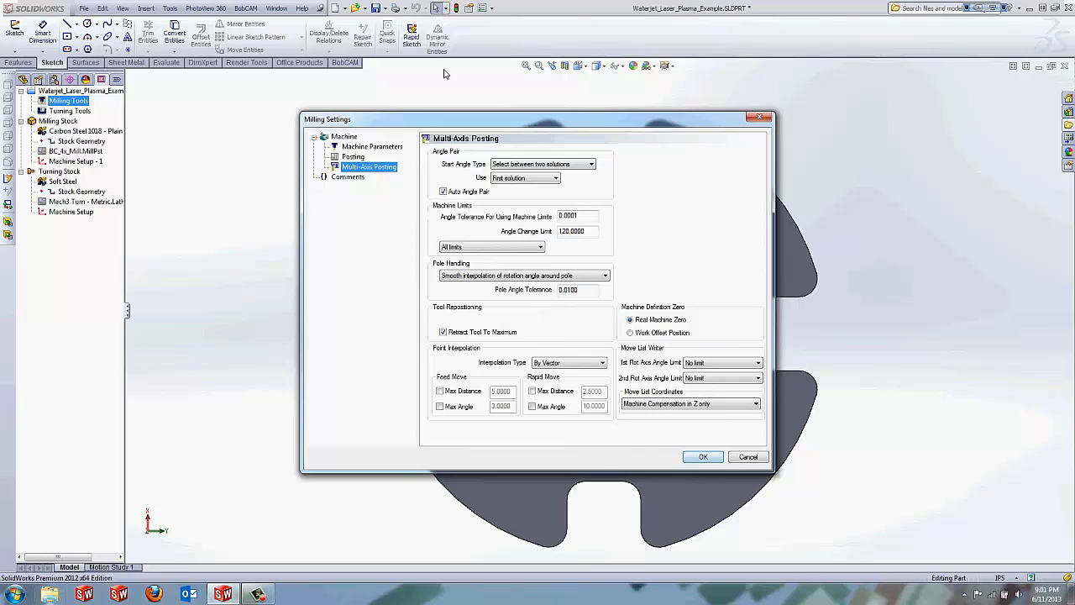
{"action": "left_click", "coordinate": [373, 146]}
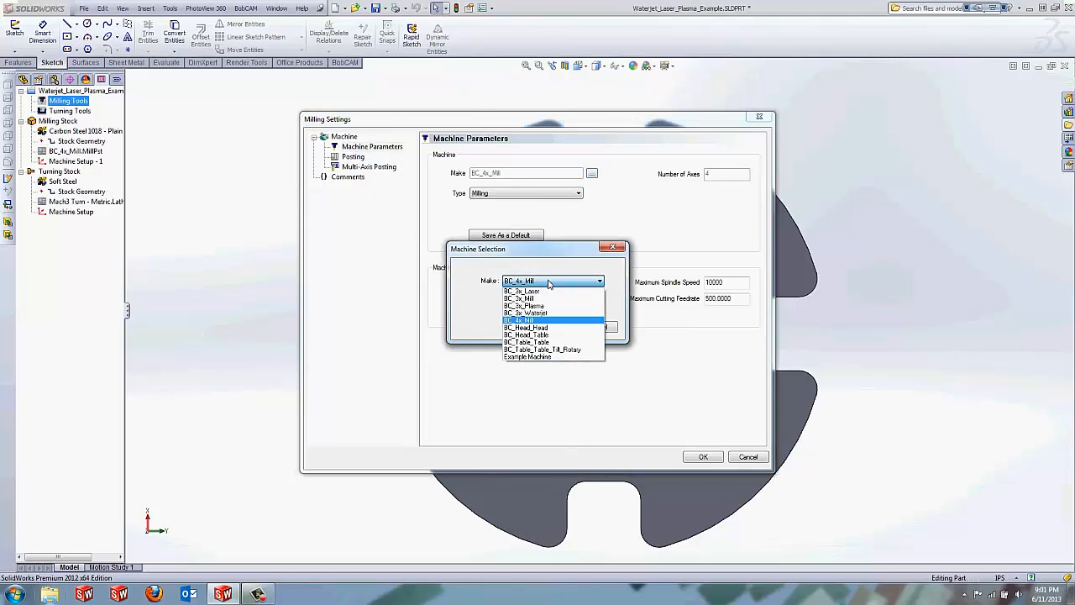
- Choose Example Machine as the milling machine and apply the settings
{"action": "left_click", "coordinate": [528, 356]}
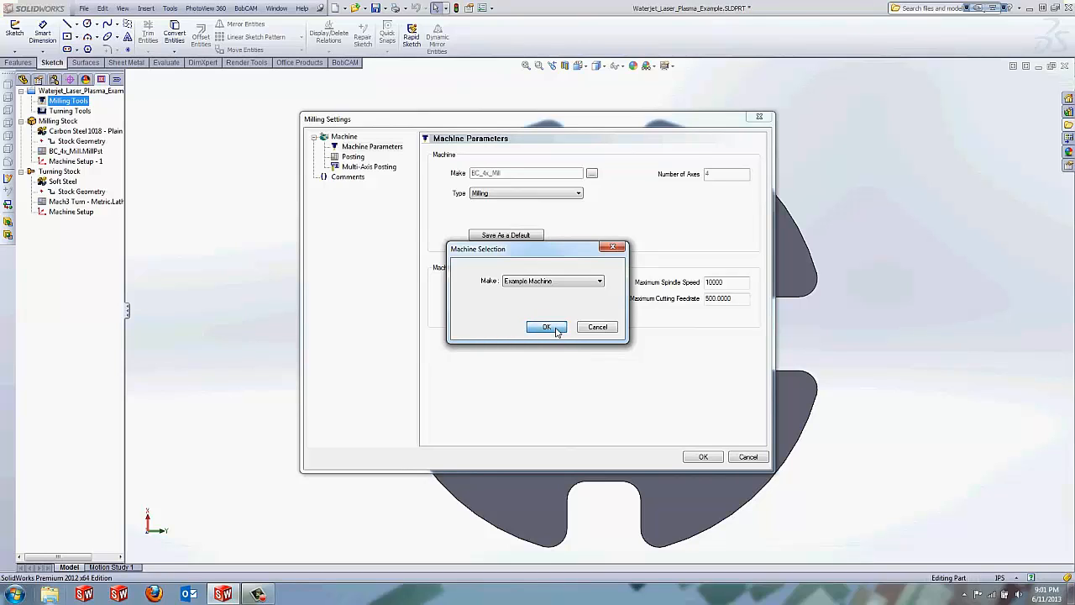
{"action": "left_click", "coordinate": [546, 326]}
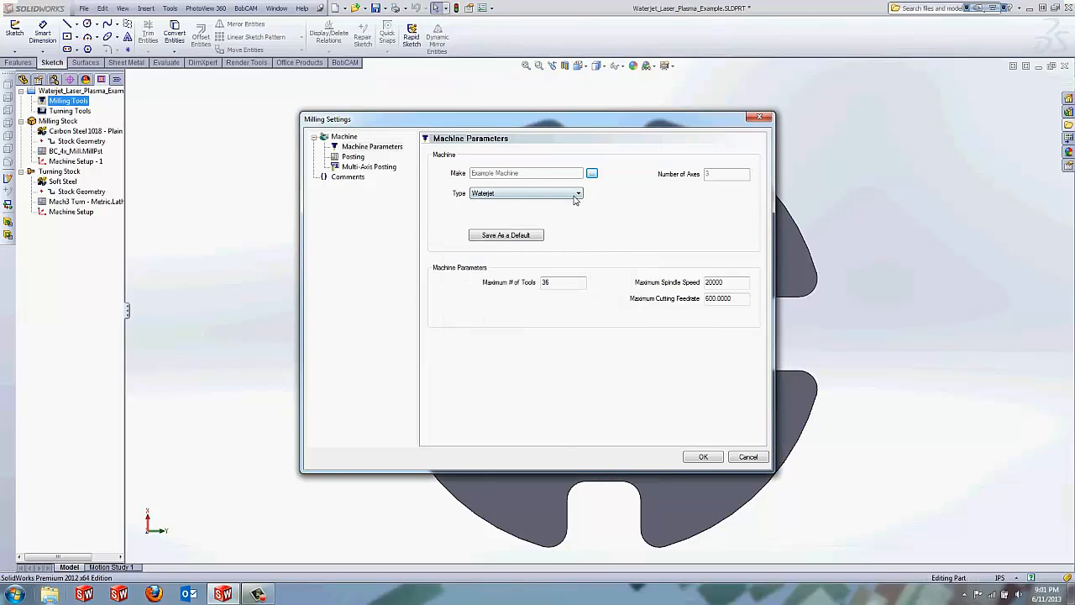
{"action": "mouse_move", "coordinate": [597, 218]}
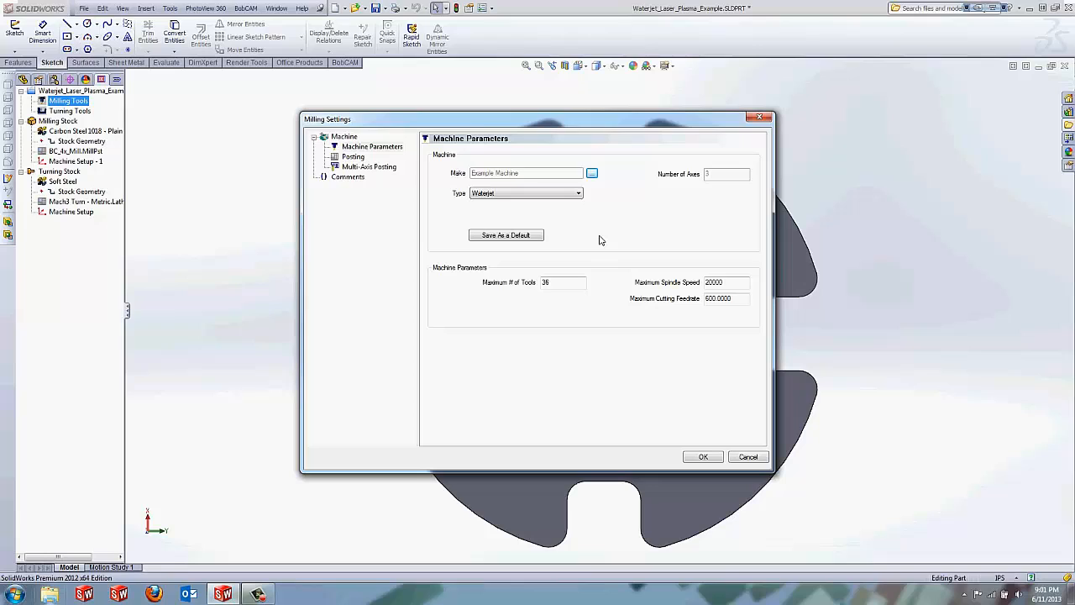
{"action": "mouse_move", "coordinate": [589, 231]}
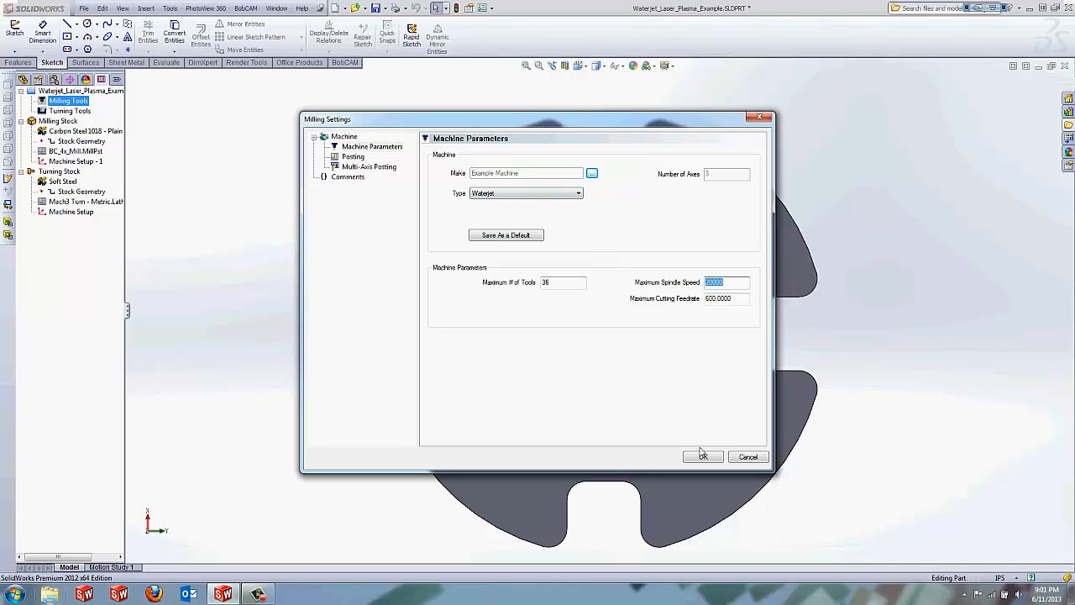
{"action": "left_click", "coordinate": [703, 457]}
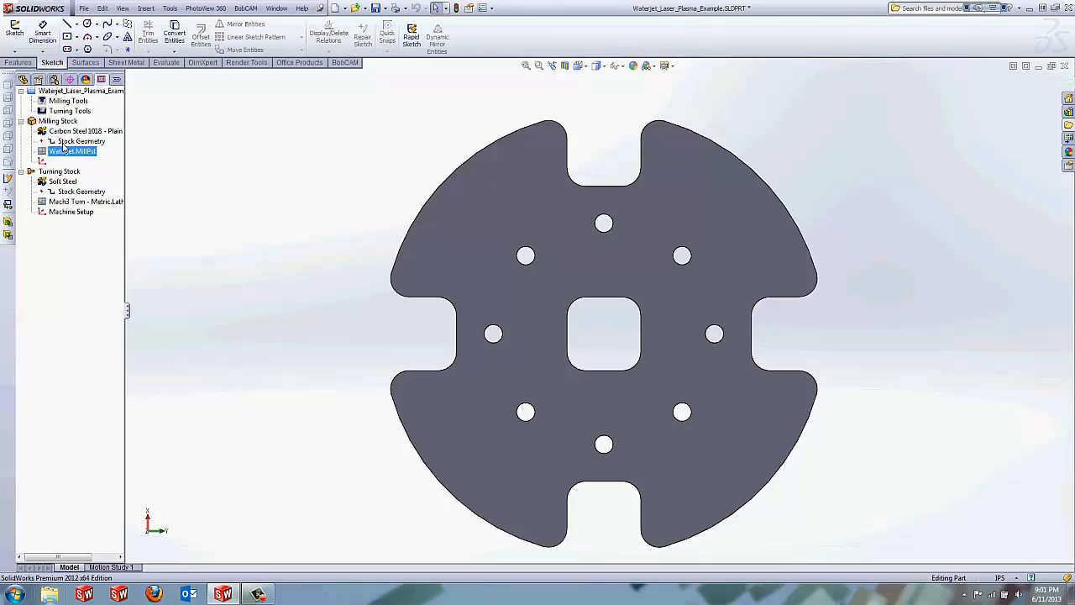
- Run the Stock Wizard on Milling Stock and accept a bounding-box stock around the plate
{"action": "right_click", "coordinate": [58, 121]}
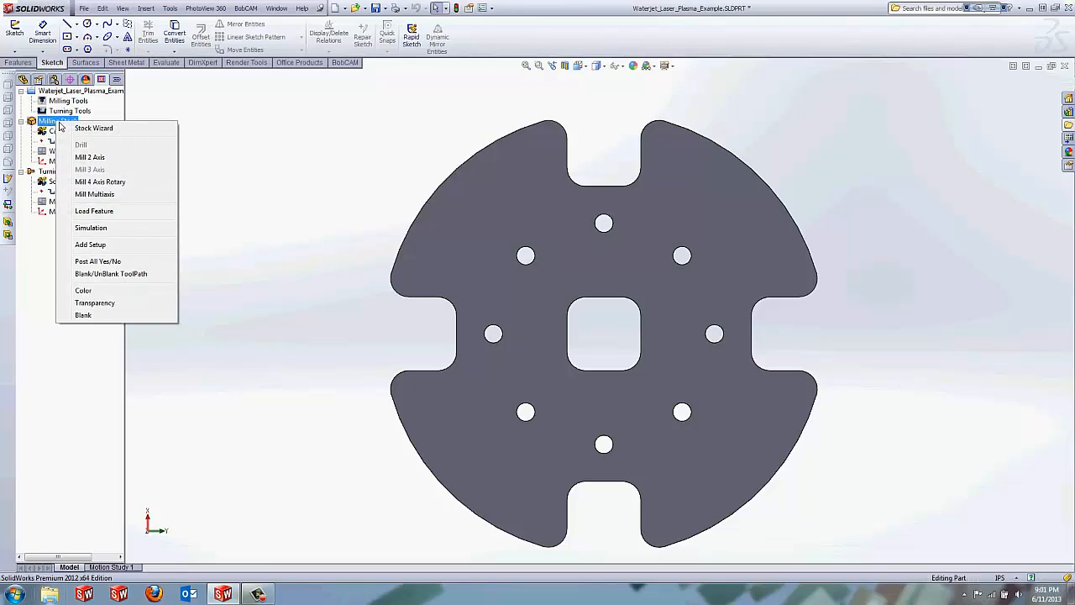
{"action": "left_click", "coordinate": [94, 128]}
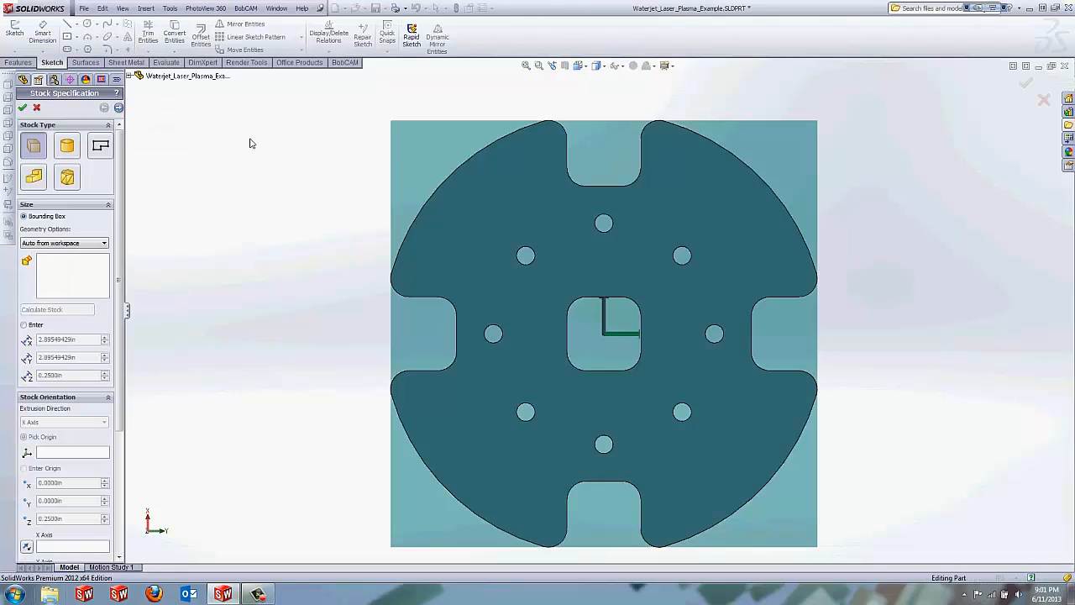
{"action": "mouse_move", "coordinate": [67, 144]}
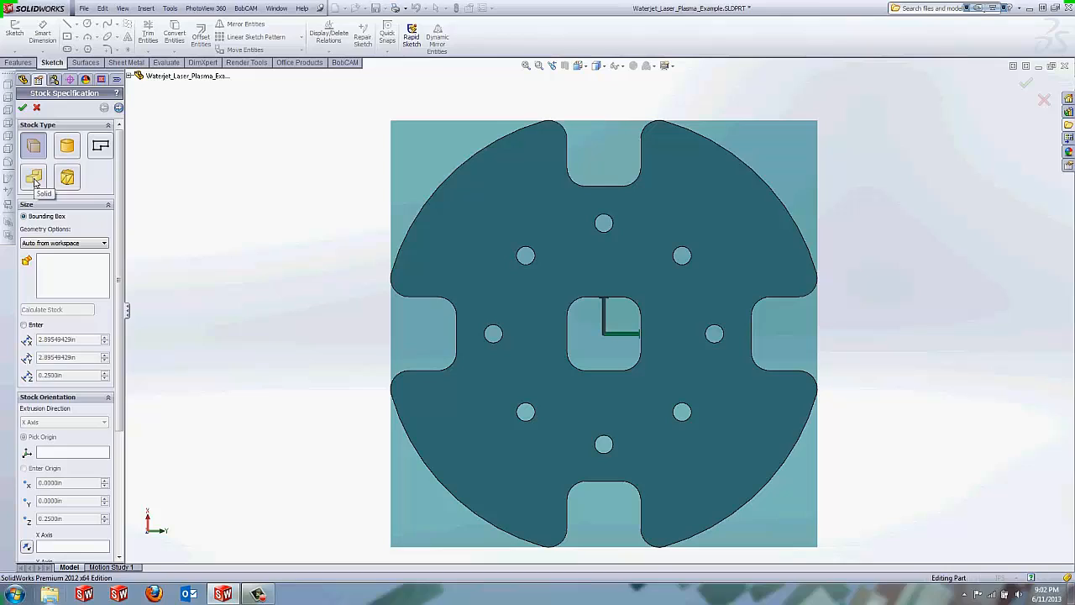
{"action": "mouse_move", "coordinate": [678, 151]}
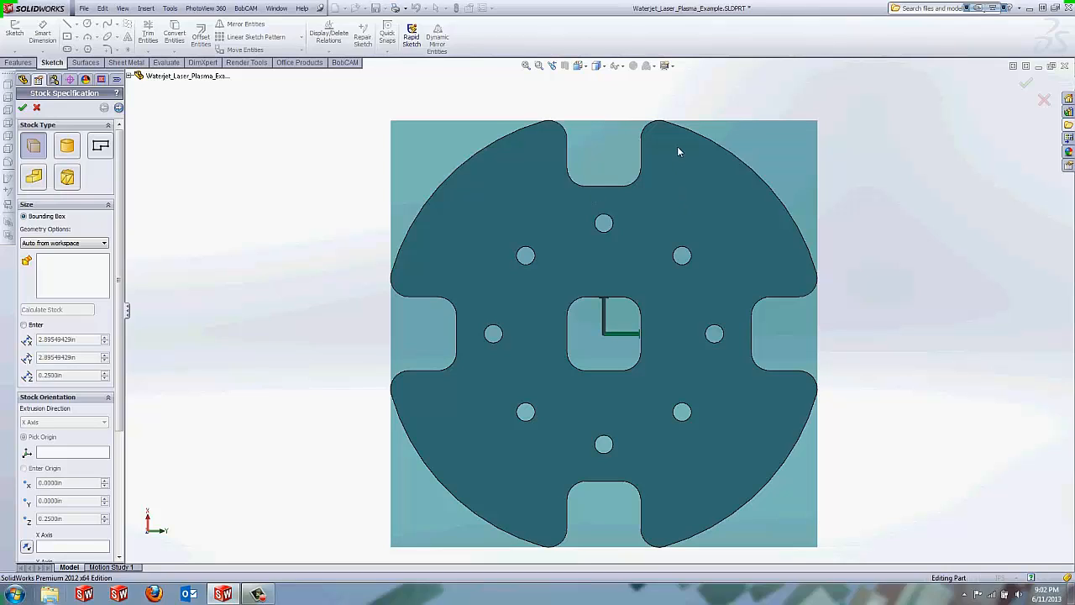
{"action": "mouse_move", "coordinate": [667, 158]}
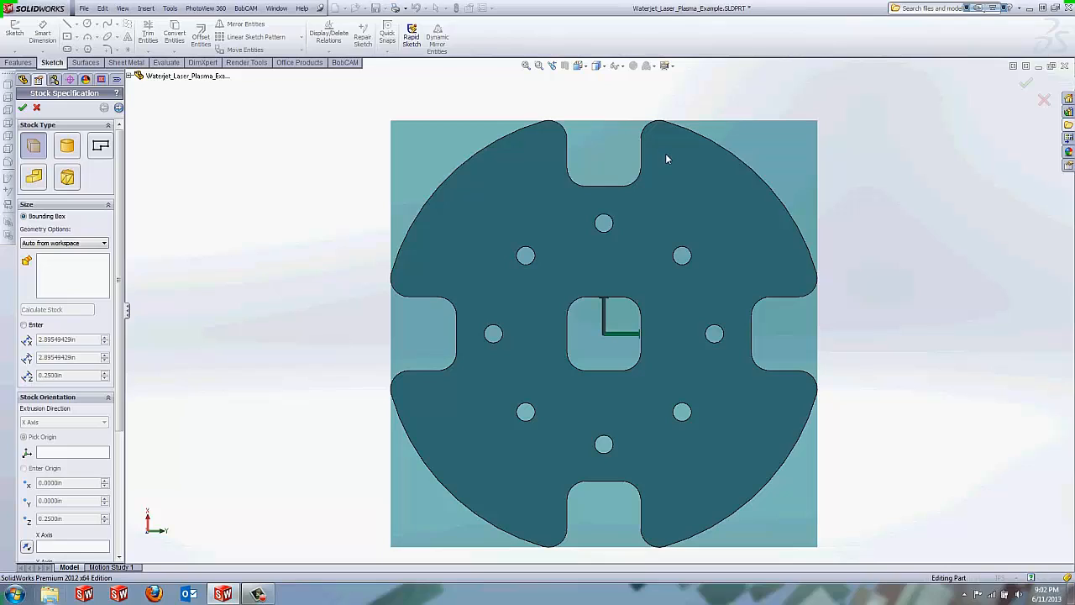
{"action": "mouse_move", "coordinate": [663, 165]}
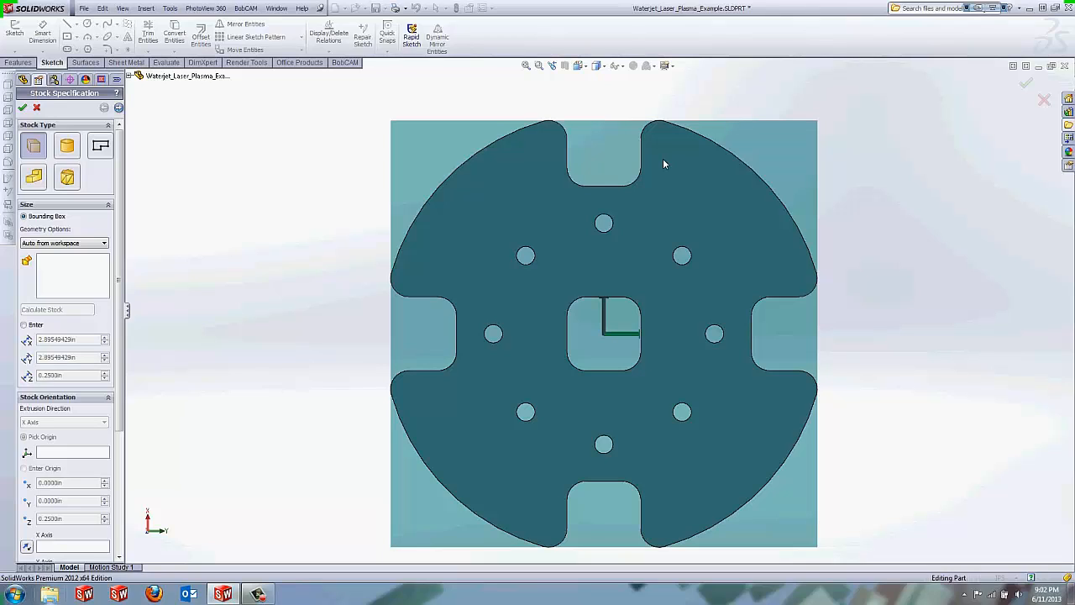
{"action": "left_click", "coordinate": [66, 178]}
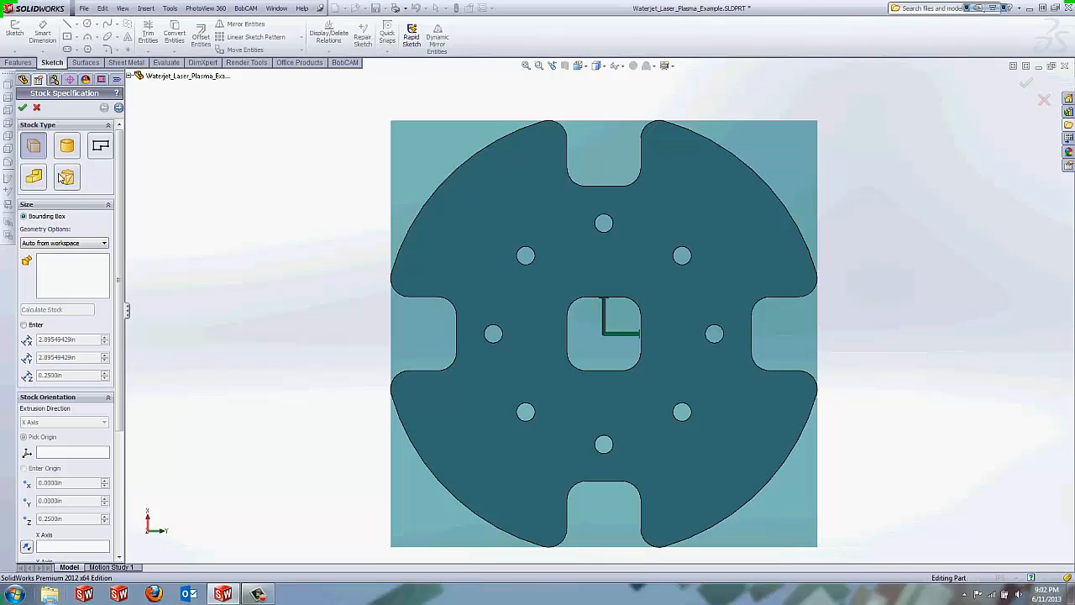
{"action": "mouse_move", "coordinate": [67, 177]}
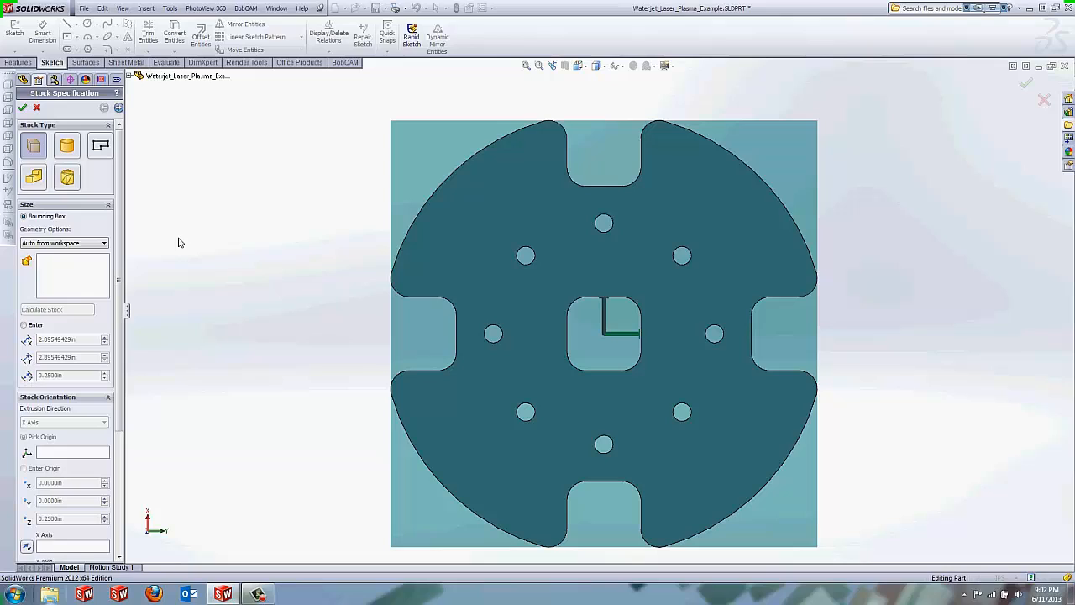
{"action": "mouse_move", "coordinate": [548, 205]}
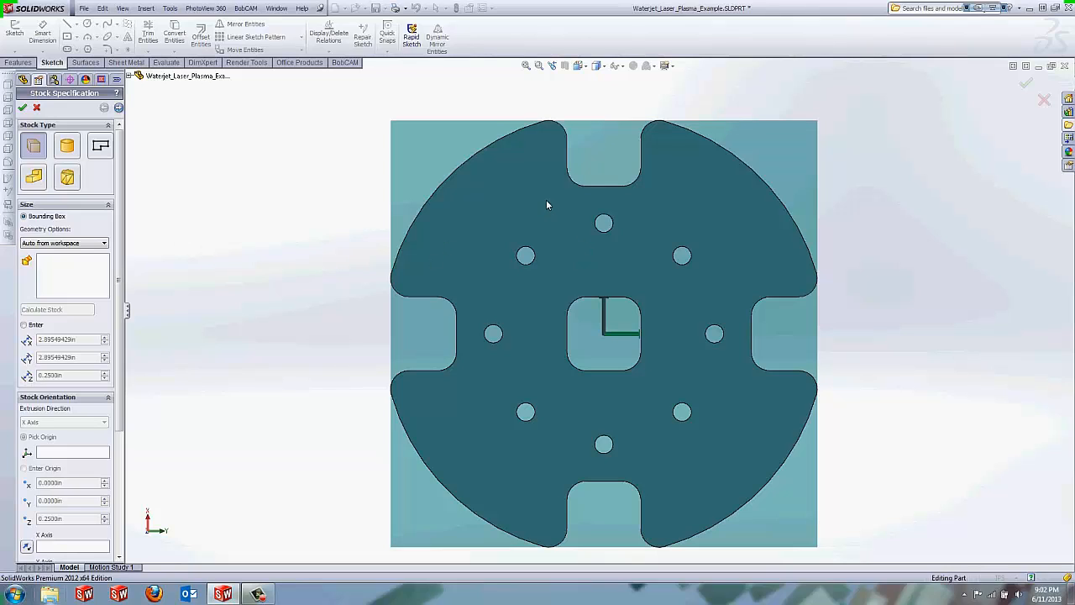
{"action": "mouse_move", "coordinate": [541, 201]}
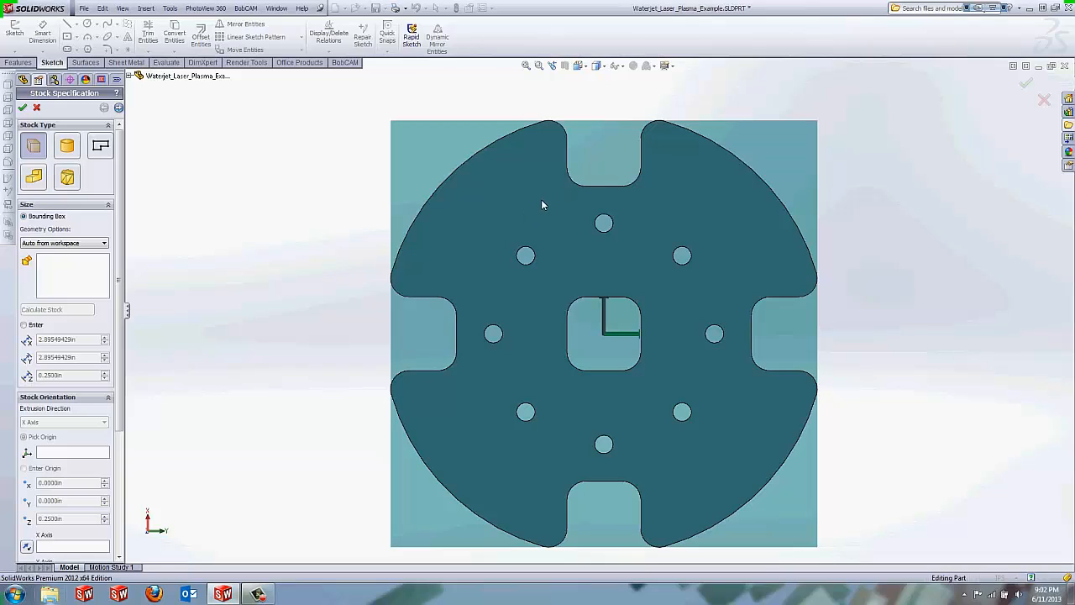
{"action": "mouse_move", "coordinate": [557, 208]}
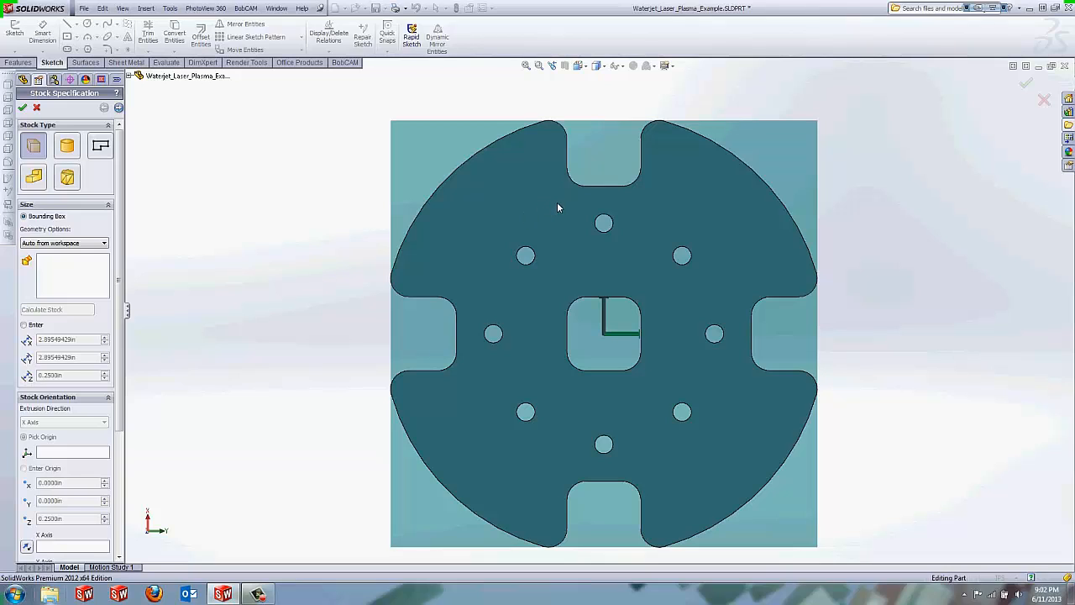
{"action": "mouse_move", "coordinate": [598, 197]}
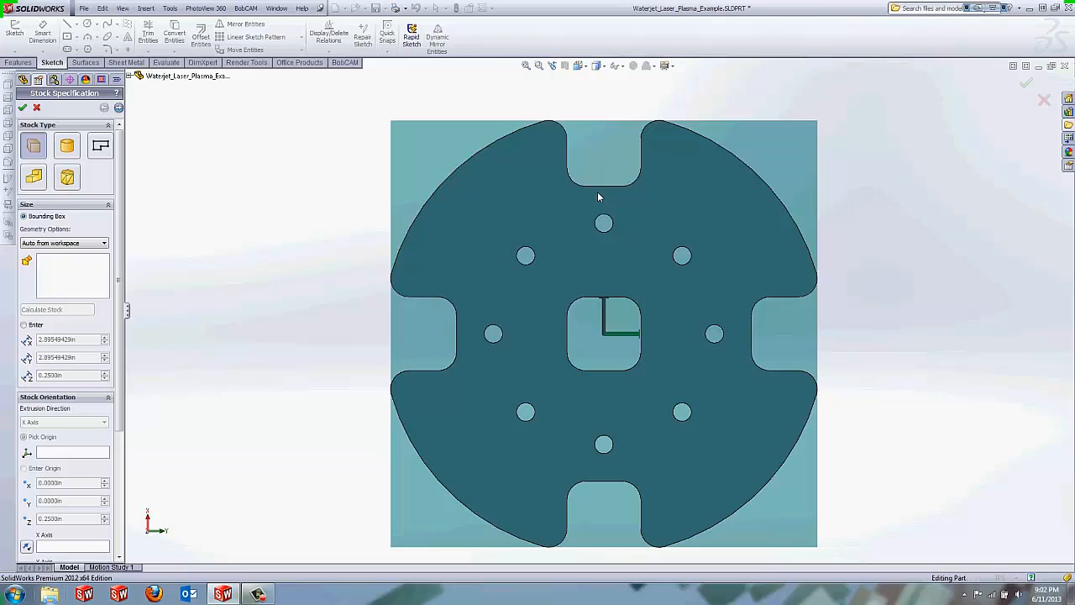
{"action": "mouse_move", "coordinate": [616, 144]}
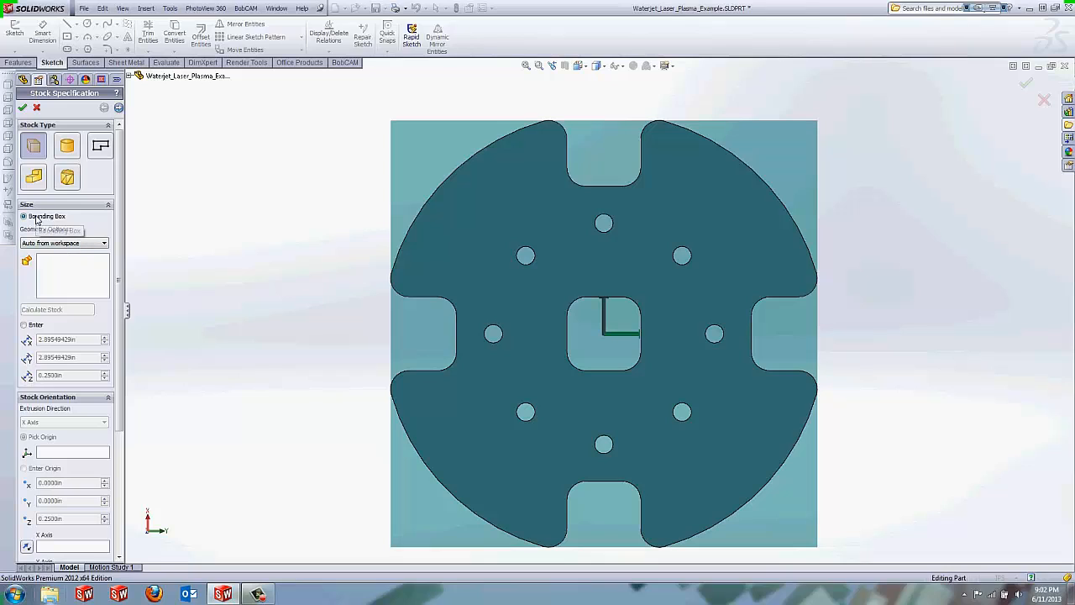
{"action": "mouse_move", "coordinate": [47, 217]}
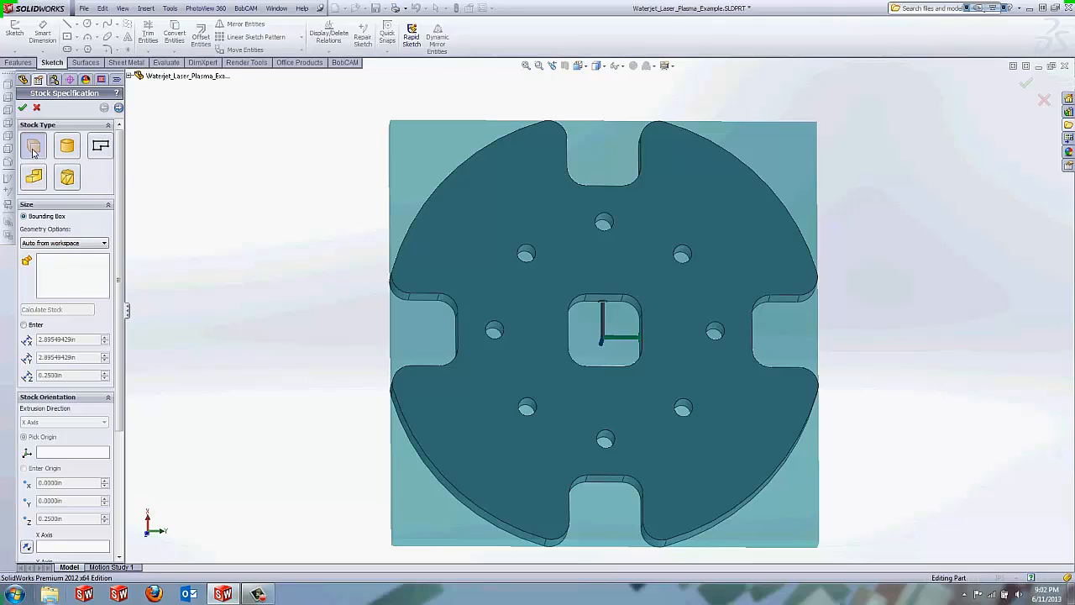
{"action": "left_click", "coordinate": [33, 144]}
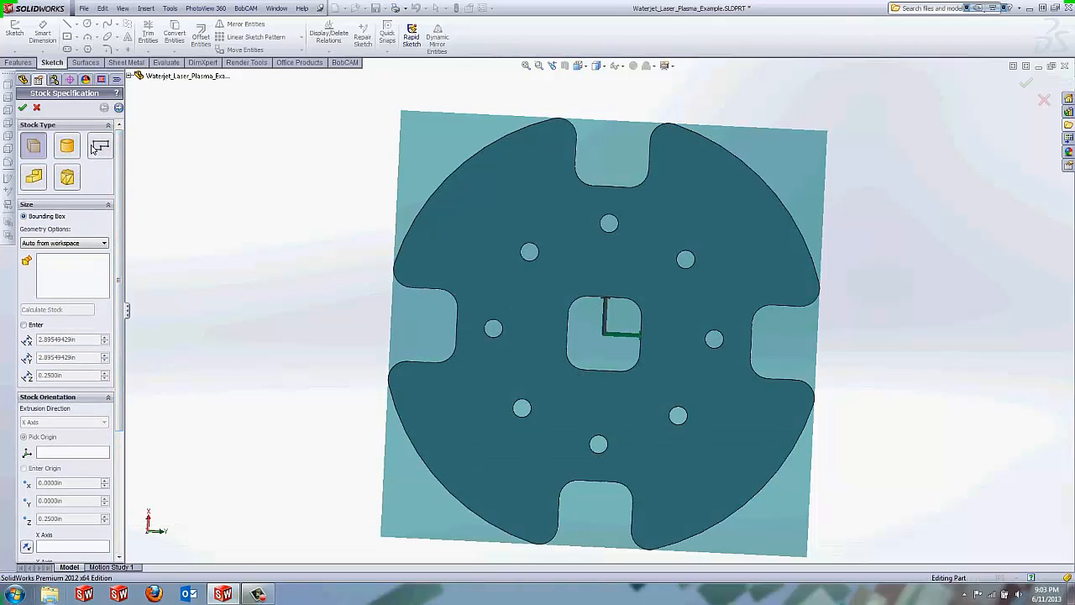
{"action": "mouse_move", "coordinate": [99, 145]}
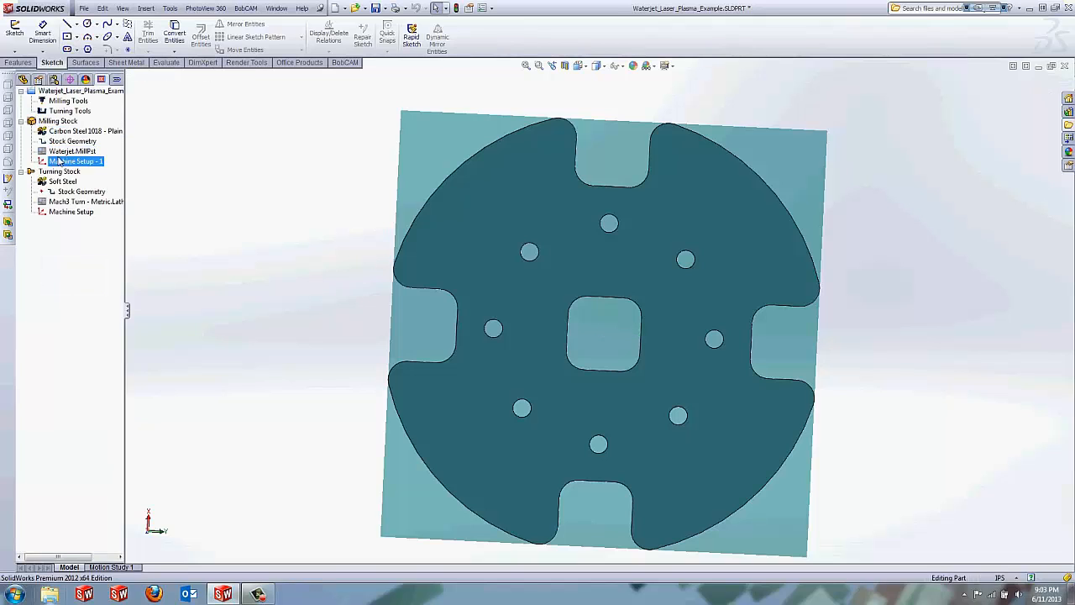
- Define Machine Setup - 1 with the work origin at the stock's lower corner and select it in the CAM tree
{"action": "right_click", "coordinate": [75, 161]}
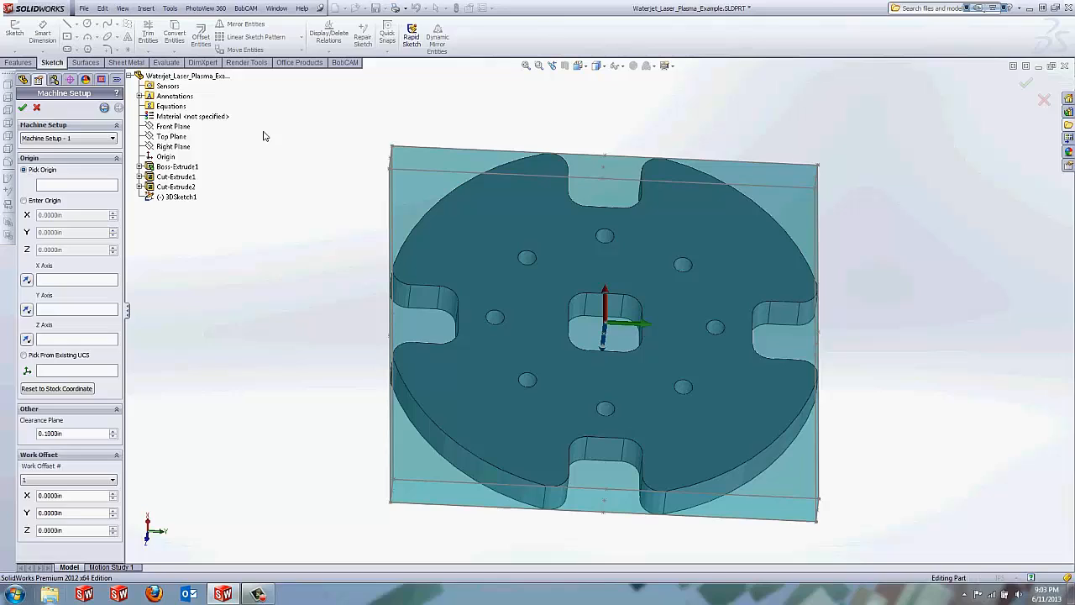
{"action": "mouse_move", "coordinate": [487, 171]}
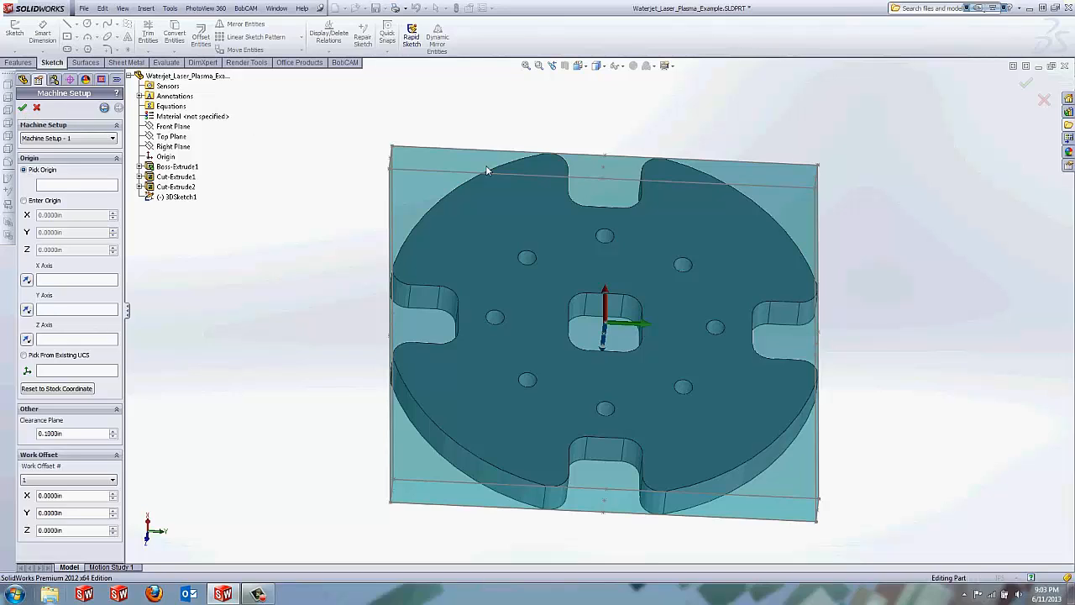
{"action": "mouse_move", "coordinate": [614, 131]}
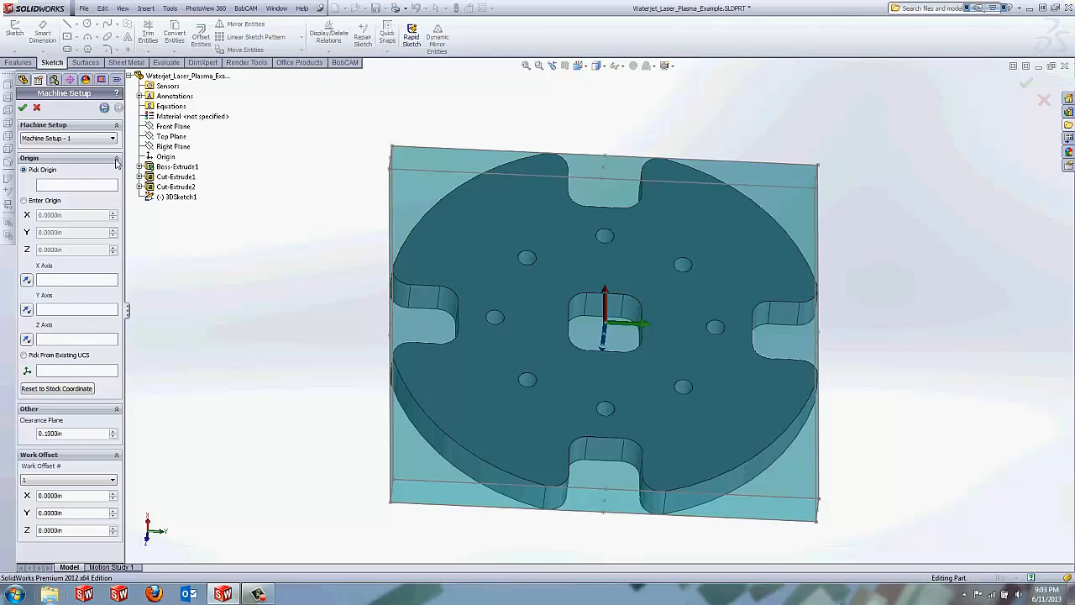
{"action": "mouse_move", "coordinate": [78, 185]}
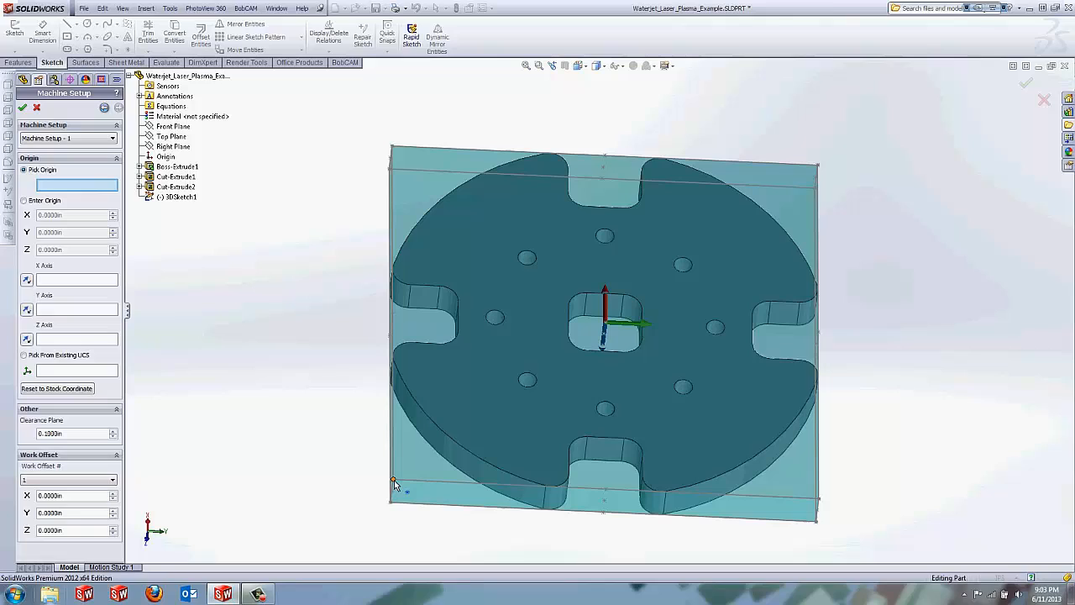
{"action": "left_click", "coordinate": [393, 481]}
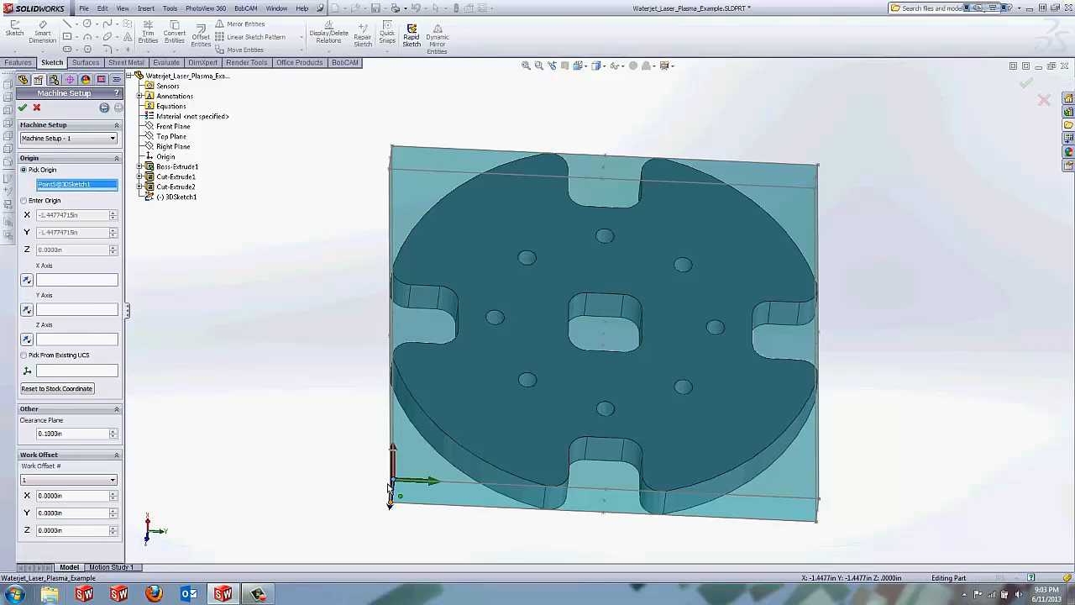
{"action": "mouse_move", "coordinate": [416, 232]}
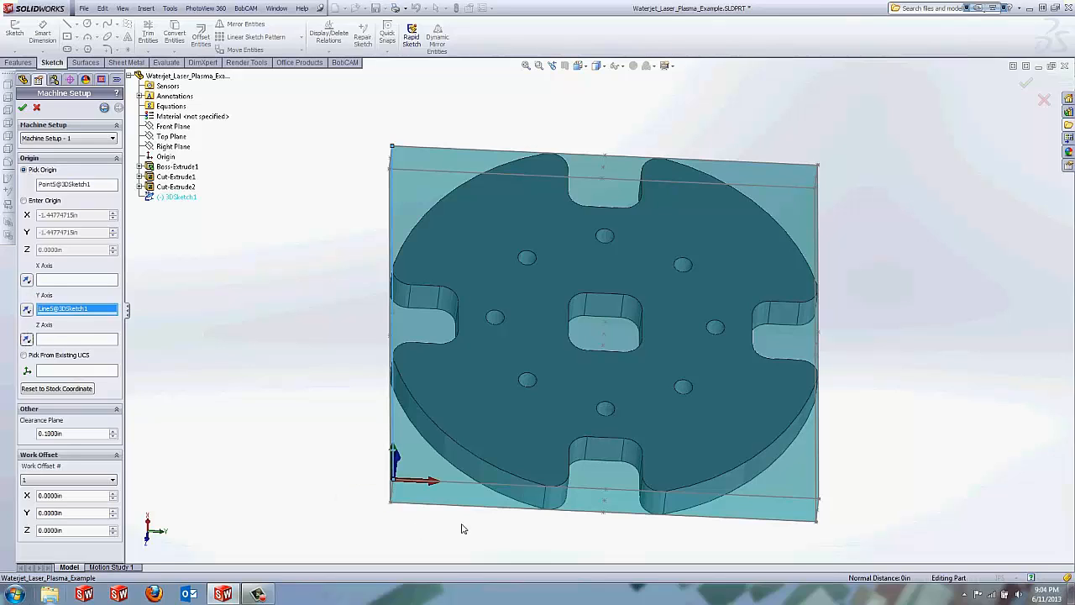
{"action": "mouse_move", "coordinate": [396, 503]}
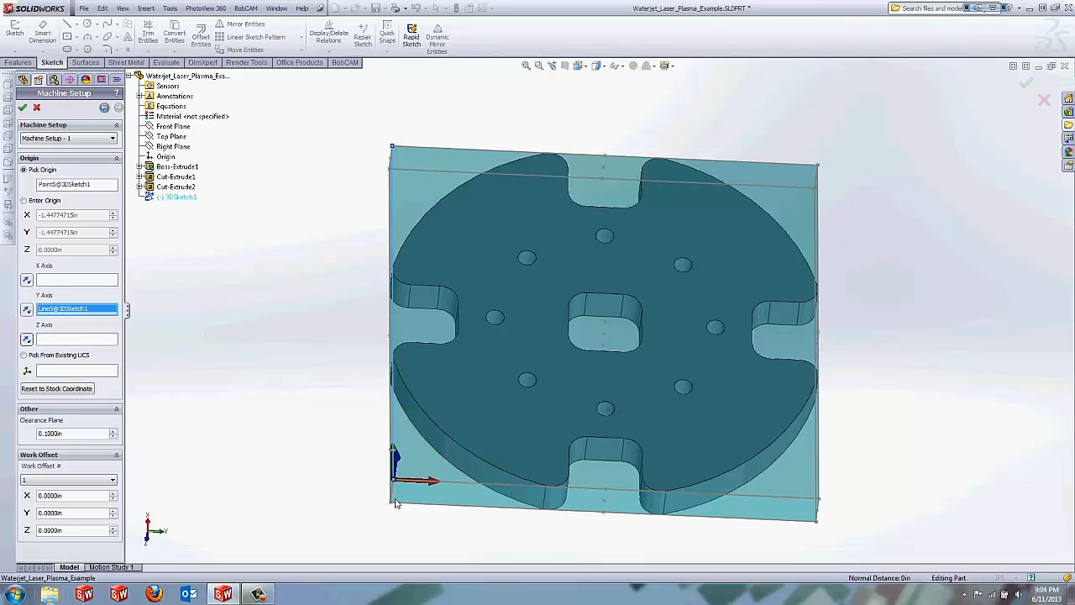
{"action": "mouse_move", "coordinate": [788, 445]}
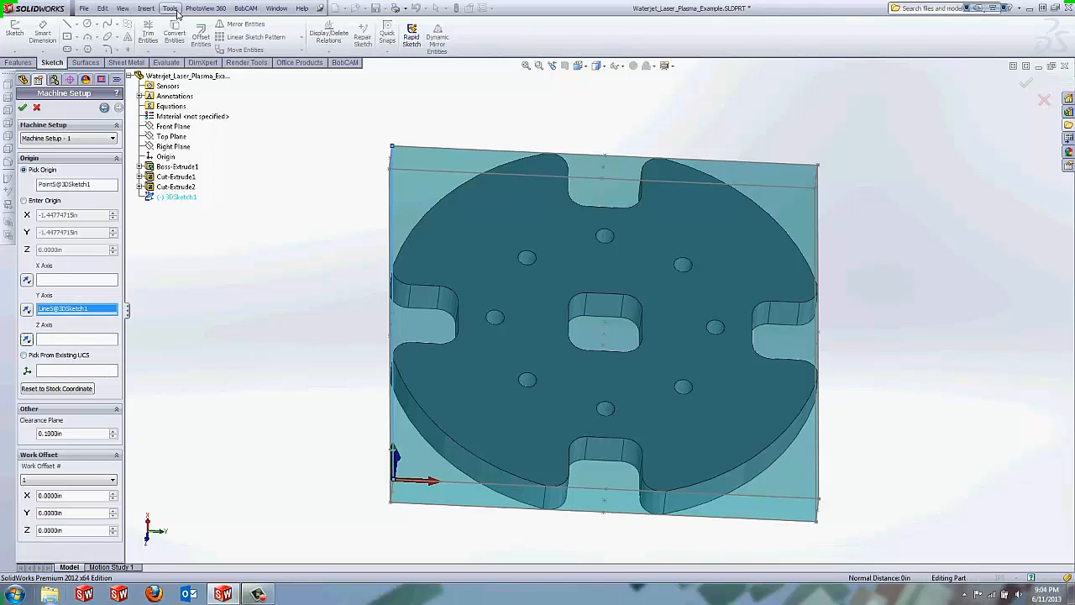
{"action": "left_click", "coordinate": [145, 7]}
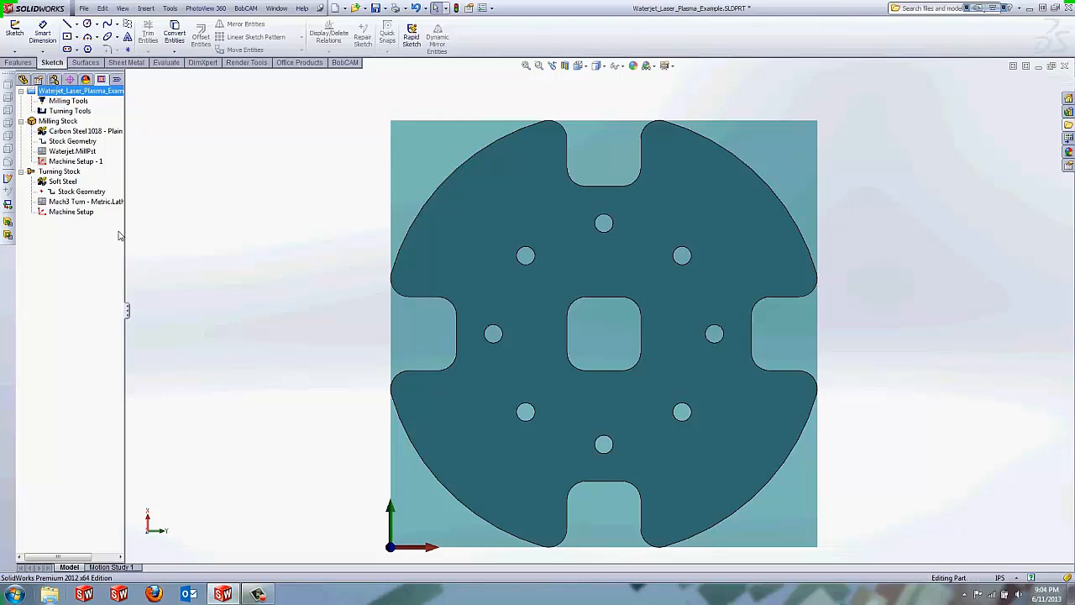
{"action": "left_click", "coordinate": [76, 162]}
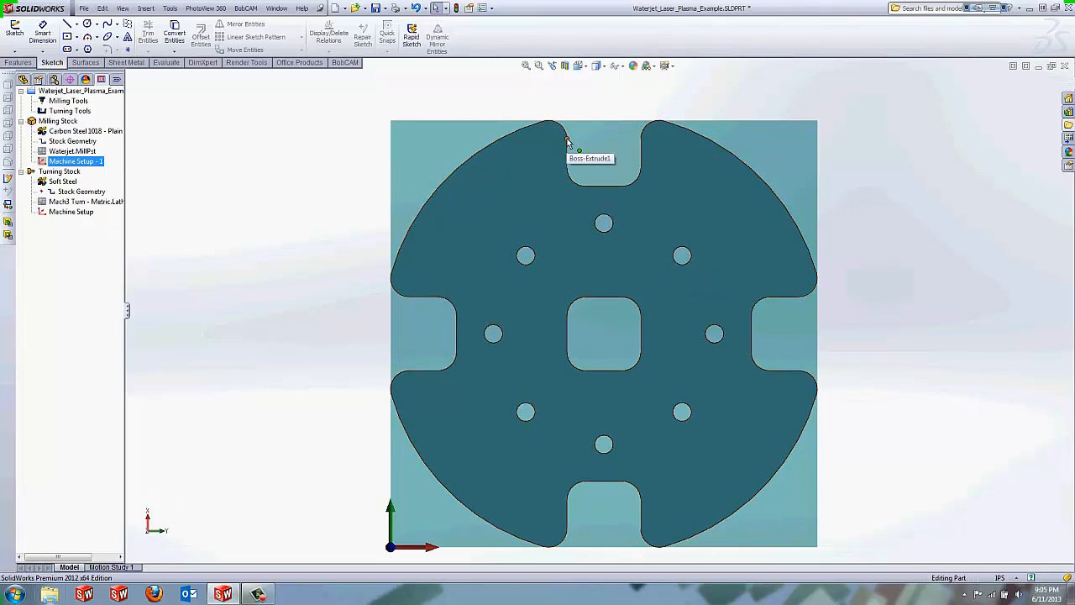
{"action": "mouse_move", "coordinate": [541, 194]}
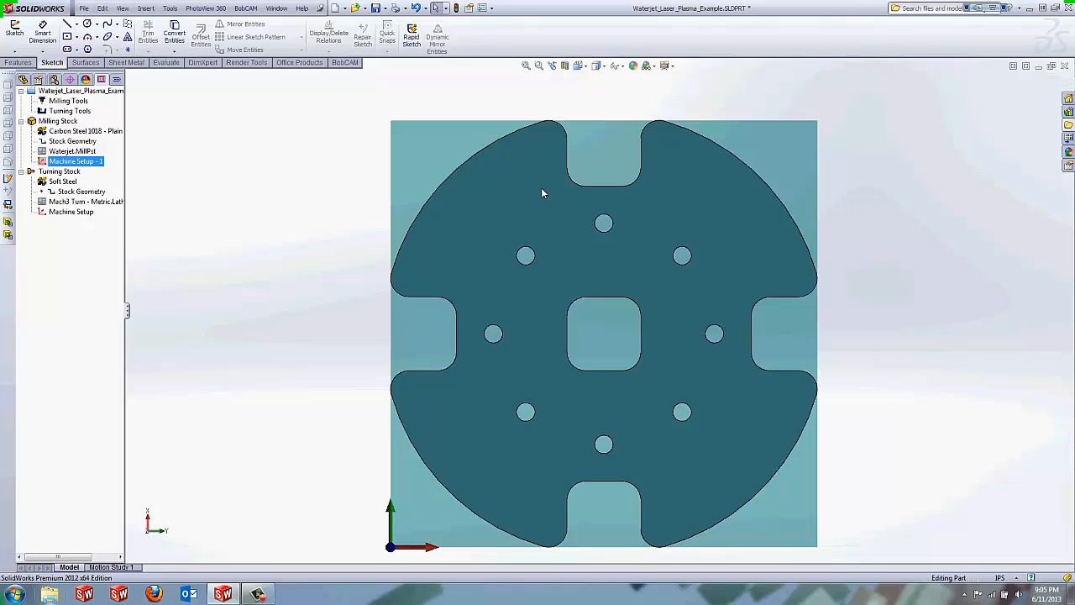
- Start a Mill 2 Axis operation from Machine Setup - 1's context menu
{"action": "right_click", "coordinate": [74, 161]}
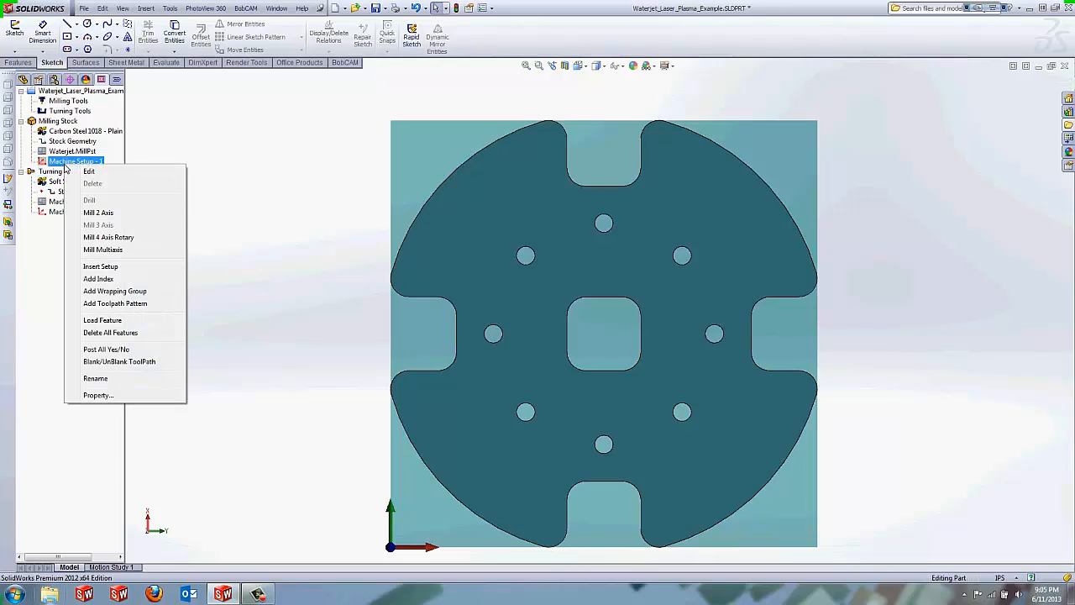
{"action": "mouse_move", "coordinate": [121, 212]}
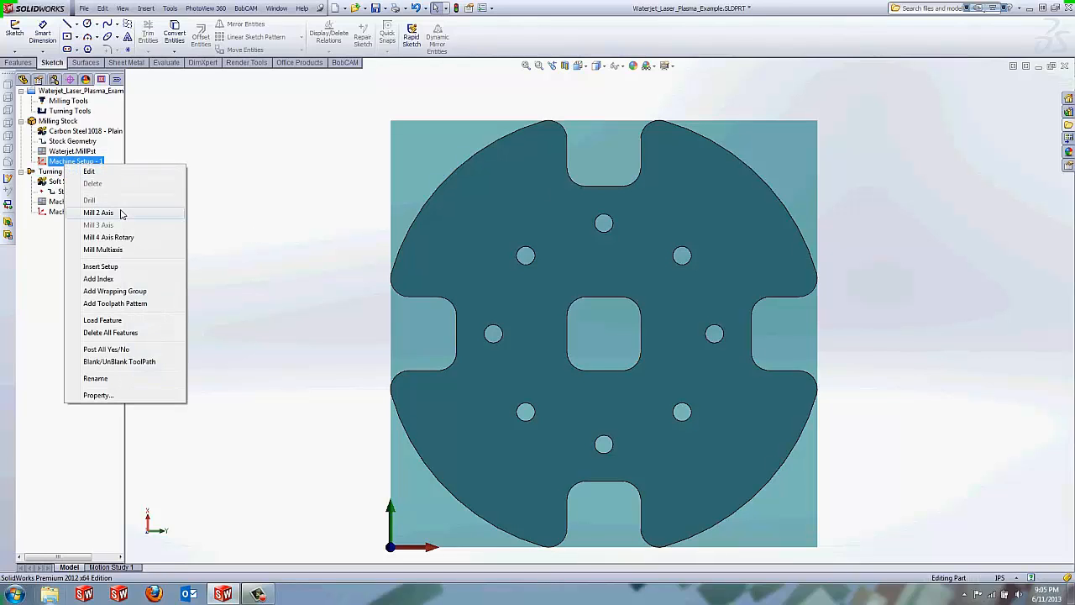
{"action": "mouse_move", "coordinate": [108, 236]}
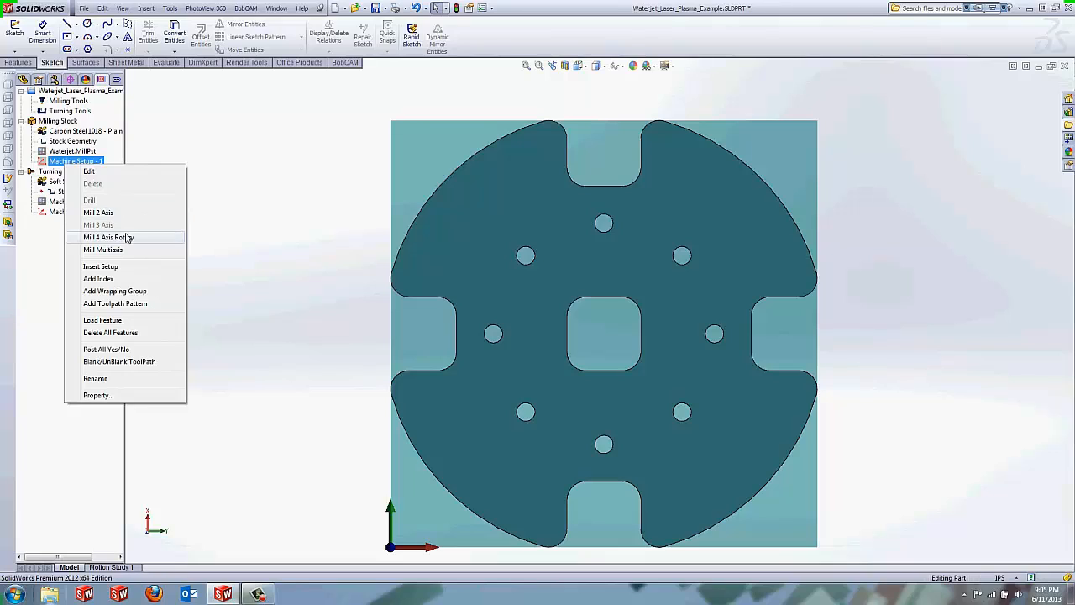
{"action": "mouse_move", "coordinate": [124, 238]}
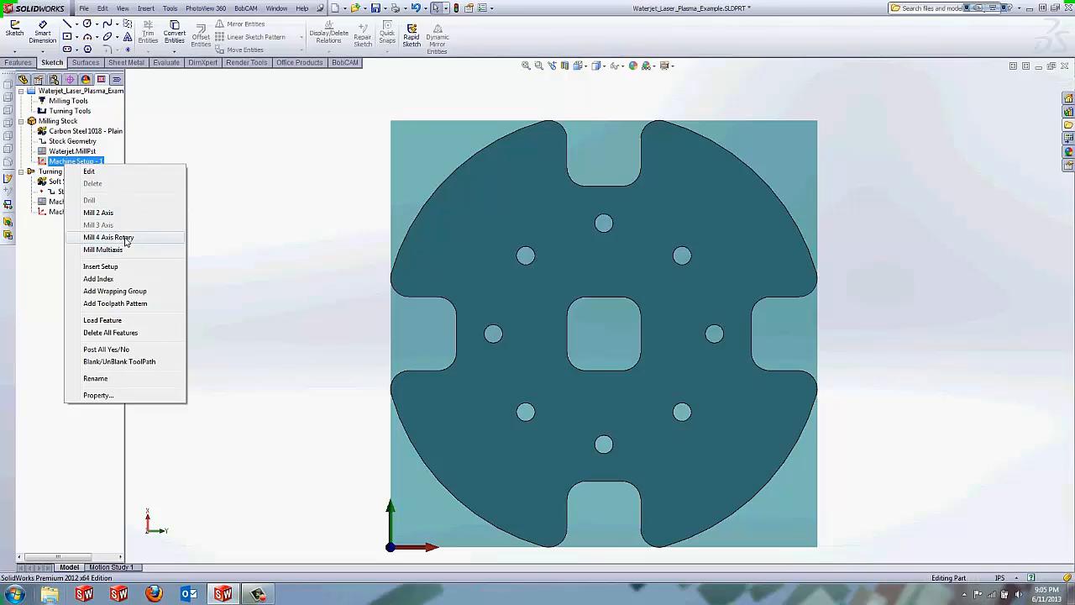
{"action": "mouse_move", "coordinate": [98, 225]}
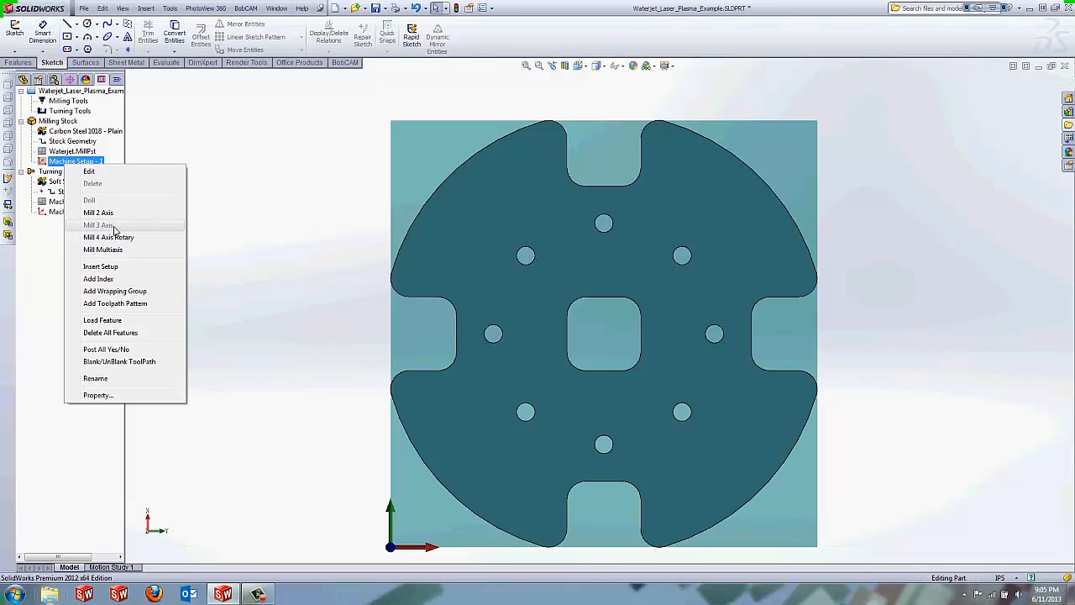
{"action": "mouse_move", "coordinate": [126, 225]}
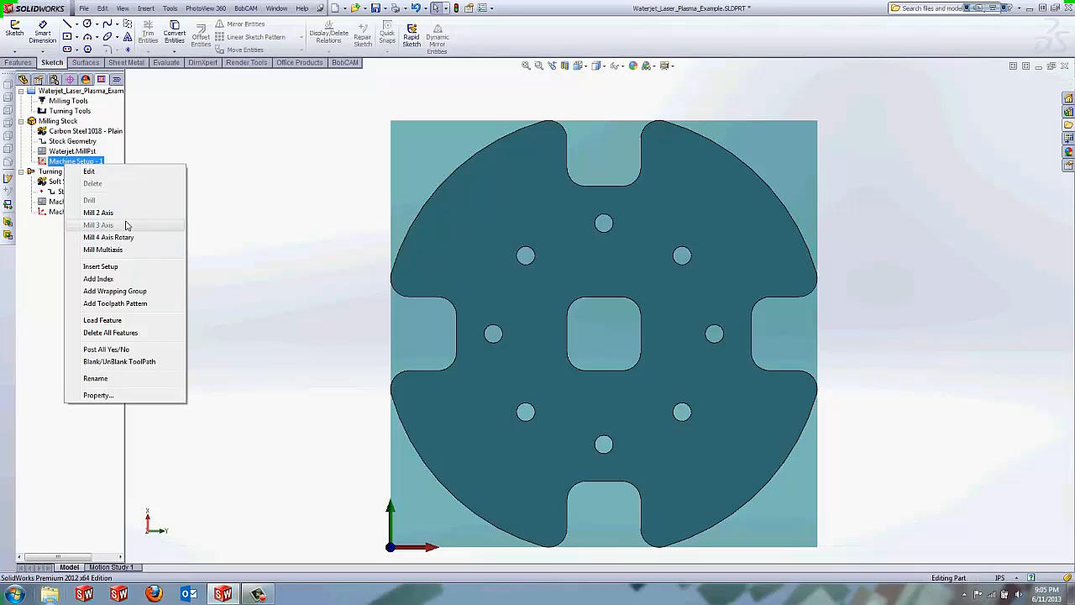
{"action": "mouse_move", "coordinate": [98, 211]}
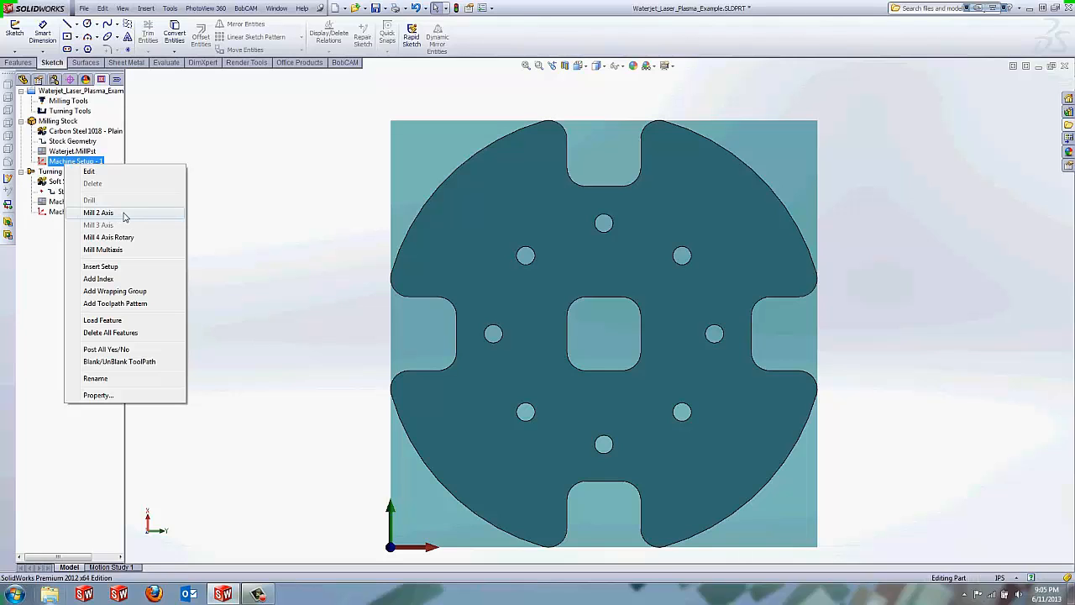
{"action": "left_click", "coordinate": [98, 212]}
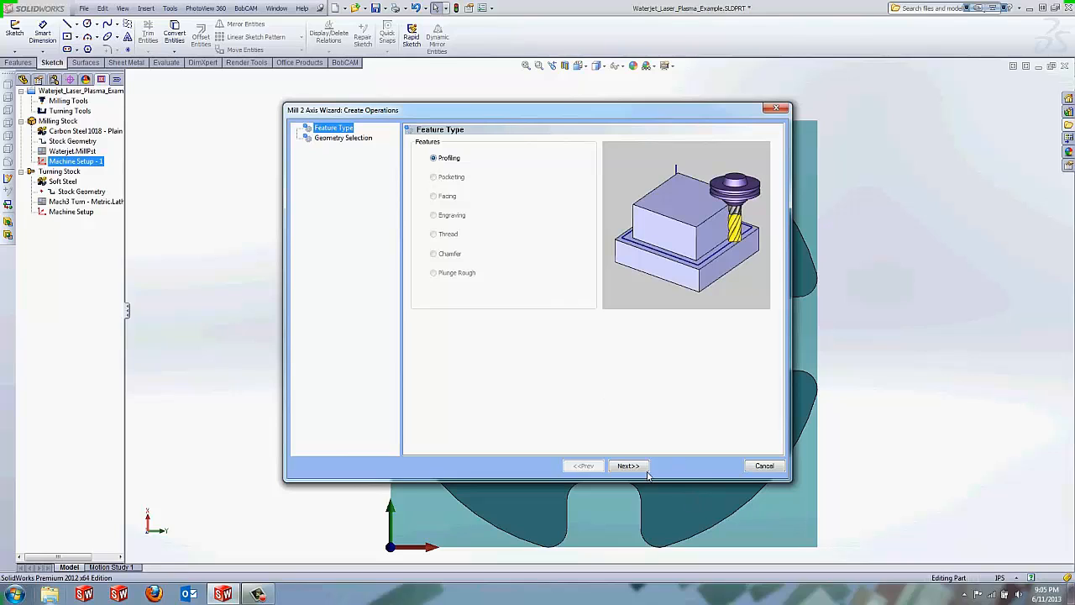
- Create a profiling feature using the Cut-Extrude1 square hole and Cut-Extrude2 hole ring sketches as geometry
{"action": "left_click", "coordinate": [629, 465]}
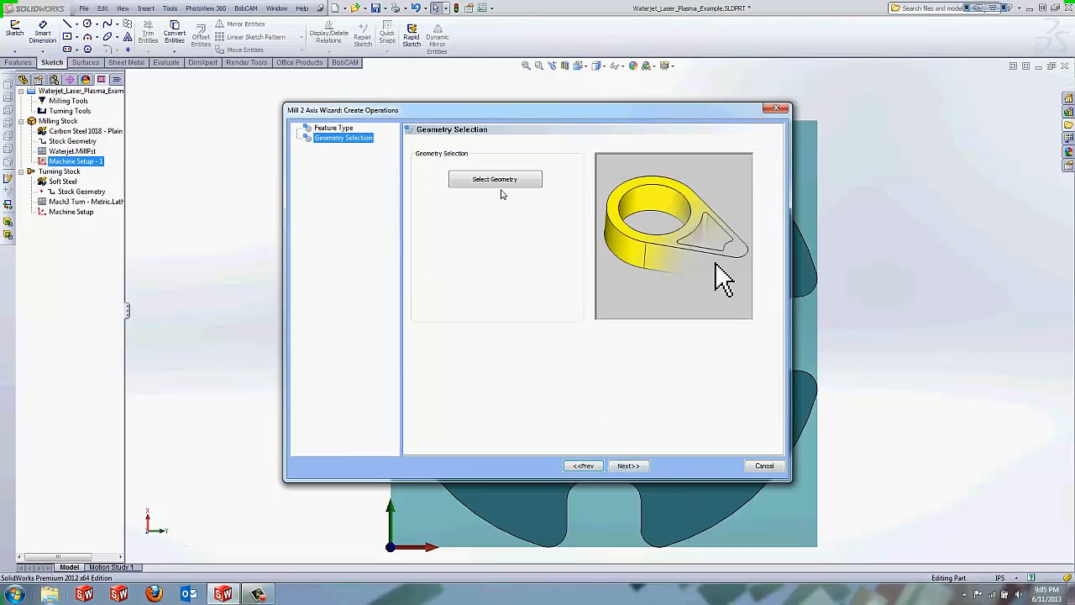
{"action": "left_click", "coordinate": [494, 178]}
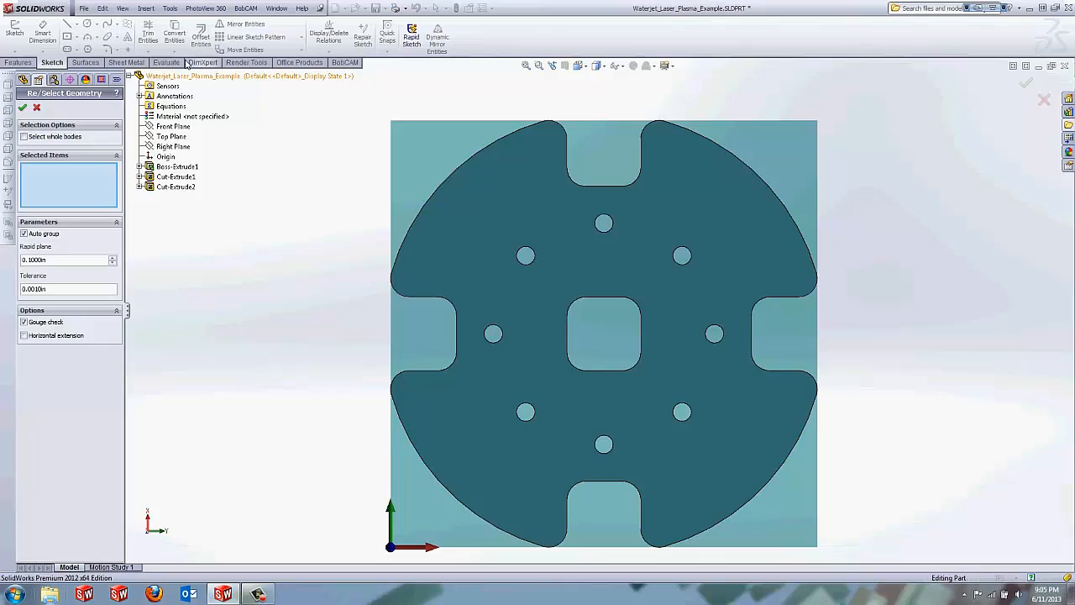
{"action": "left_click", "coordinate": [141, 176]}
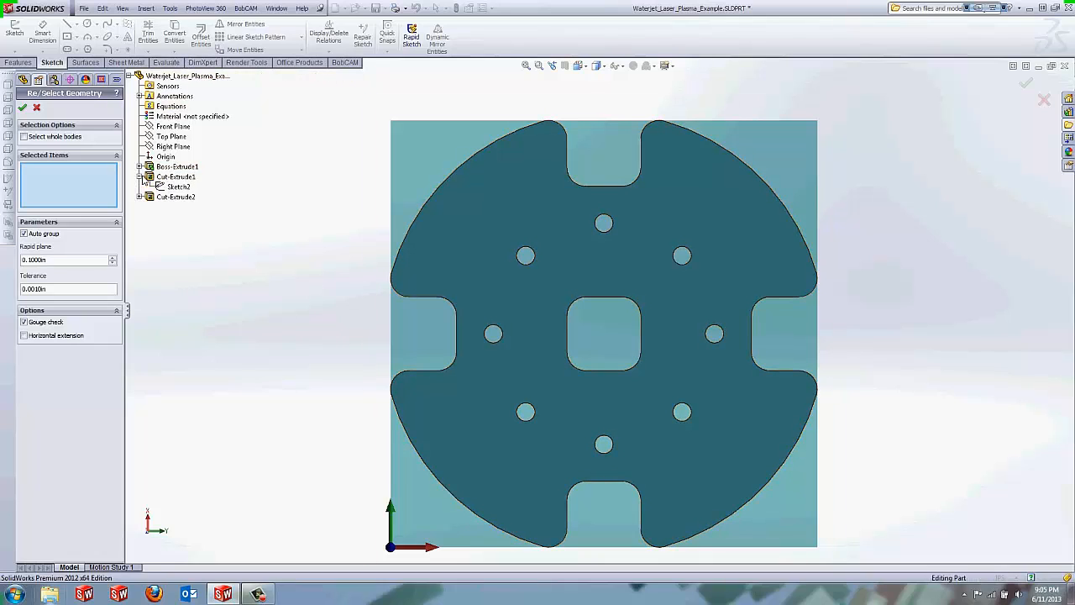
{"action": "left_click", "coordinate": [178, 186]}
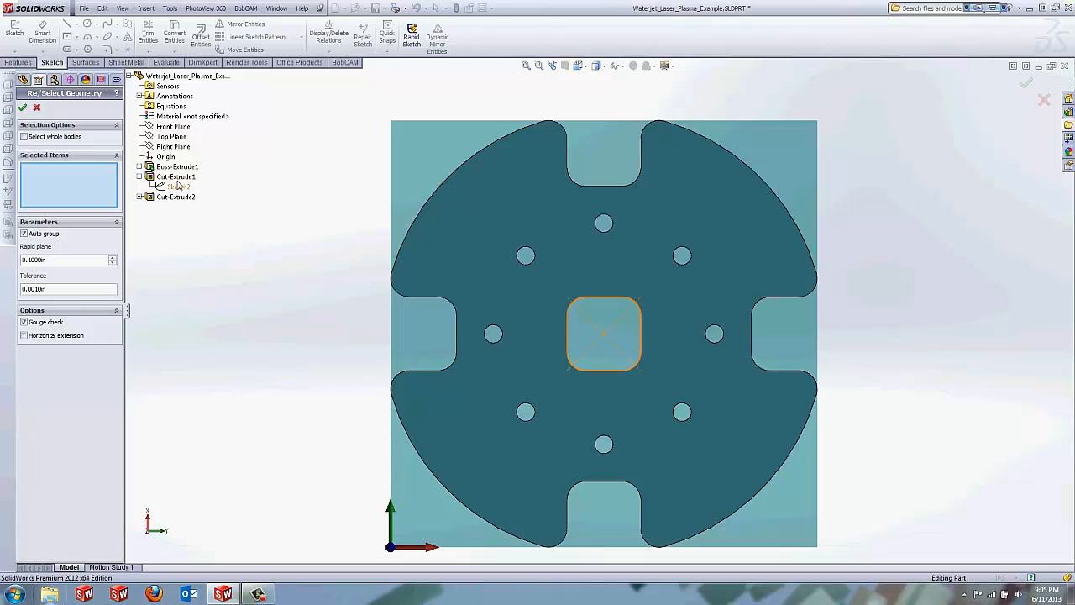
{"action": "left_click", "coordinate": [176, 186]}
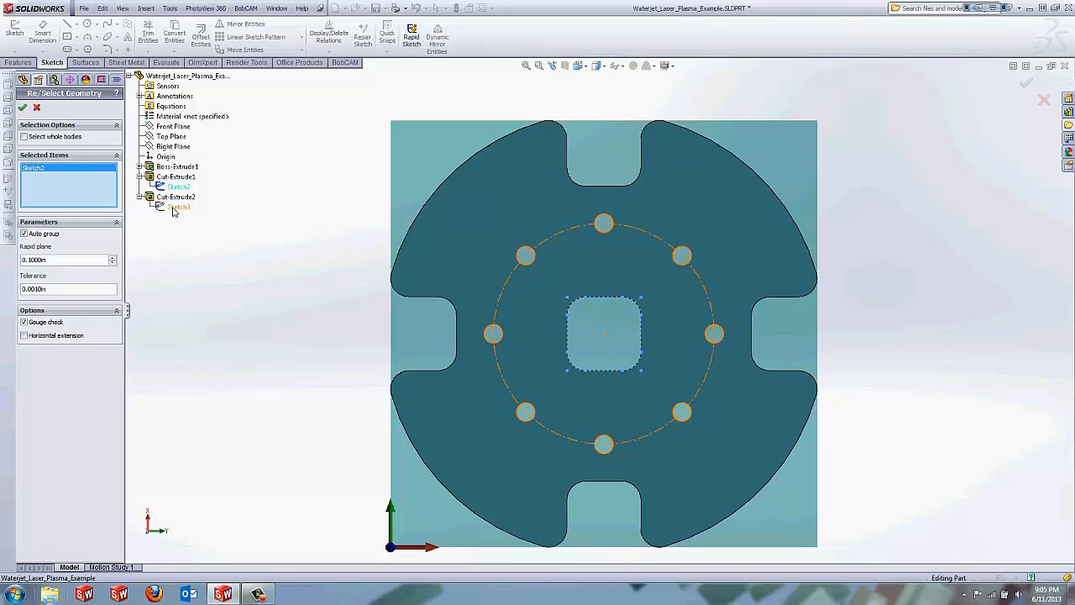
{"action": "left_click", "coordinate": [178, 207]}
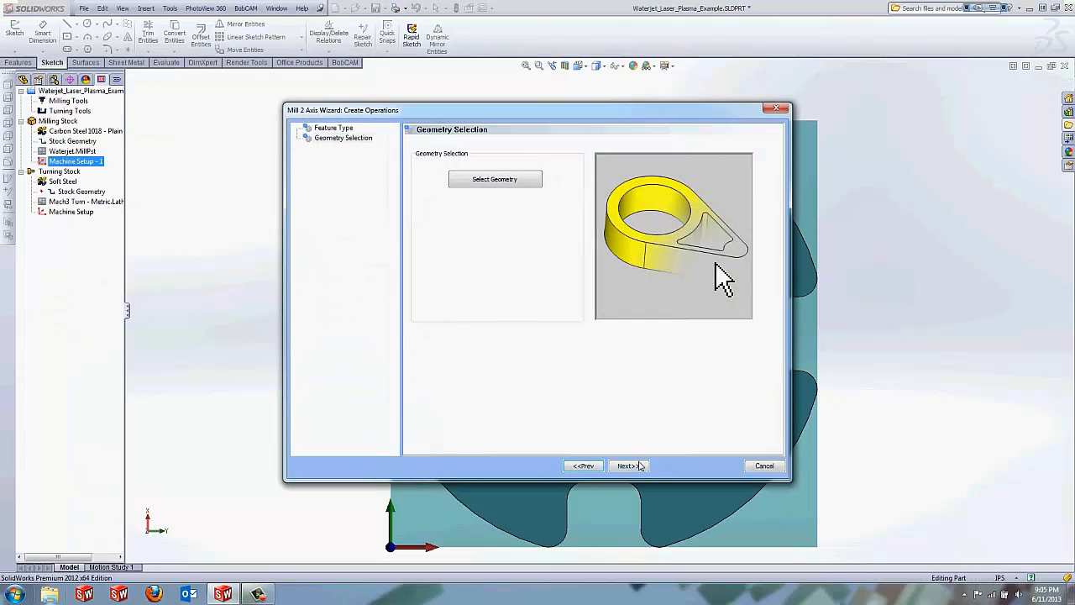
{"action": "left_click", "coordinate": [629, 466]}
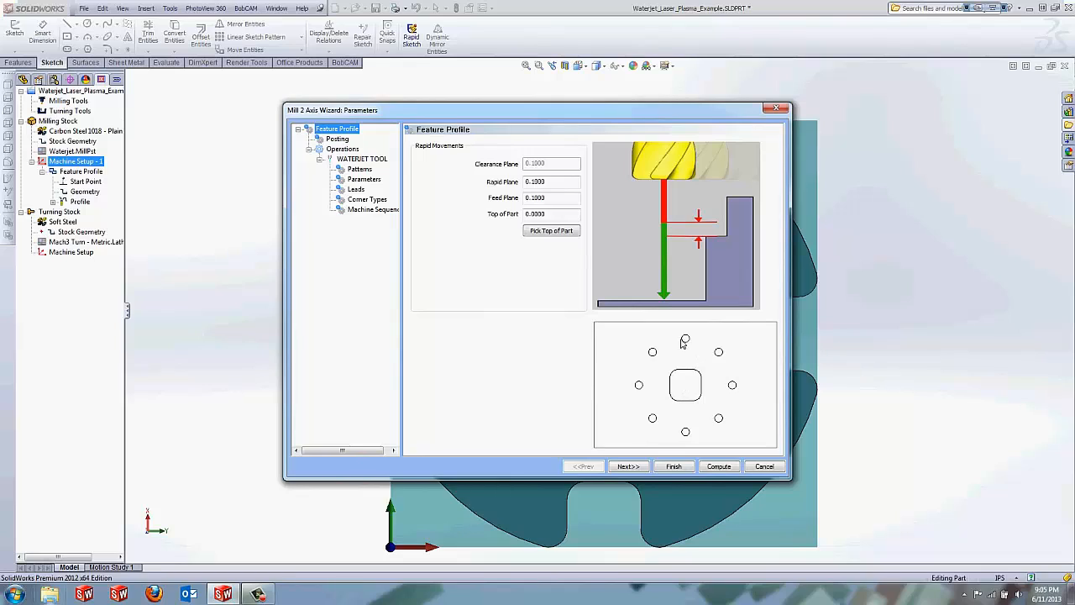
{"action": "mouse_move", "coordinate": [651, 417]}
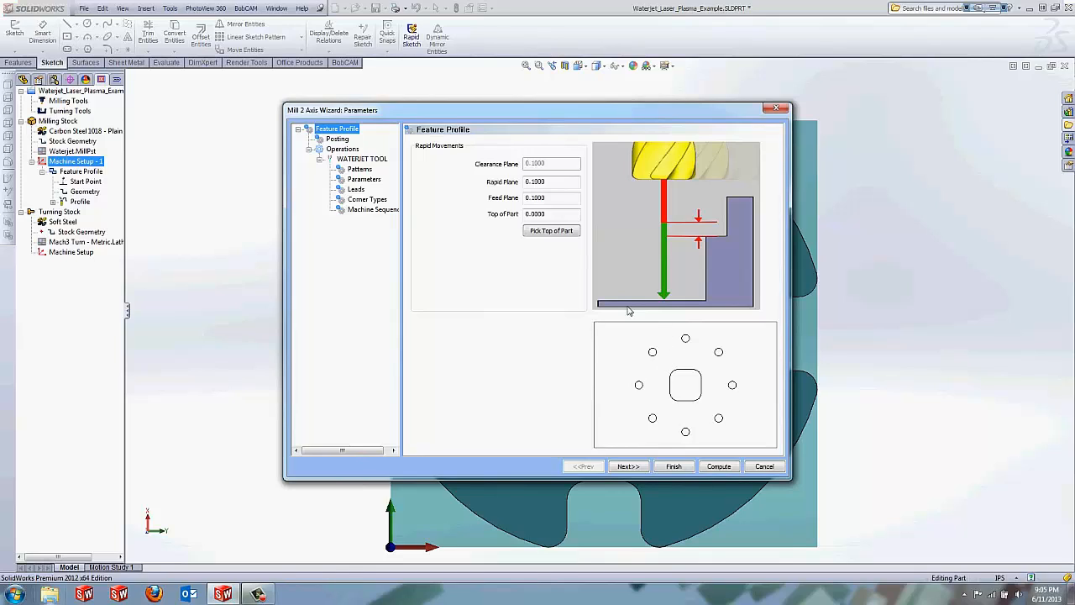
- On the Posting page, pick the work offset number for the profiling operation
{"action": "left_click", "coordinate": [629, 467]}
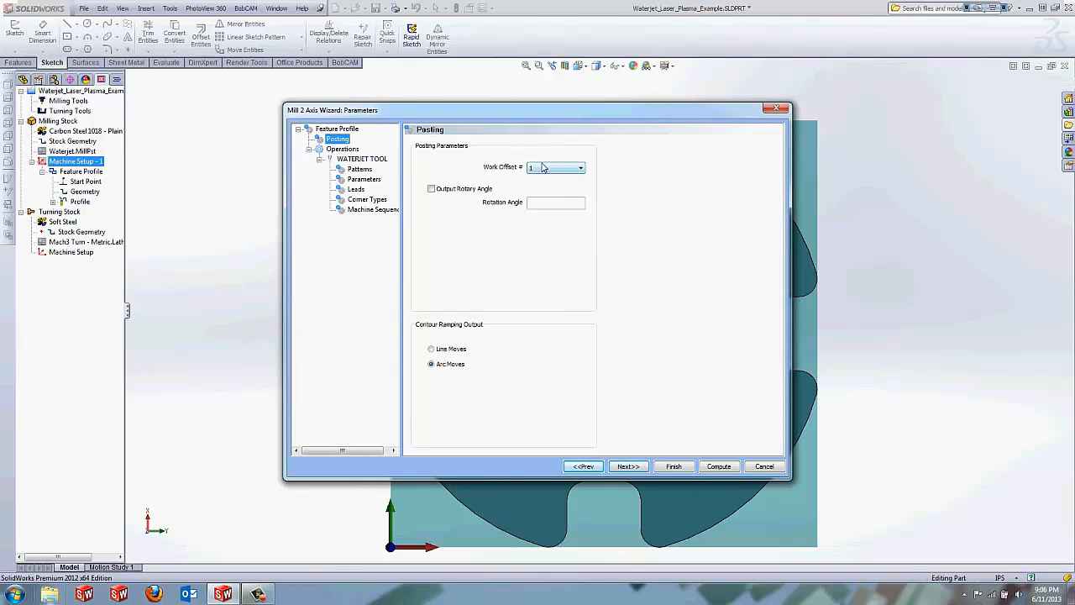
{"action": "left_click", "coordinate": [554, 168]}
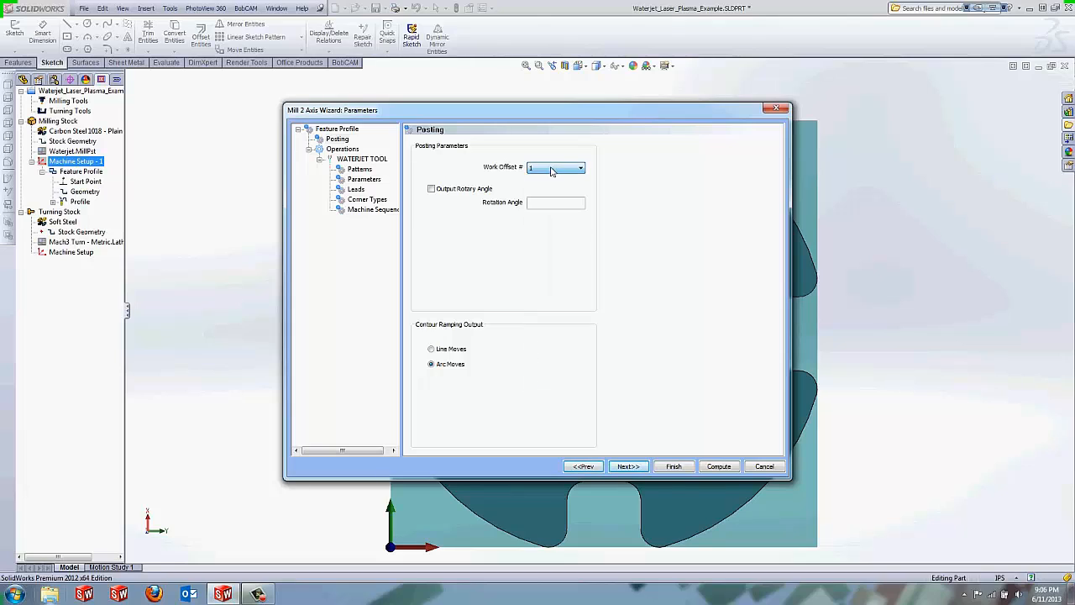
{"action": "left_click", "coordinate": [580, 168]}
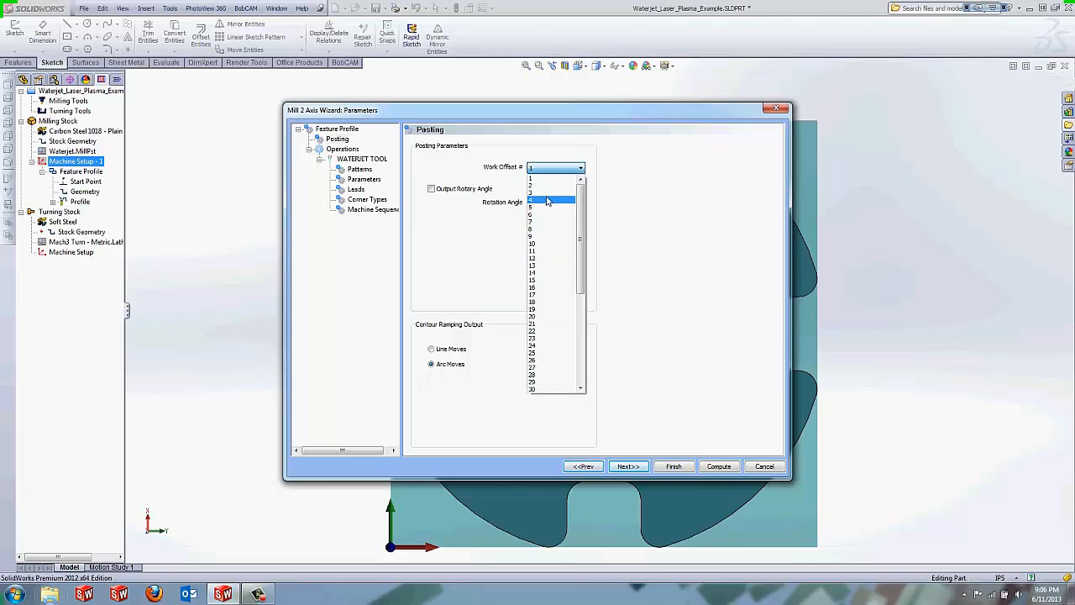
{"action": "scroll", "scroll_direction": "down", "scroll_amount": 3}
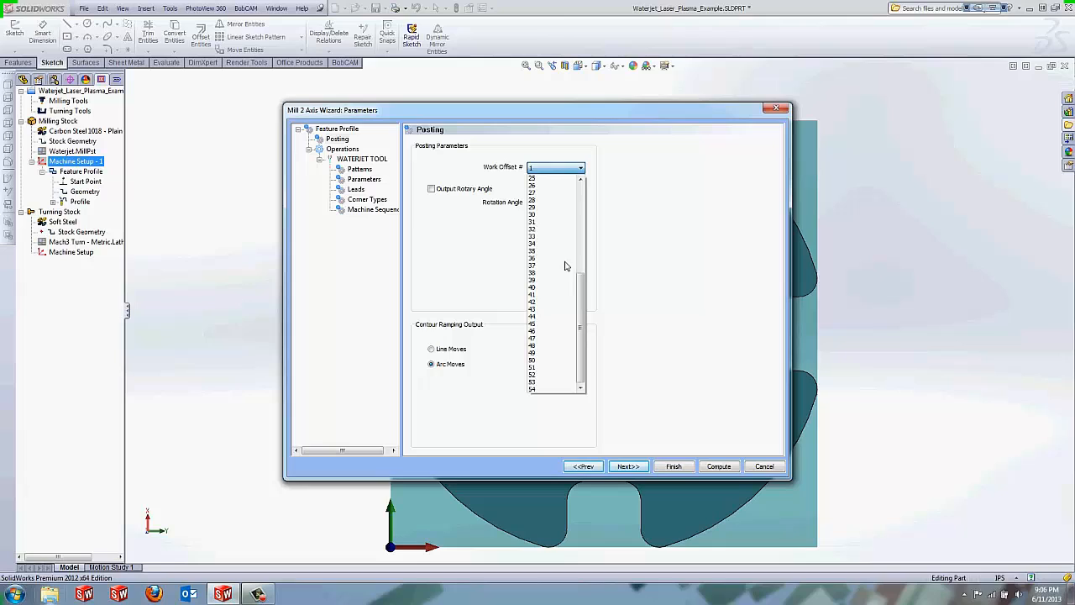
{"action": "left_click", "coordinate": [551, 388]}
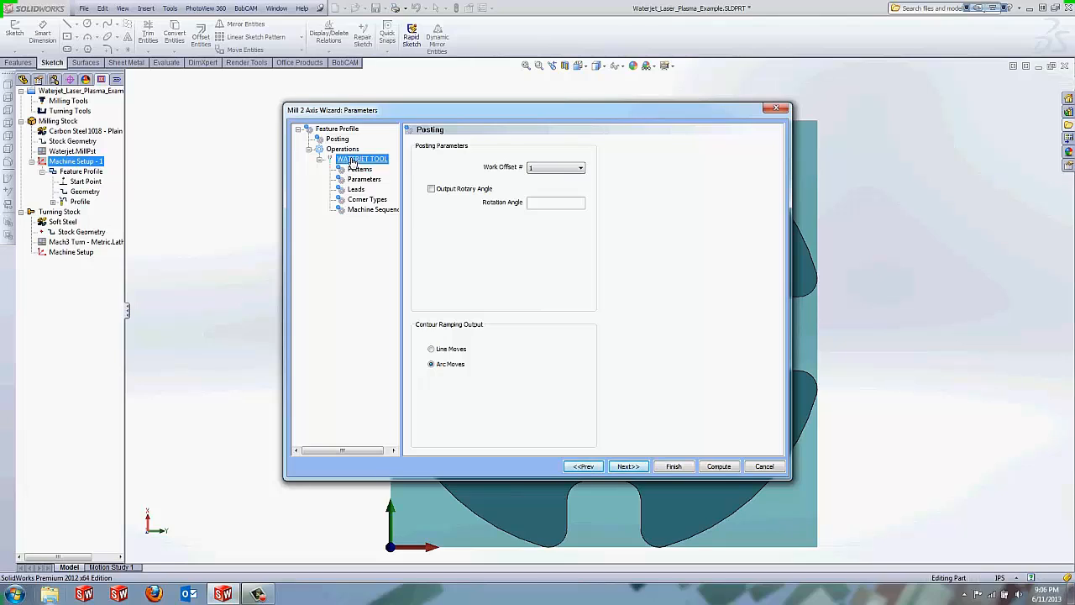
- Set the waterjet tool's cut diameter to .014 and move on to Patterns
{"action": "left_click", "coordinate": [362, 158]}
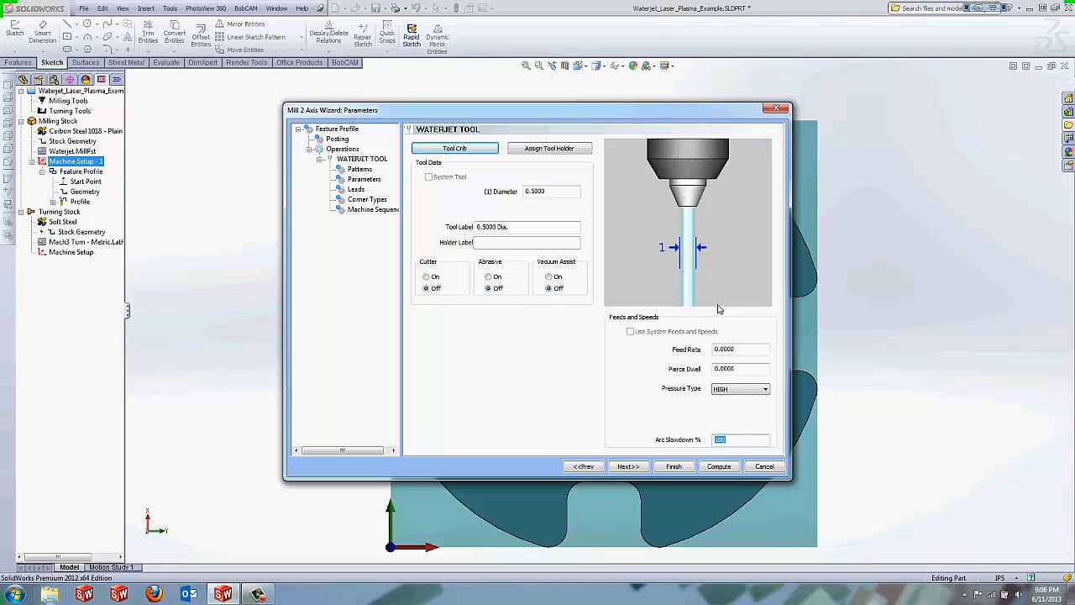
{"action": "mouse_move", "coordinate": [411, 172]}
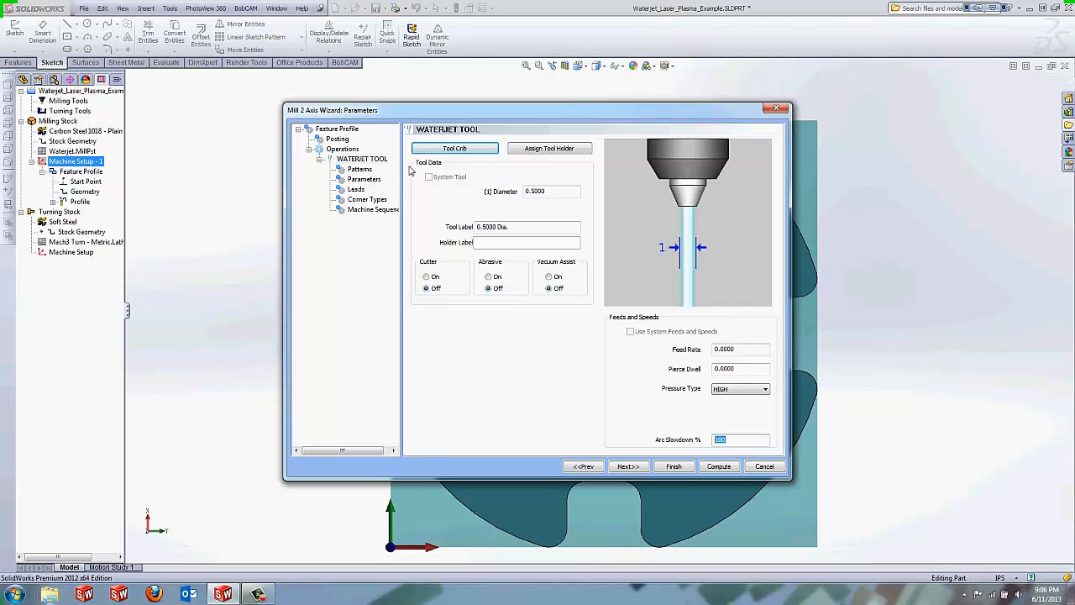
{"action": "left_click", "coordinate": [551, 191]}
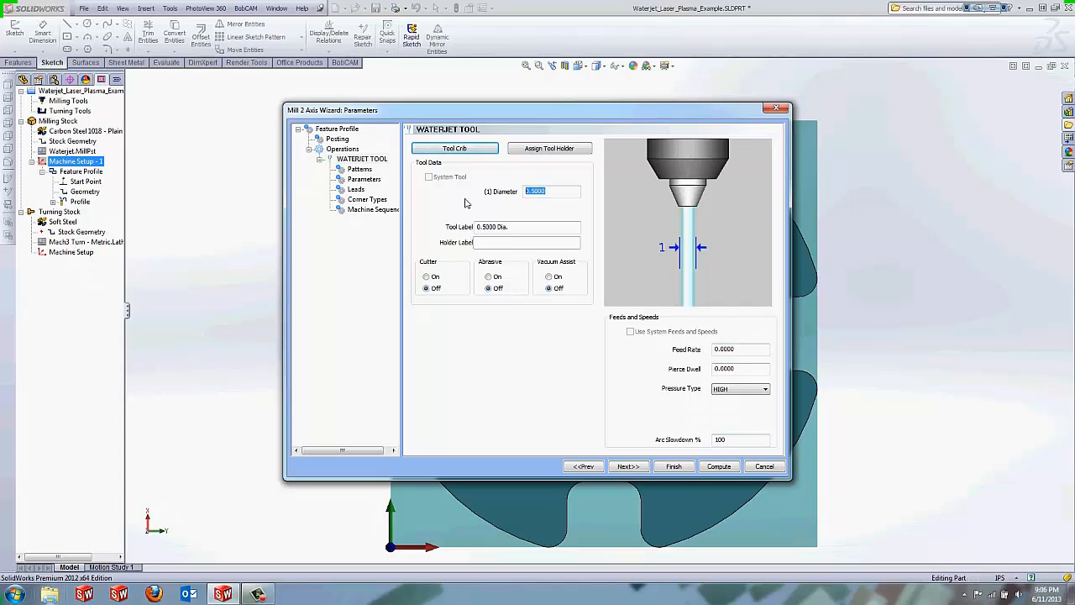
{"action": "key", "text": "Delete"}
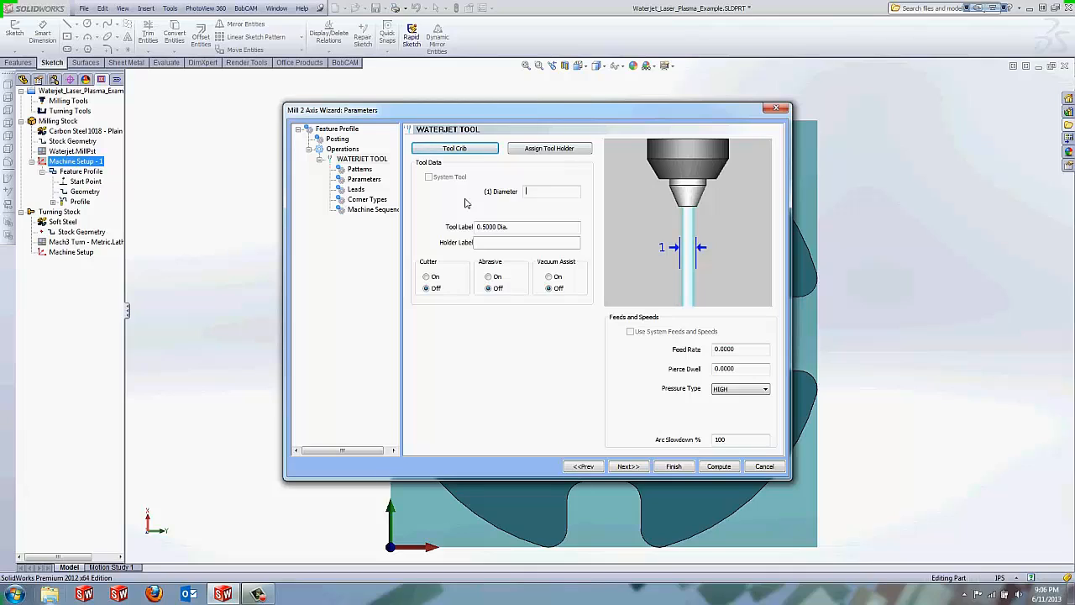
{"action": "type", "text": ".014"}
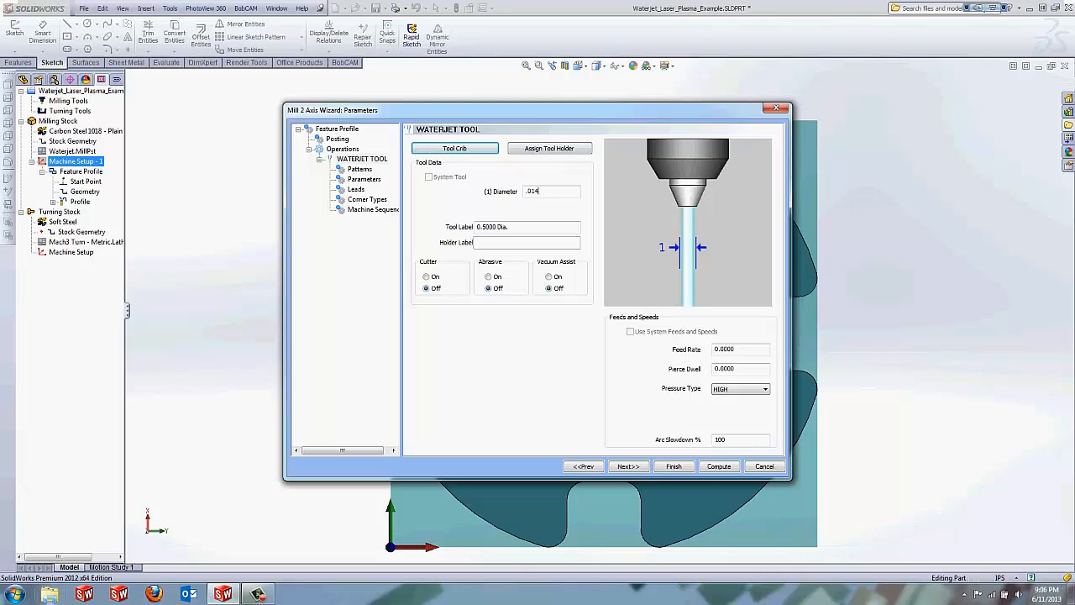
{"action": "left_click", "coordinate": [359, 168]}
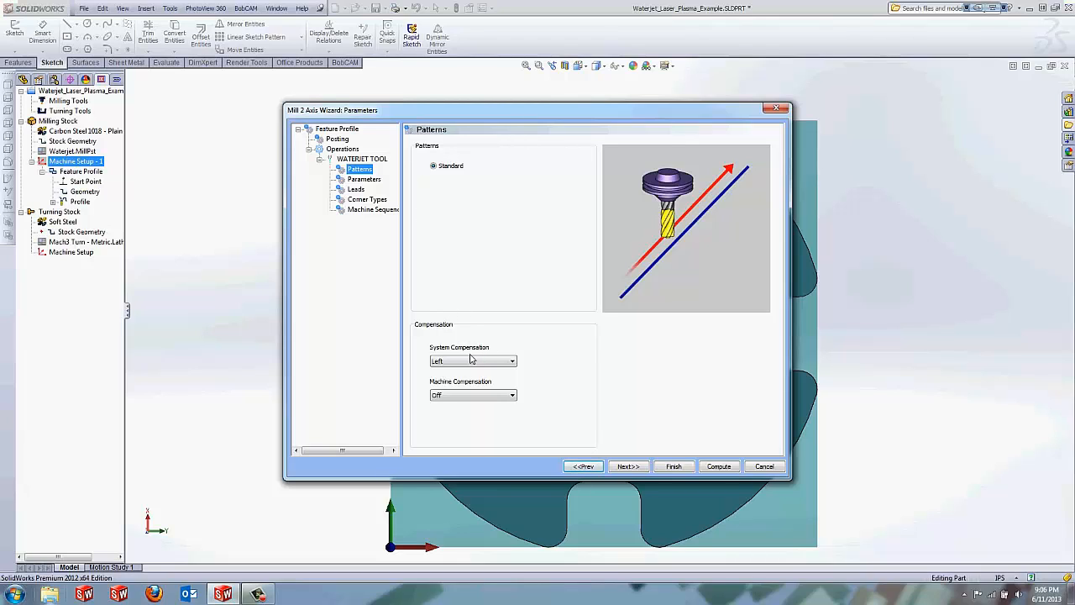
{"action": "mouse_move", "coordinate": [420, 262]}
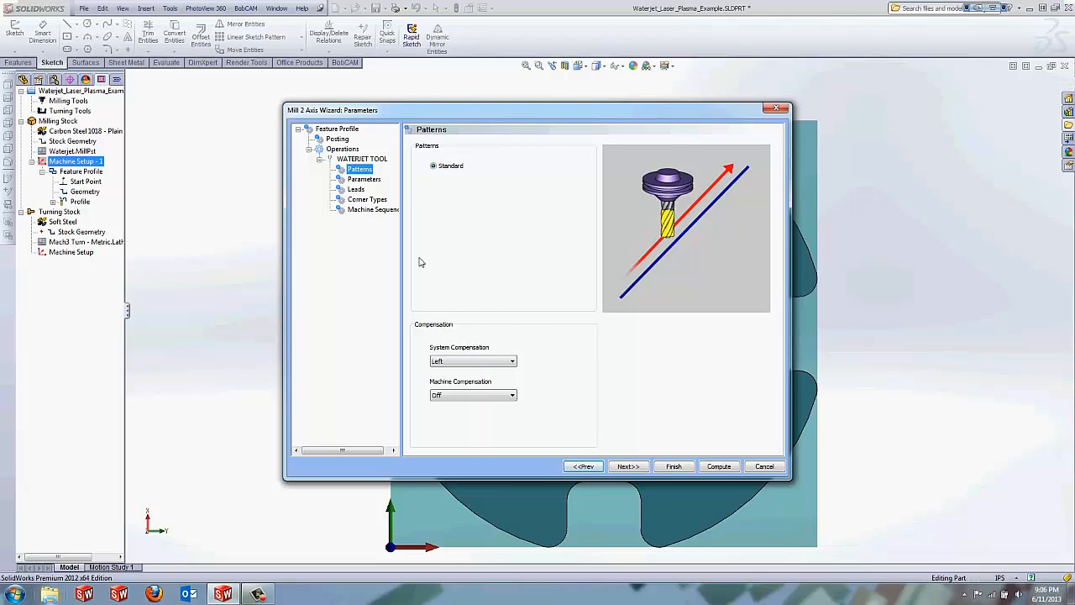
- Move to the Parameters page and focus the side allowance value
{"action": "left_click", "coordinate": [363, 178]}
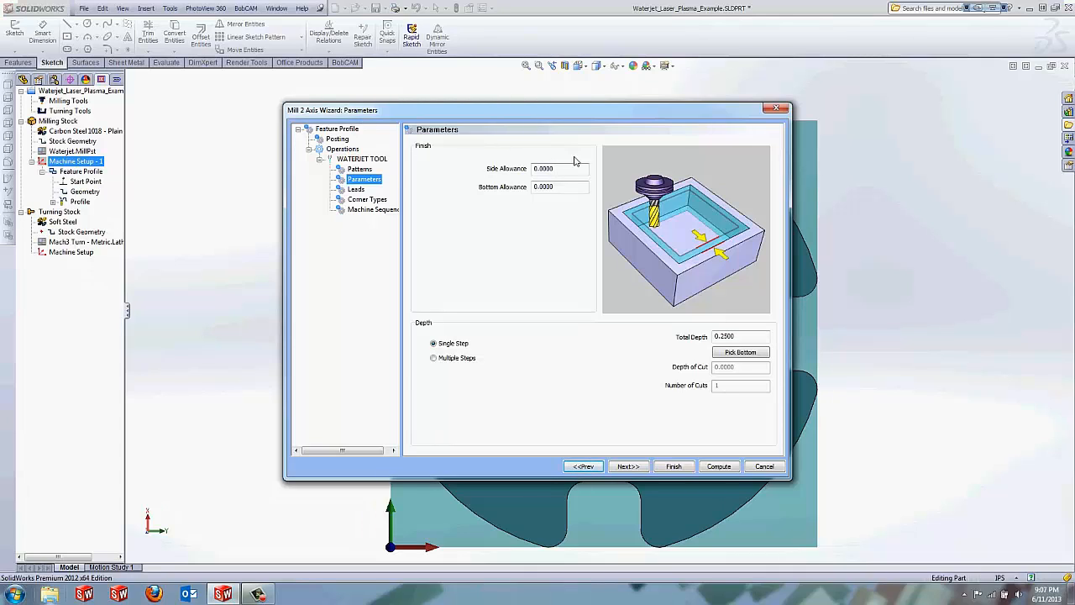
{"action": "left_click", "coordinate": [557, 168]}
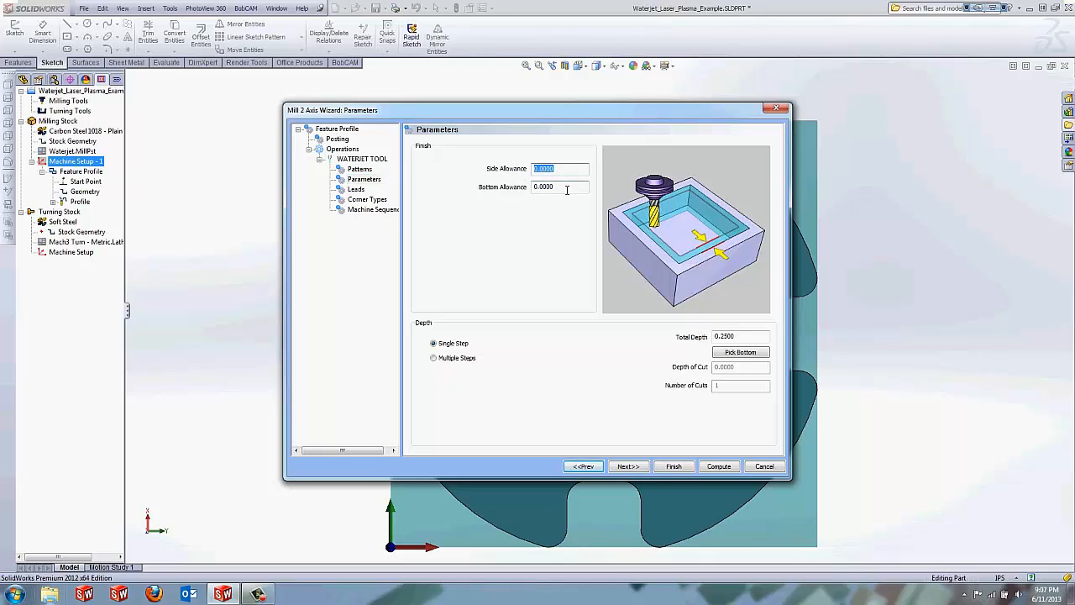
{"action": "mouse_move", "coordinate": [588, 152]}
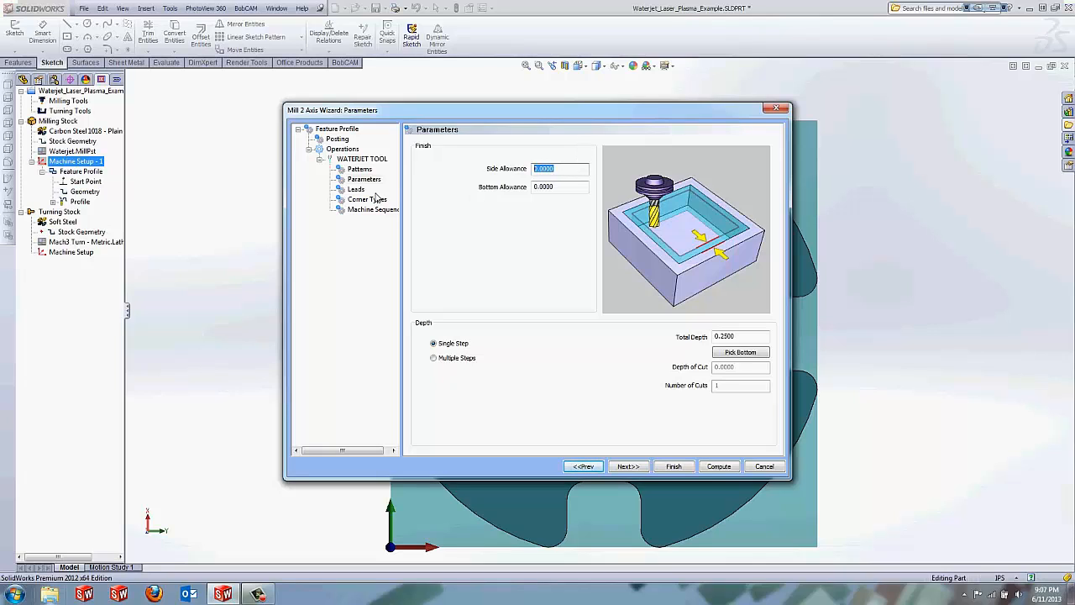
- Make the lead-in a right-angle lead with length .0144, then move to Corner Types
{"action": "left_click", "coordinate": [356, 188]}
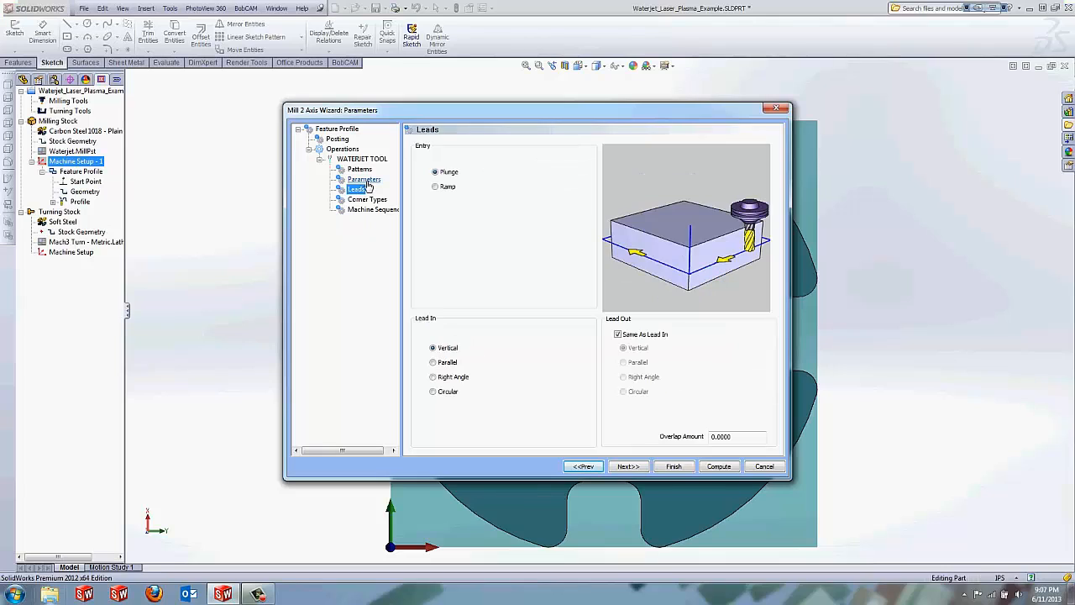
{"action": "left_click", "coordinate": [433, 377]}
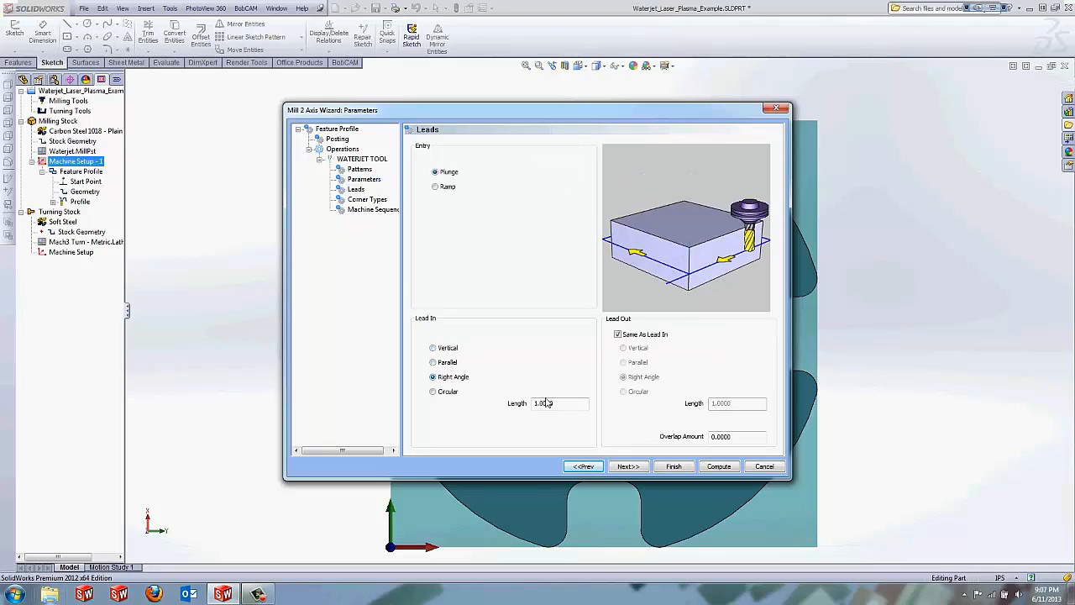
{"action": "triple_click", "coordinate": [544, 403]}
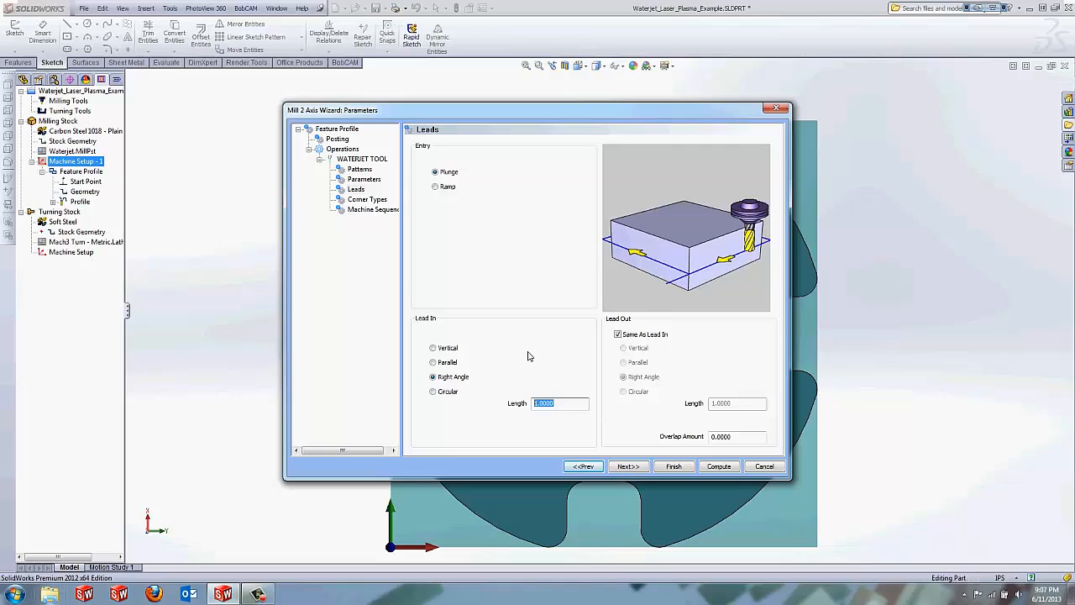
{"action": "type", "text": ".0144"}
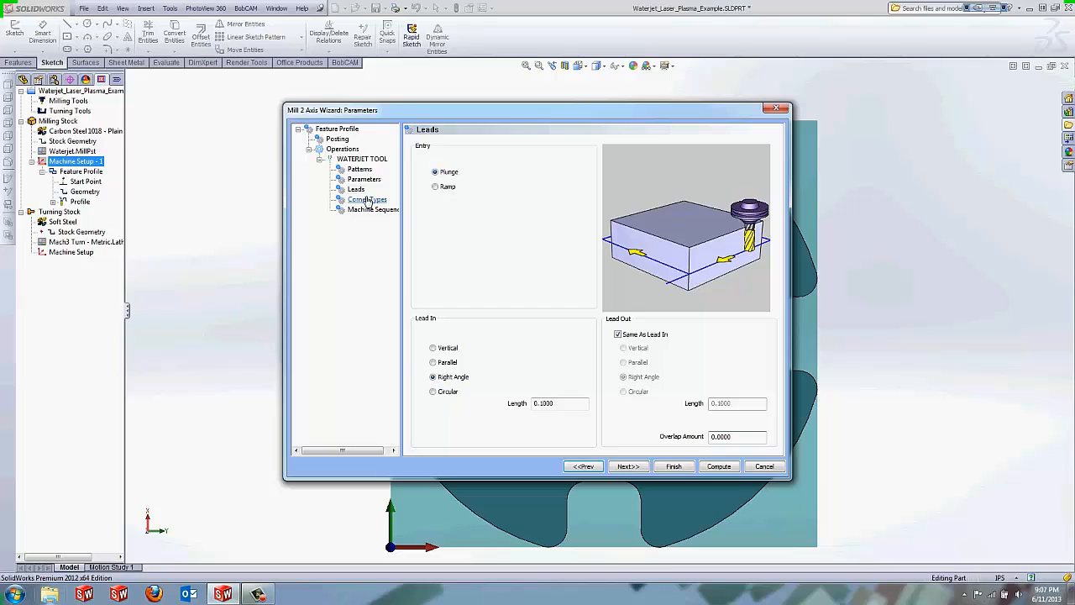
{"action": "left_click", "coordinate": [366, 198]}
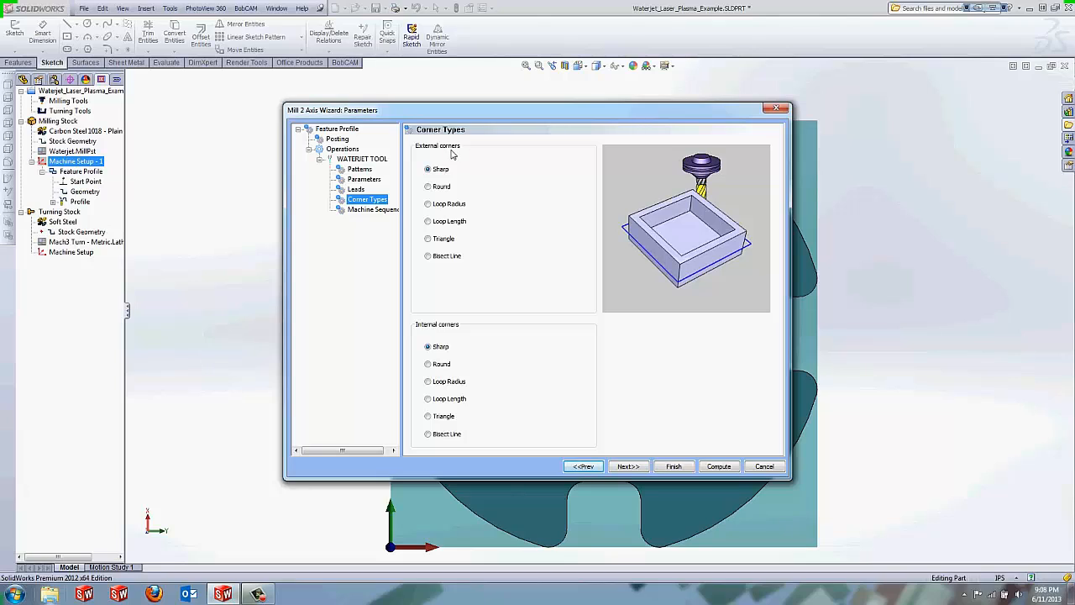
{"action": "mouse_move", "coordinate": [437, 333]}
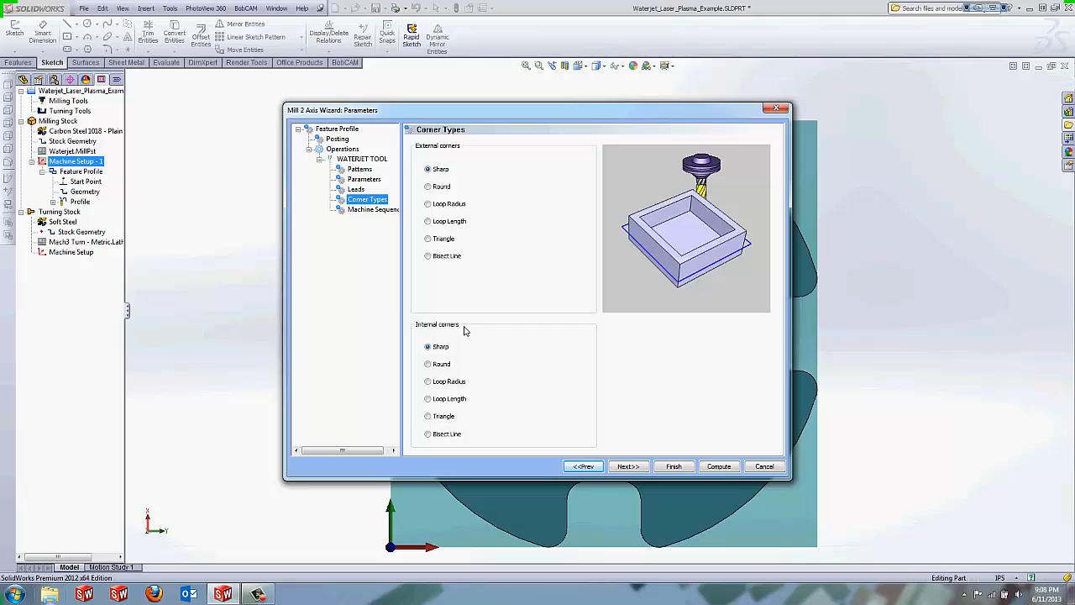
{"action": "mouse_move", "coordinate": [435, 326]}
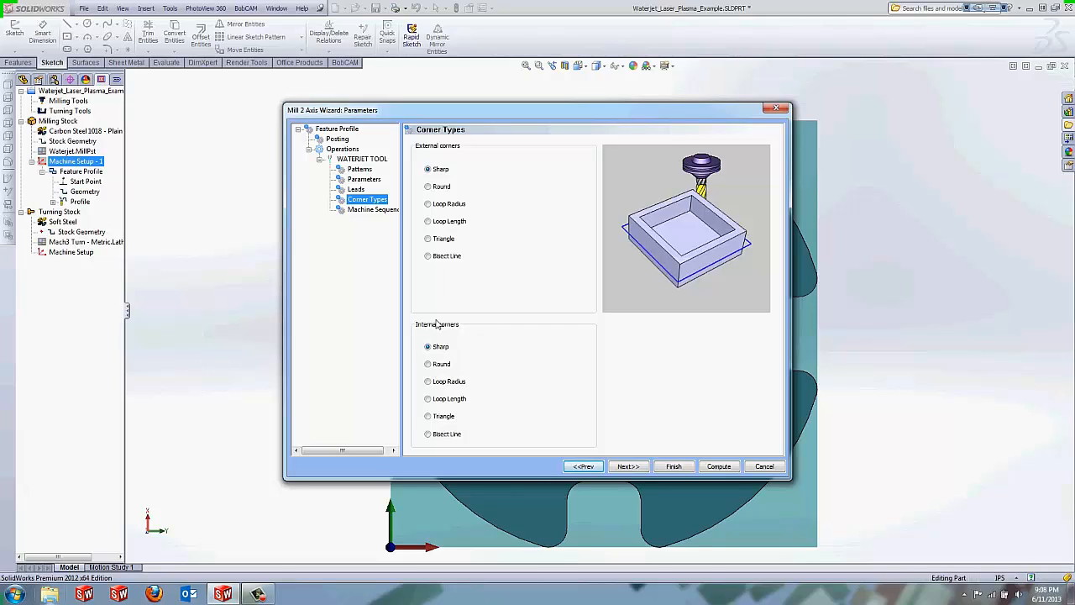
- Leave internal corners round after trying sharp, then return to the Parameters page
{"action": "left_click", "coordinate": [427, 363]}
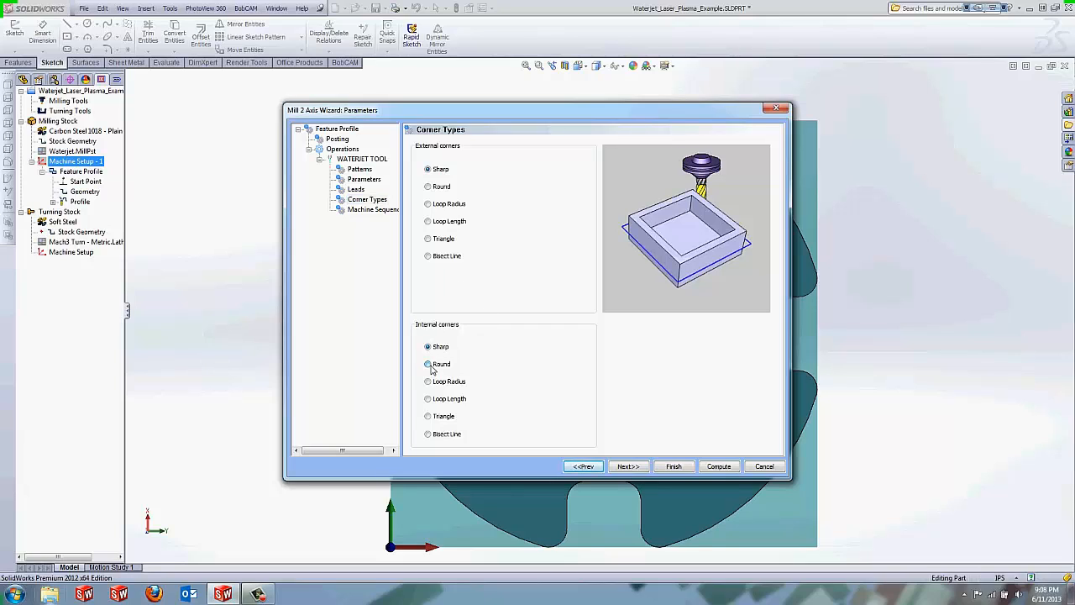
{"action": "left_click", "coordinate": [428, 362]}
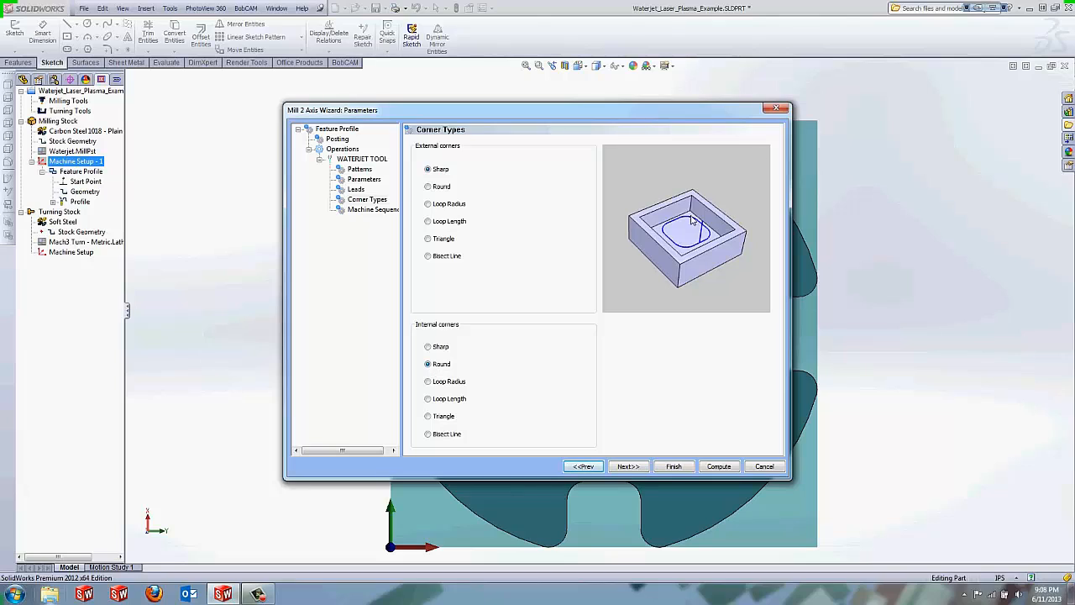
{"action": "mouse_move", "coordinate": [729, 228]}
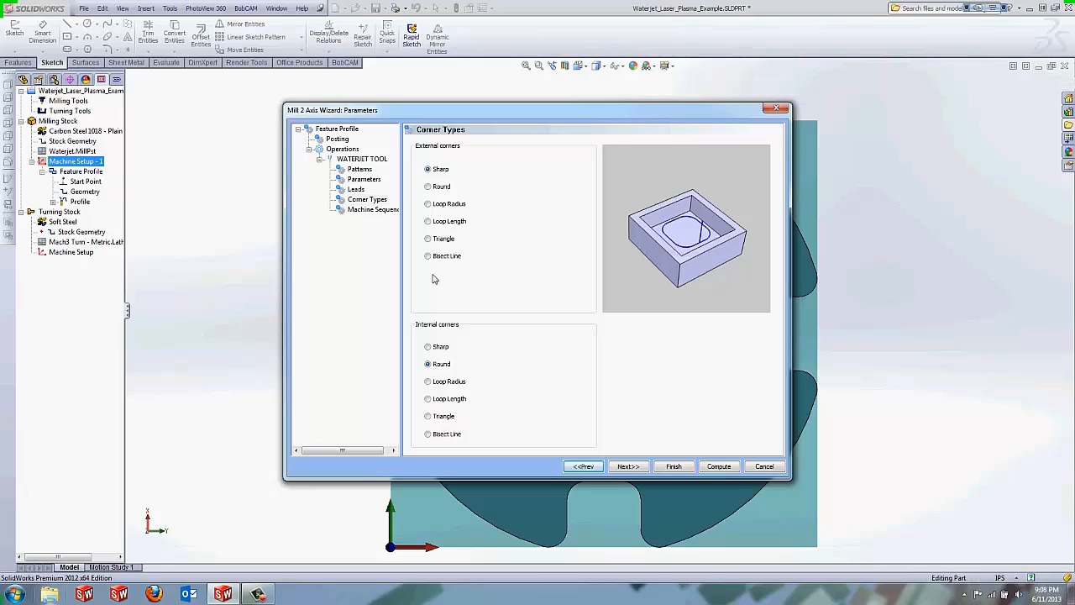
{"action": "left_click", "coordinate": [429, 346]}
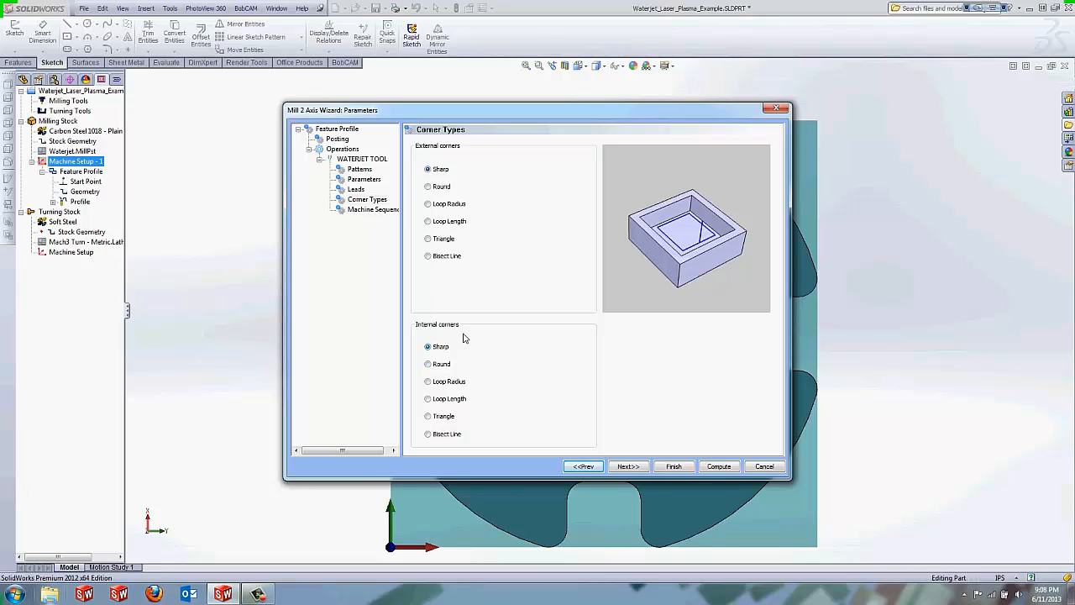
{"action": "mouse_move", "coordinate": [485, 172]}
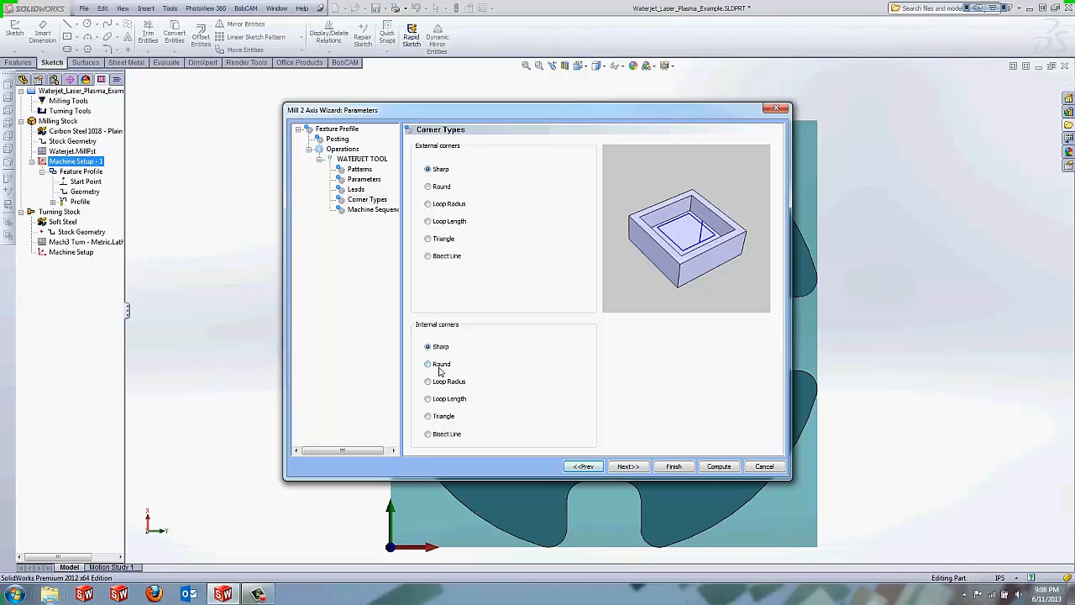
{"action": "left_click", "coordinate": [428, 363]}
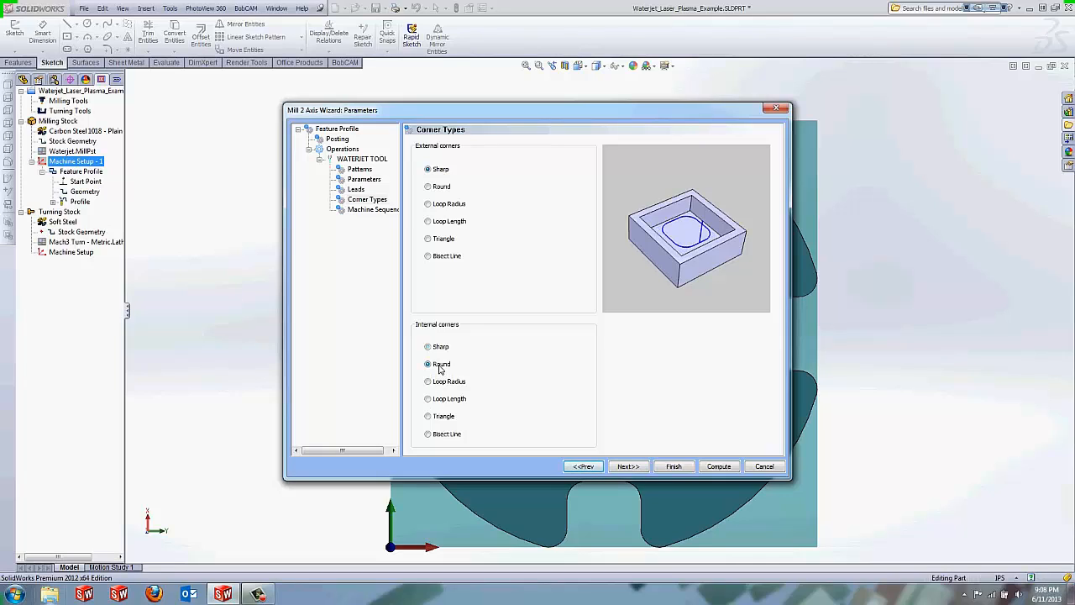
{"action": "mouse_move", "coordinate": [452, 369]}
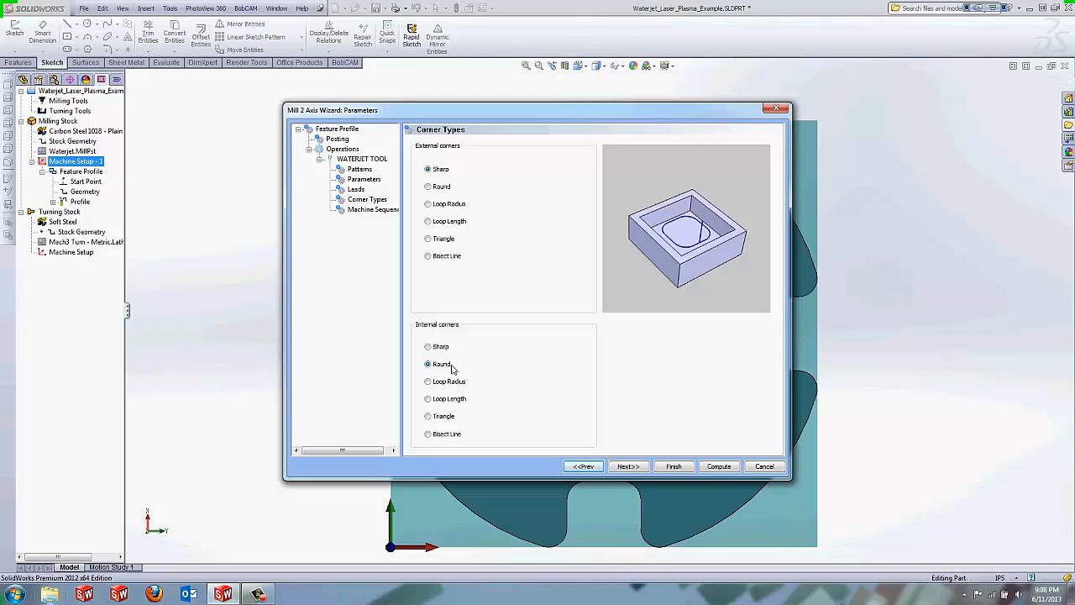
{"action": "left_click", "coordinate": [342, 147]}
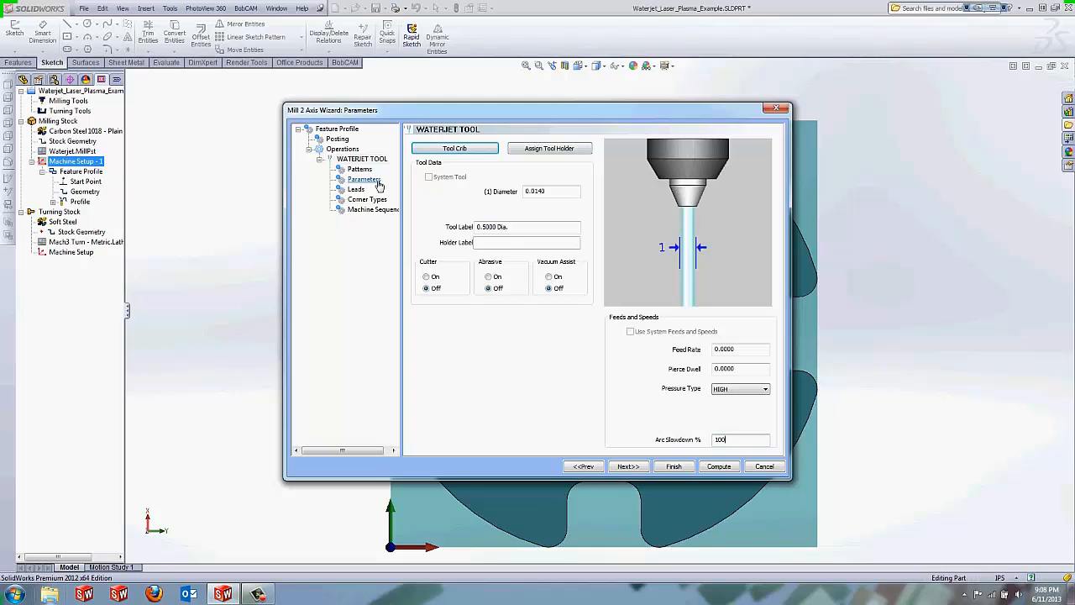
{"action": "left_click", "coordinate": [364, 178]}
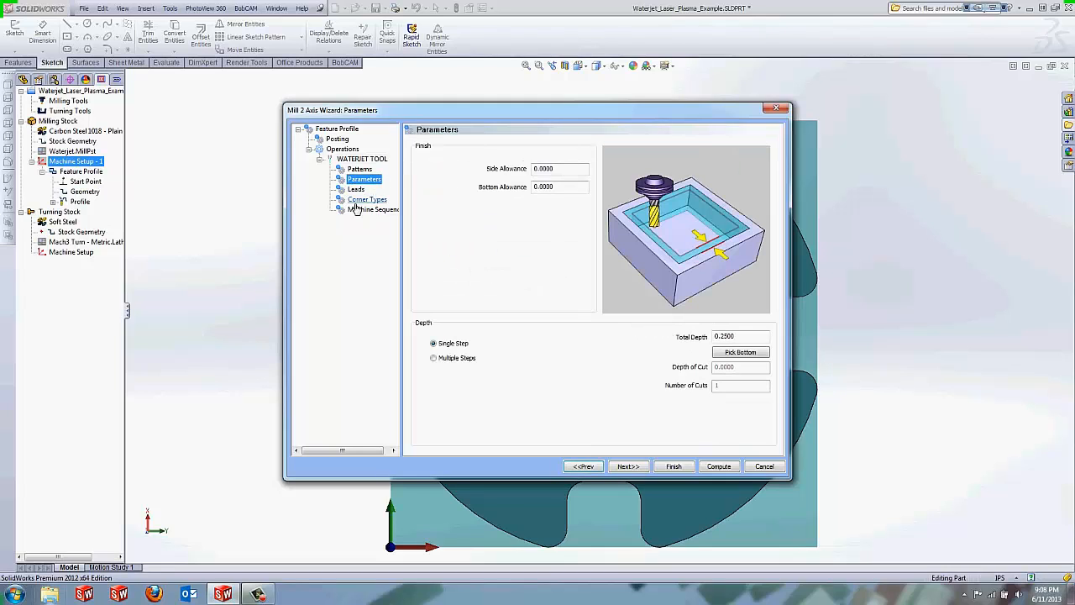
- Review the machine sequence and finish the wizard
{"action": "left_click", "coordinate": [373, 208]}
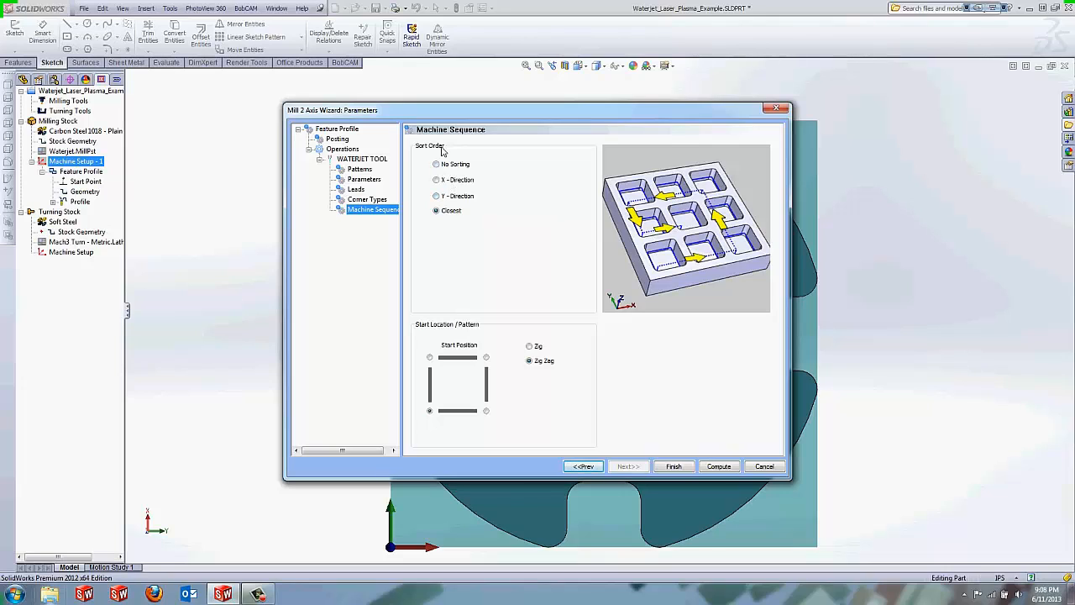
{"action": "mouse_move", "coordinate": [689, 176]}
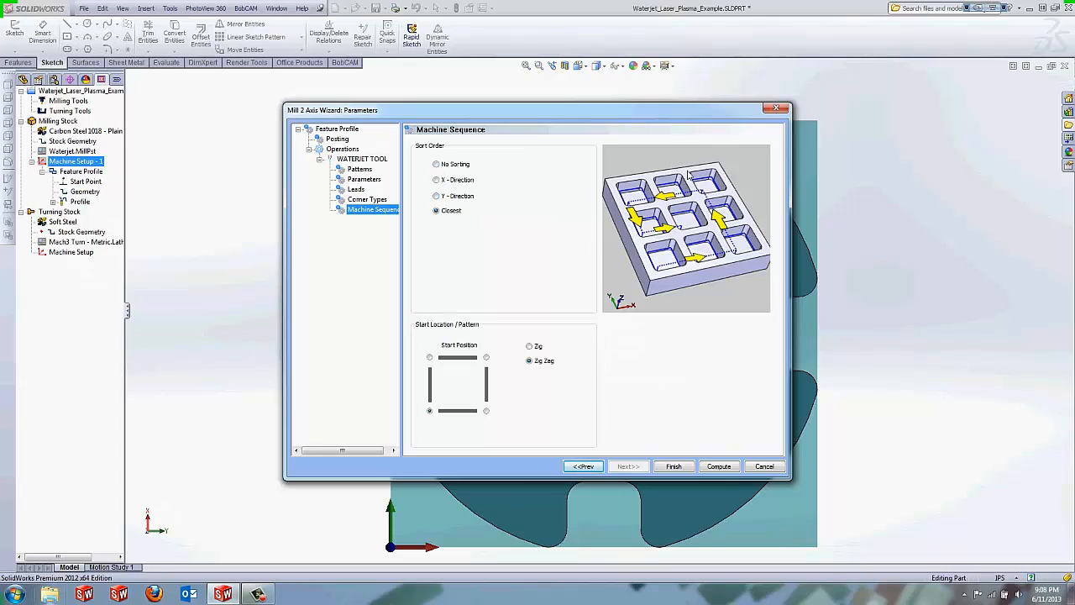
{"action": "mouse_move", "coordinate": [454, 408]}
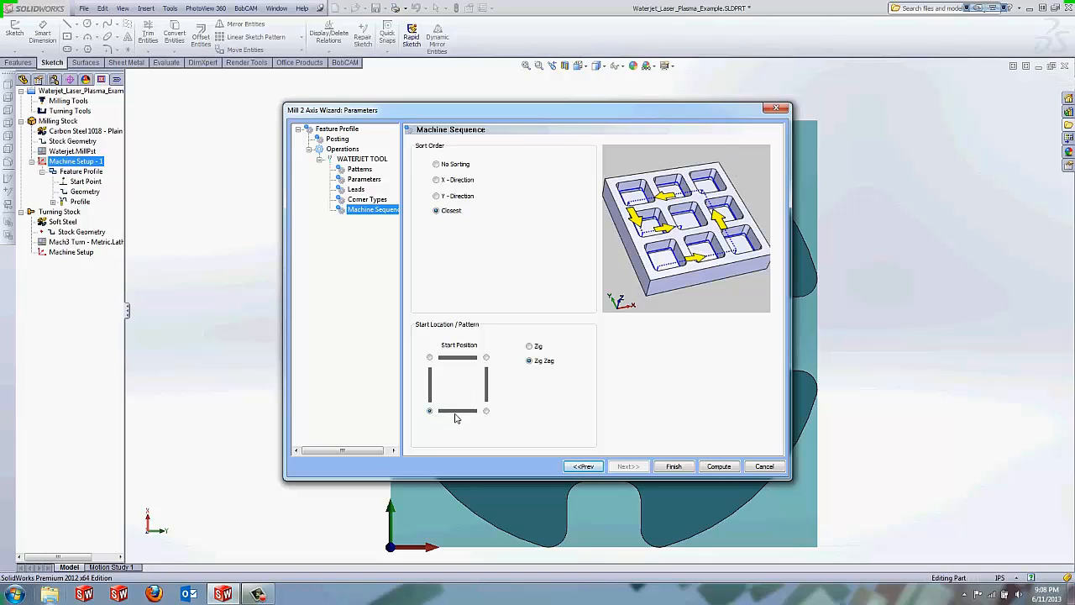
{"action": "mouse_move", "coordinate": [623, 332]}
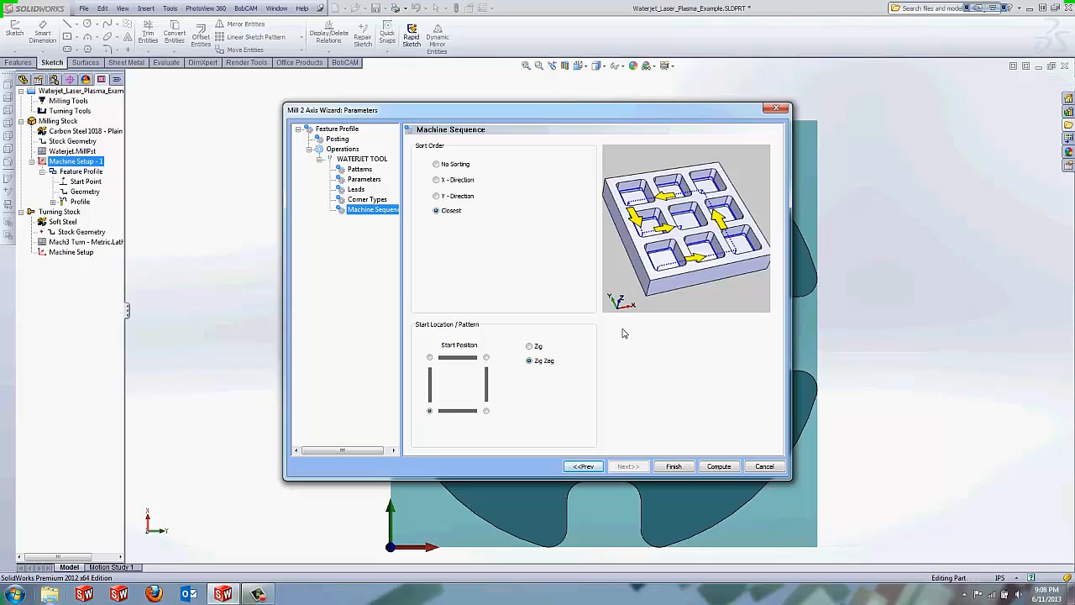
{"action": "left_click", "coordinate": [719, 467]}
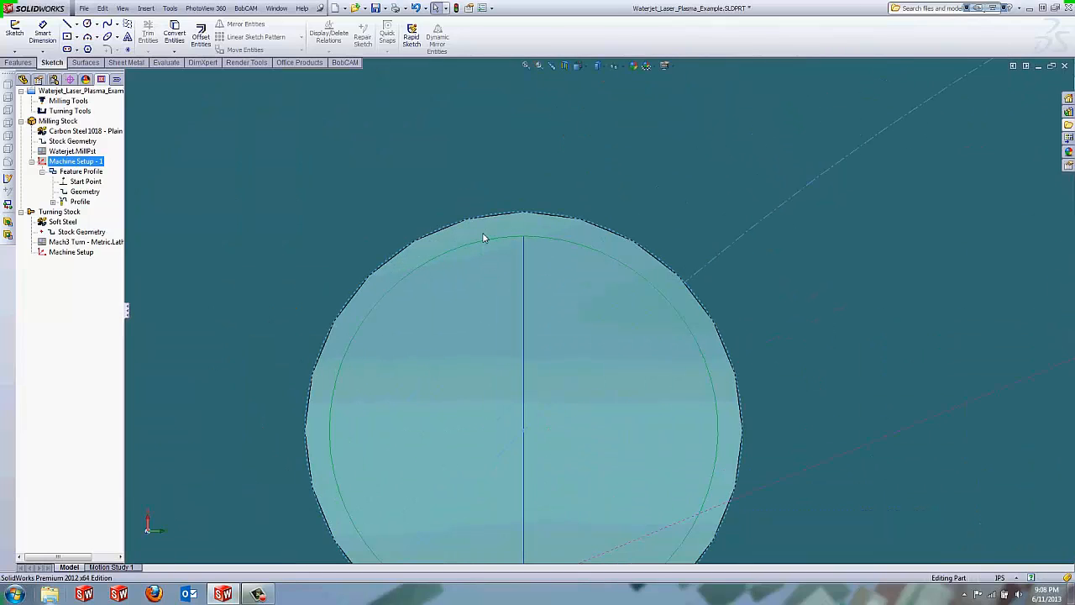
- Hide the milling stock and reopen the inner profile operation's parameters
{"action": "right_click", "coordinate": [57, 121]}
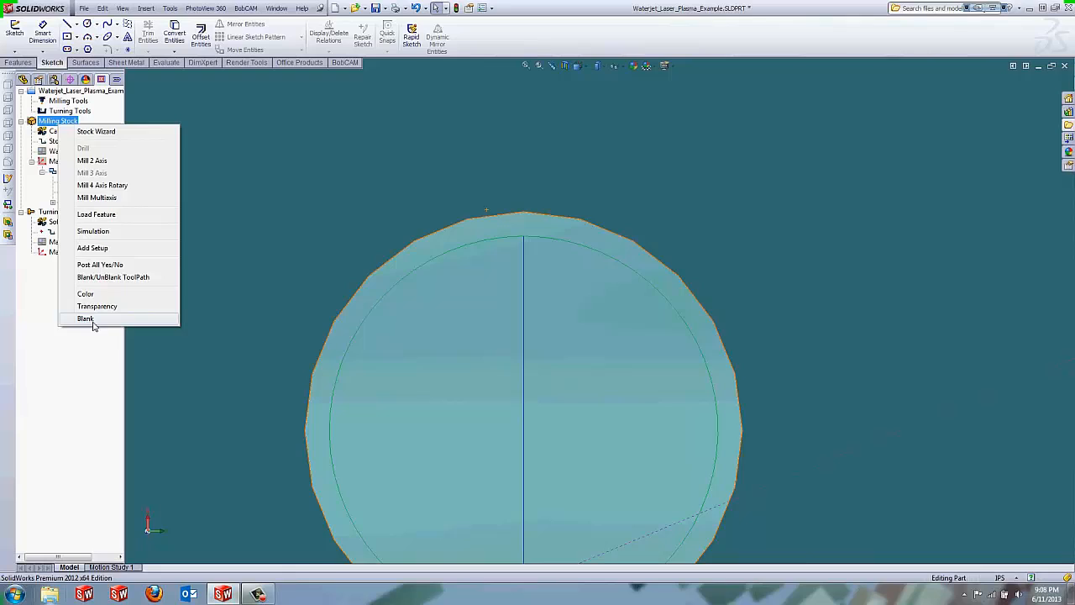
{"action": "left_click", "coordinate": [84, 319]}
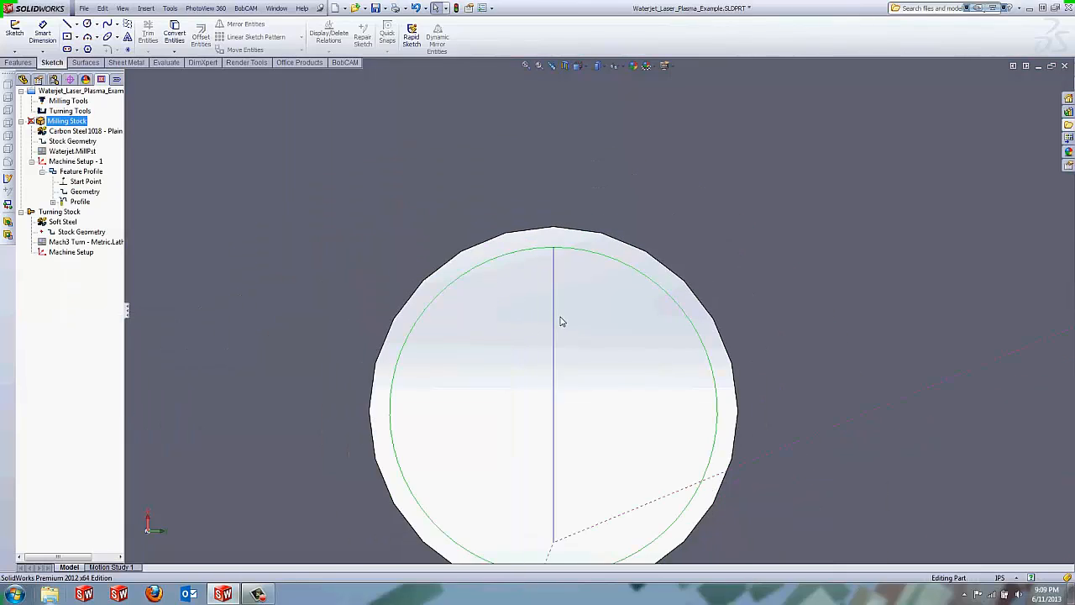
{"action": "scroll", "scroll_direction": "down", "scroll_amount": 3}
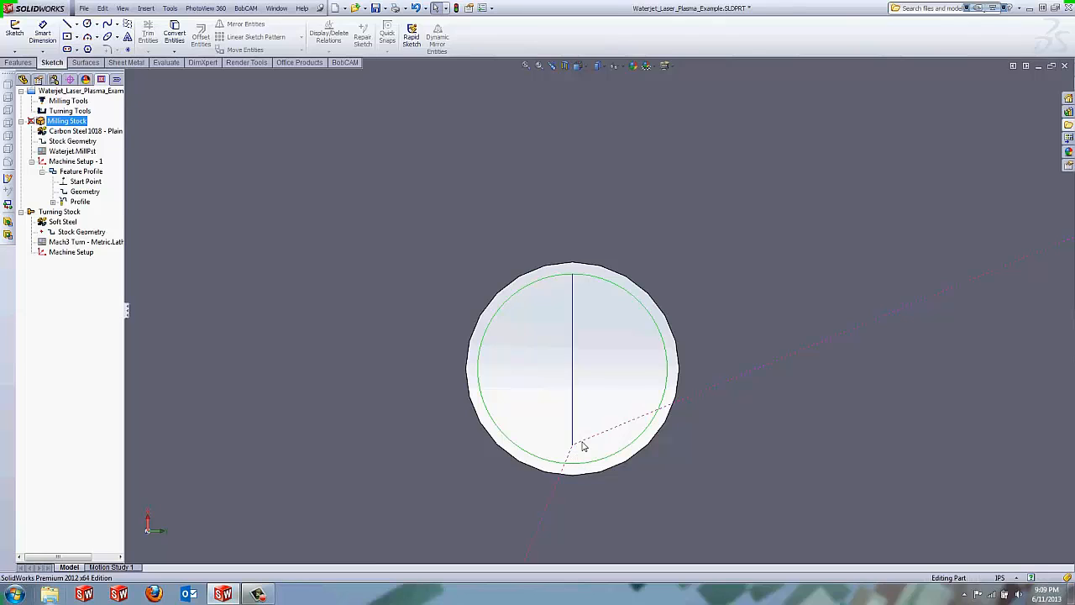
{"action": "left_click", "coordinate": [81, 202]}
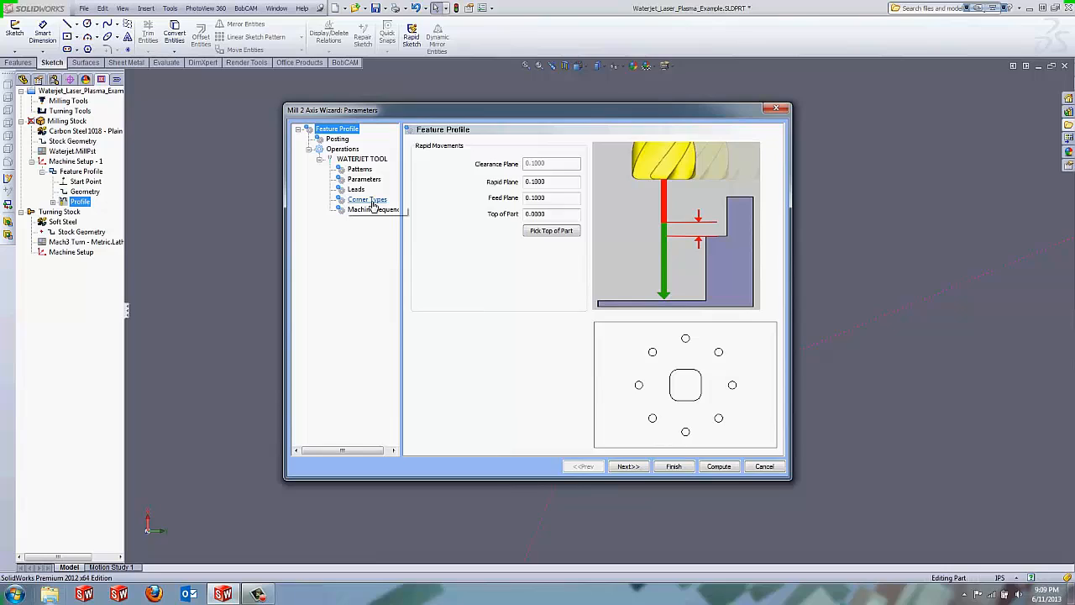
- Set the inner holes' lead-in length to .05 and regenerate the toolpath
{"action": "left_click", "coordinate": [356, 188]}
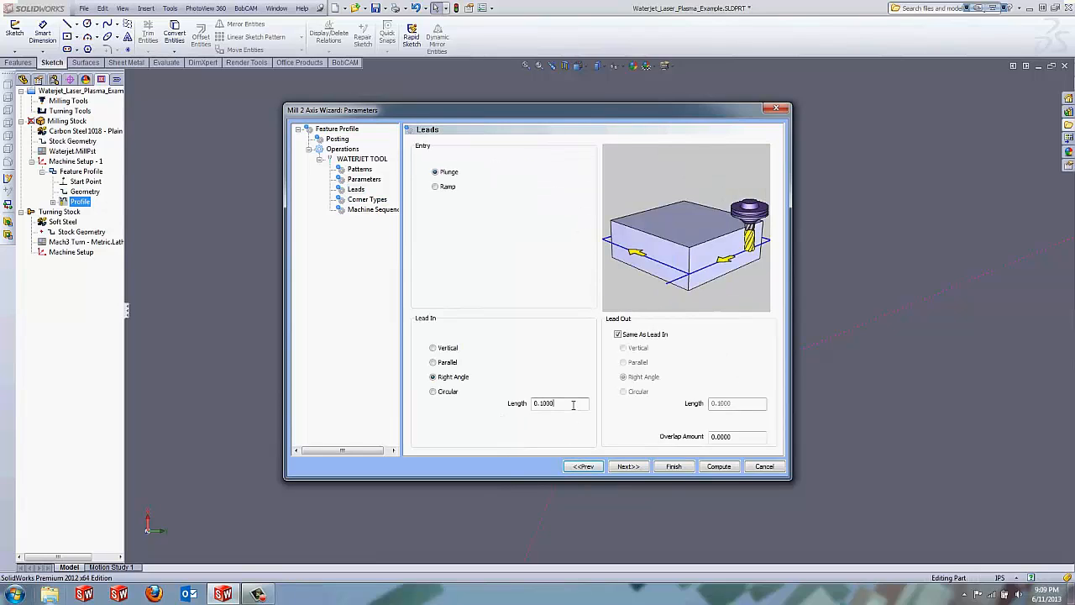
{"action": "type", "text": ".05"}
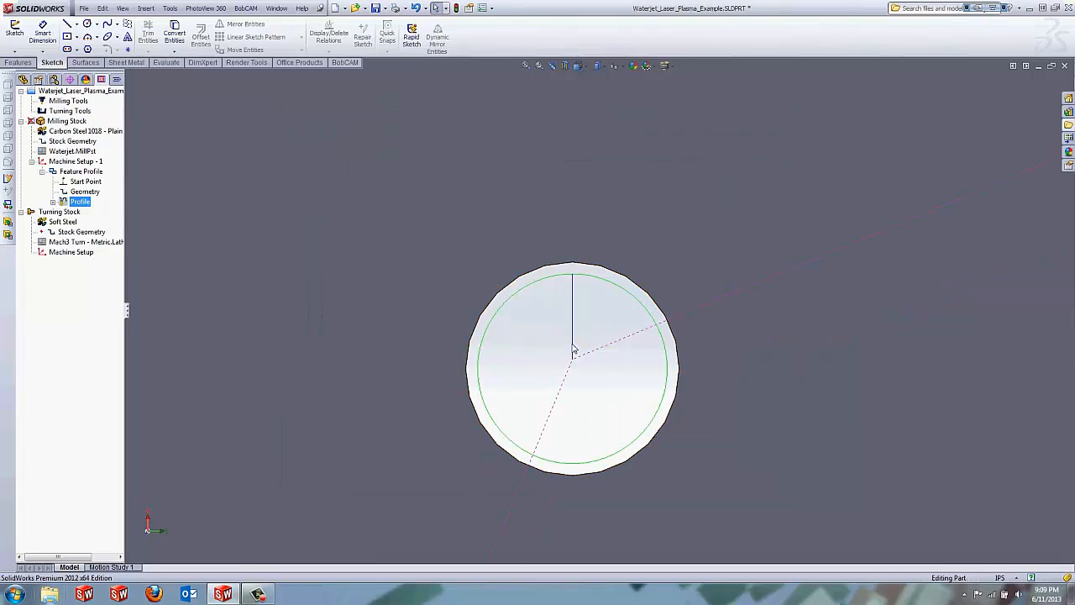
{"action": "mouse_move", "coordinate": [580, 279]}
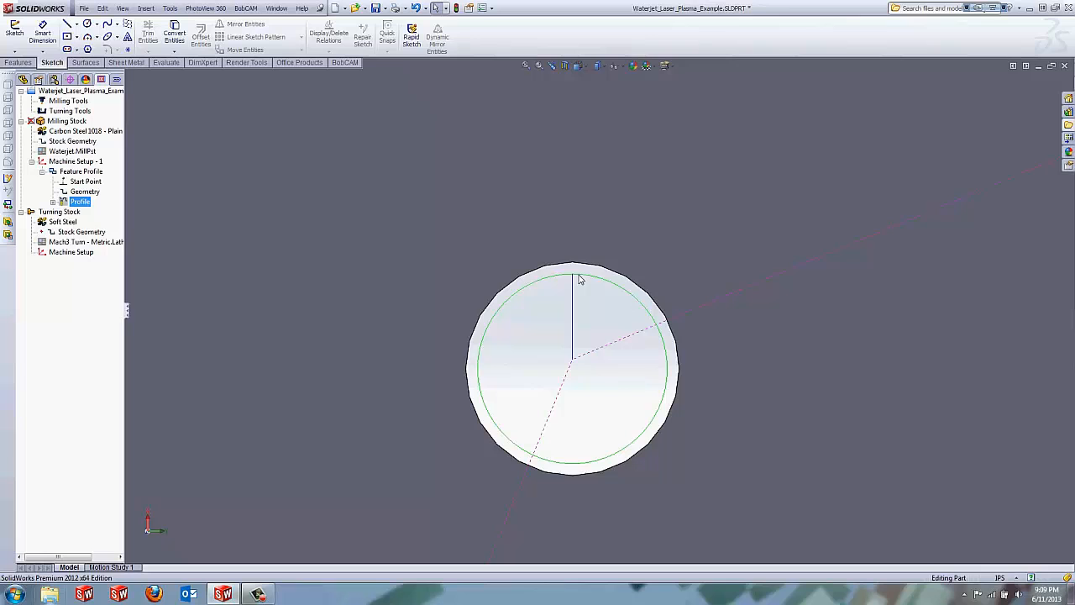
{"action": "scroll", "scroll_direction": "up", "scroll_amount": 3}
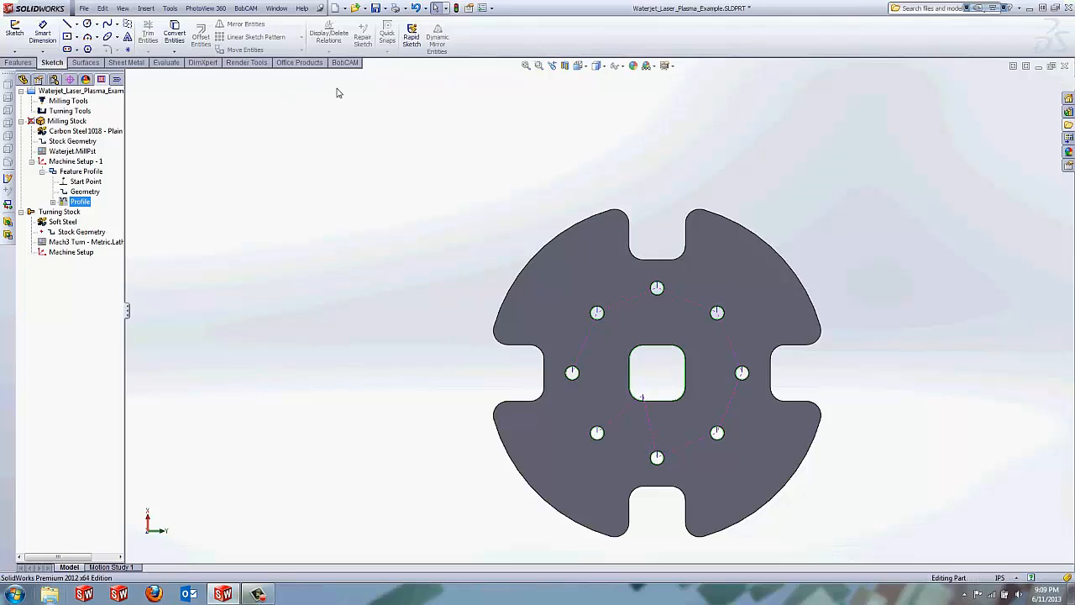
- Create a new 2-axis profiling operation using the plate's outer boundary as geometry
{"action": "right_click", "coordinate": [76, 161]}
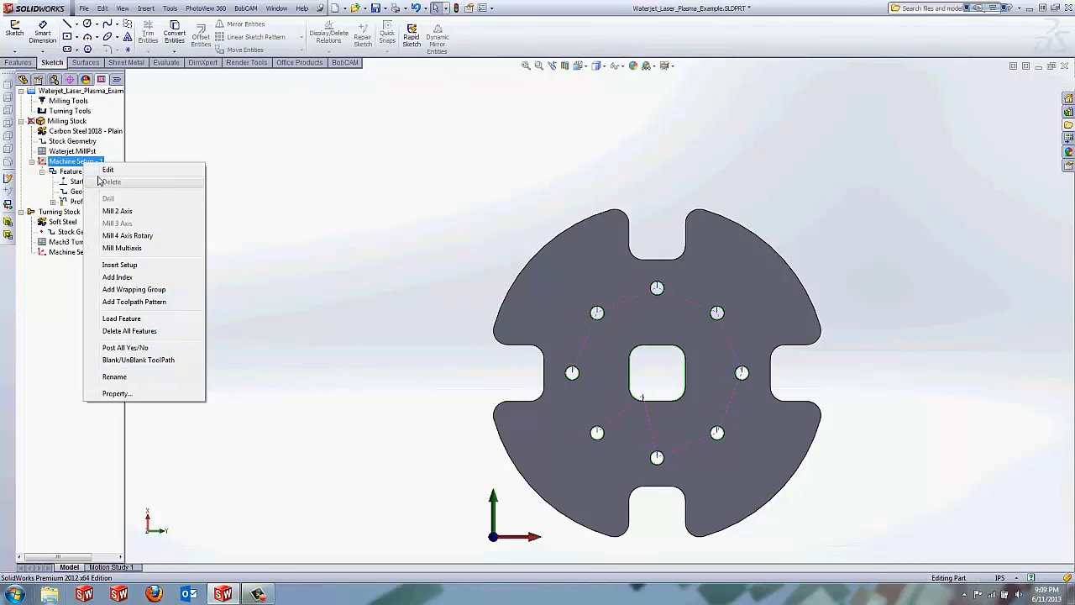
{"action": "left_click", "coordinate": [118, 212]}
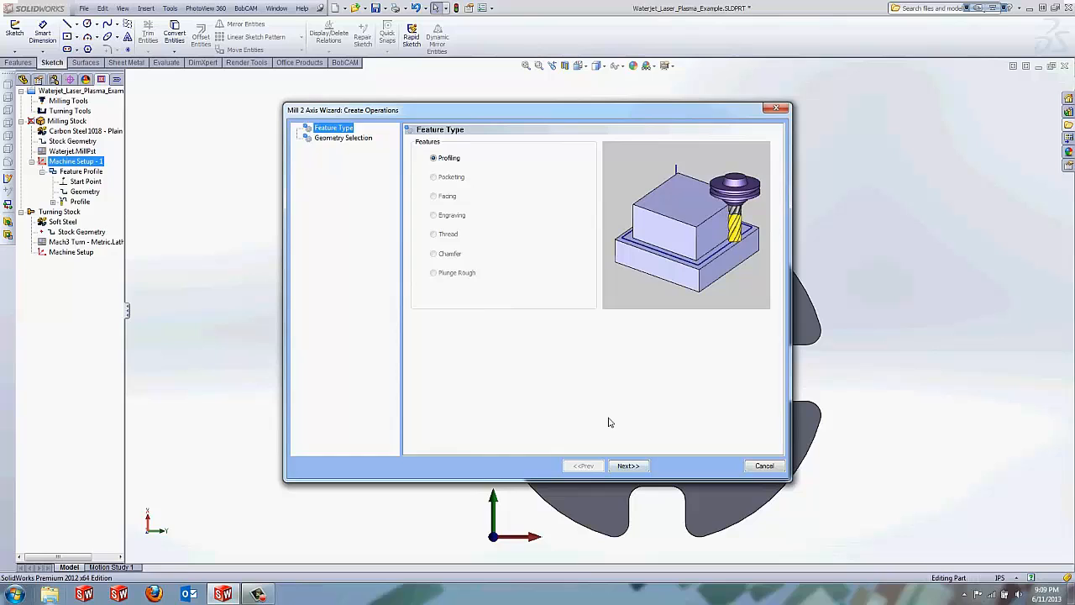
{"action": "left_click", "coordinate": [626, 465]}
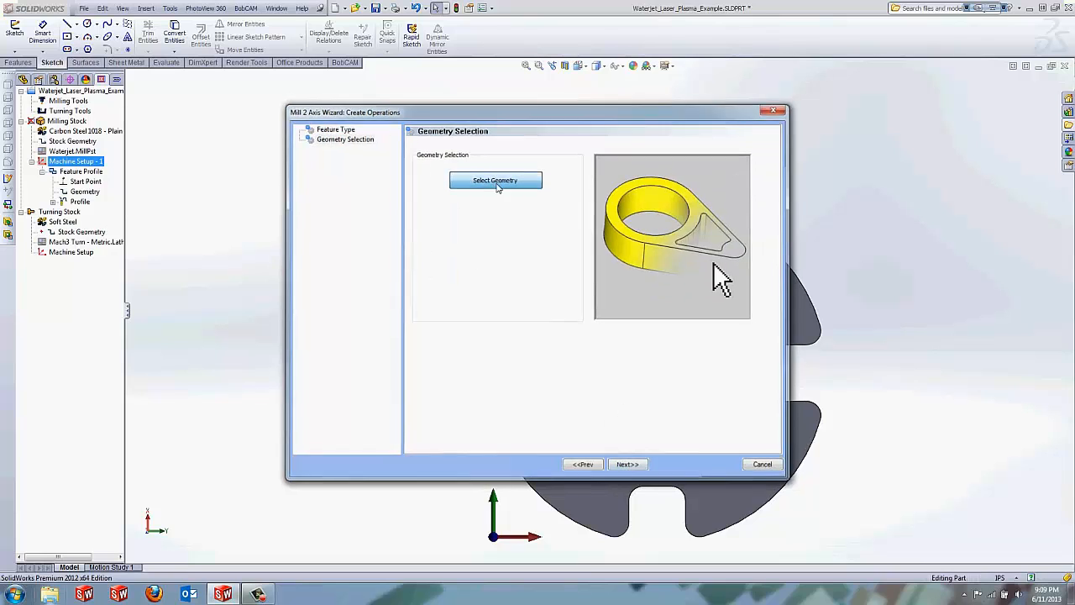
{"action": "left_click", "coordinate": [494, 179]}
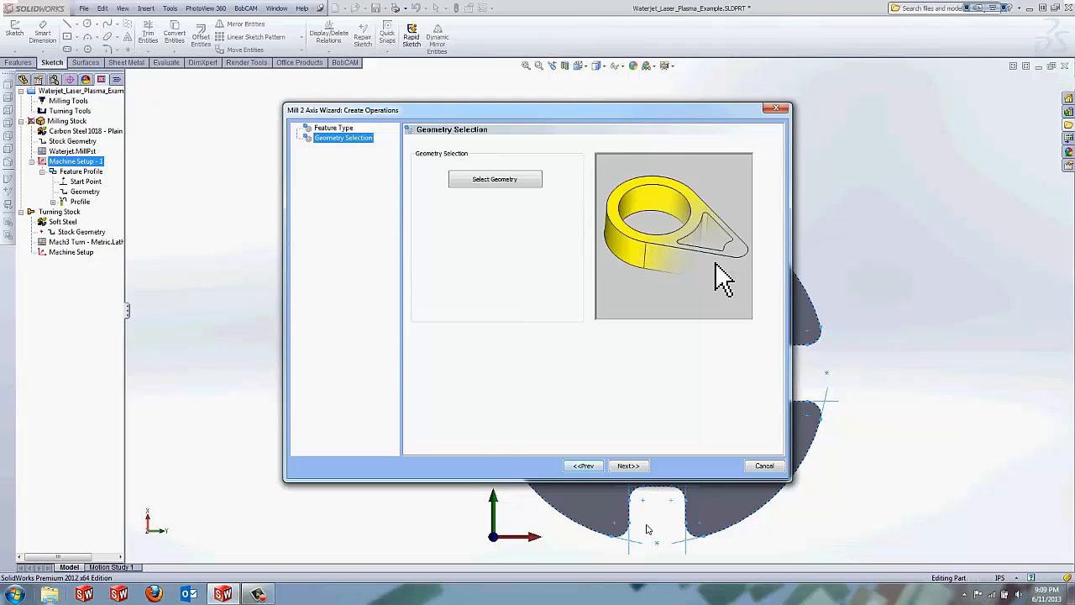
{"action": "left_click", "coordinate": [628, 465]}
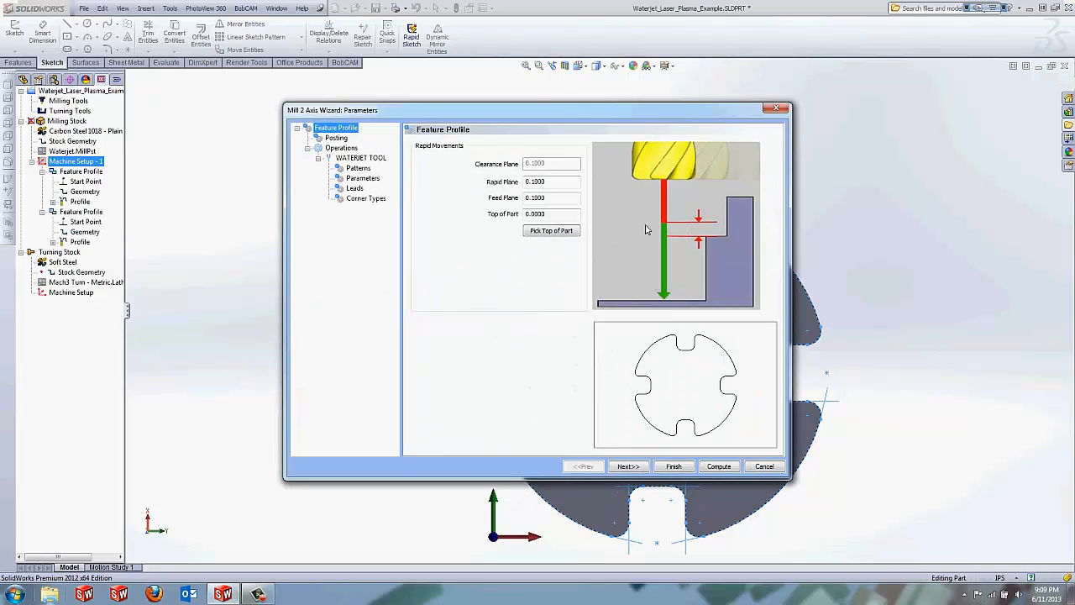
{"action": "mouse_move", "coordinate": [702, 336]}
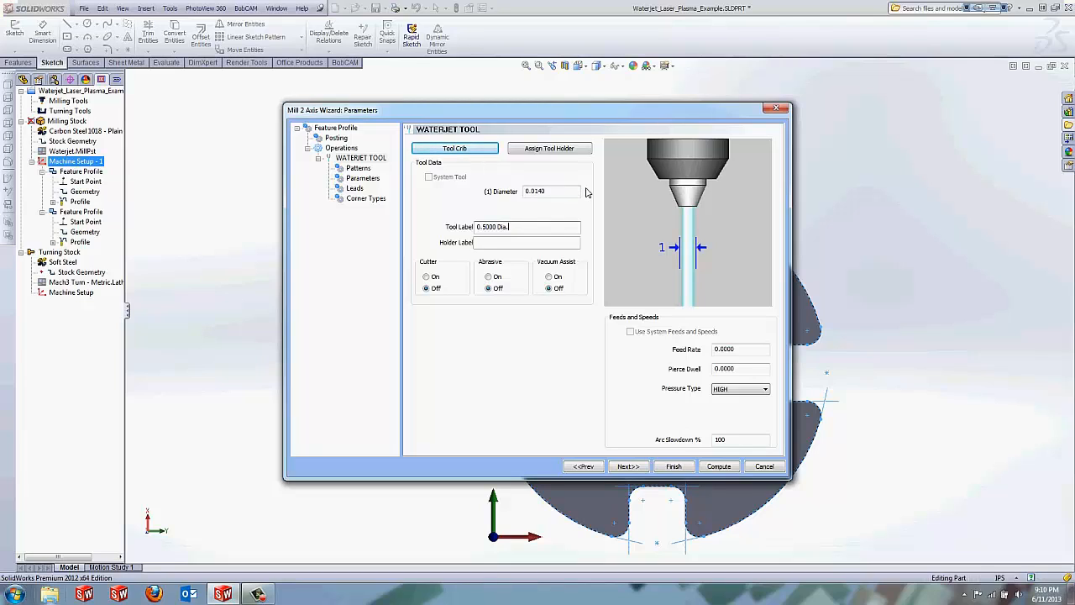
- Show the outer profile operation's waterjet tool page with diameter 0.0140
{"action": "left_click", "coordinate": [740, 370]}
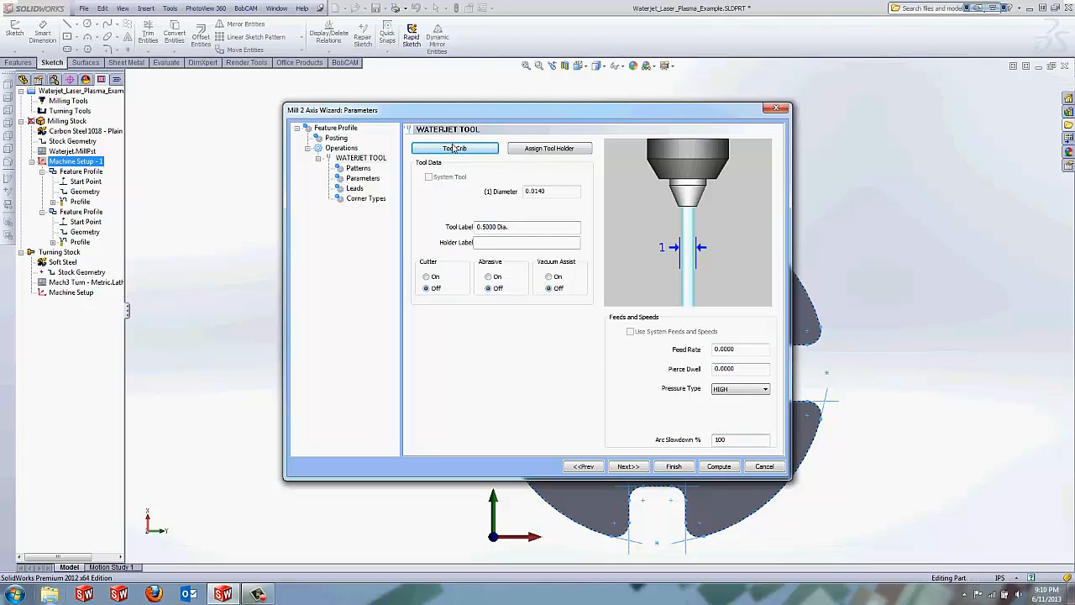
{"action": "left_click", "coordinate": [363, 178]}
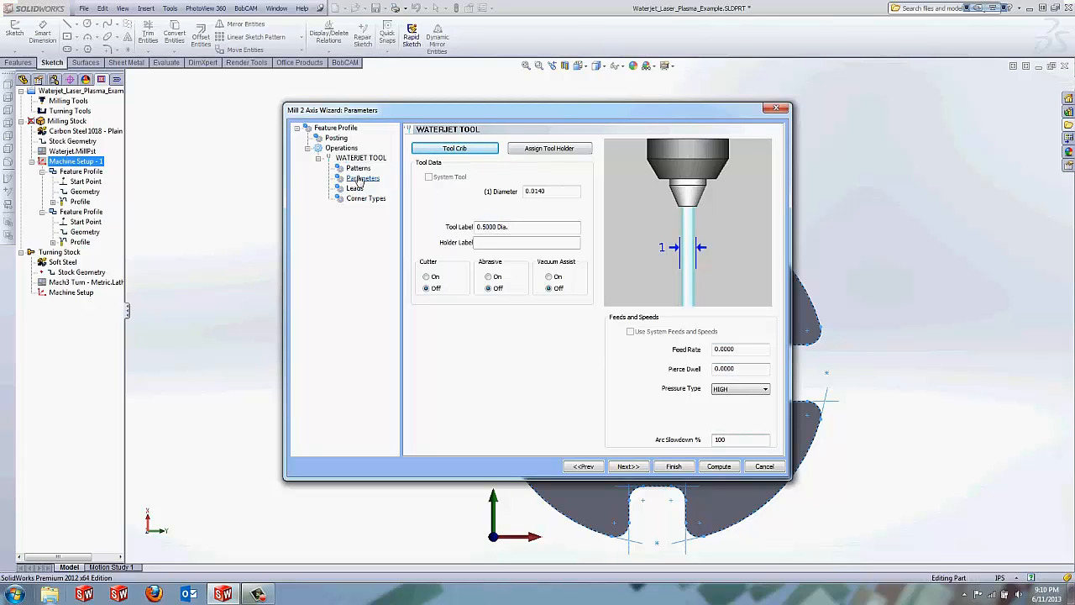
- Review cutter compensation, depth parameters, leads and corner types, then compute the outer profile toolpath
{"action": "left_click", "coordinate": [358, 168]}
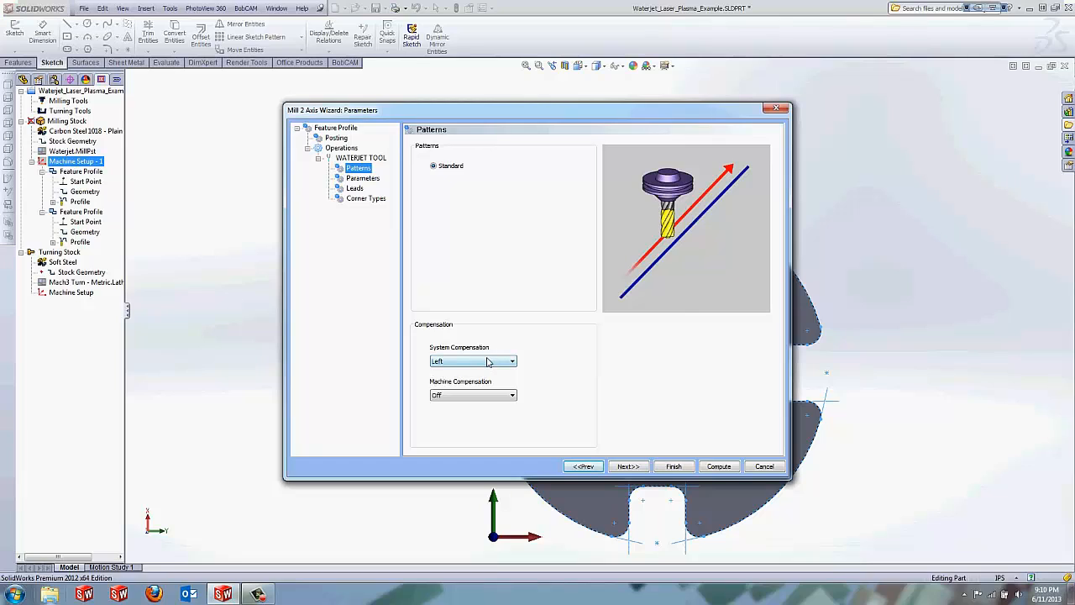
{"action": "left_click", "coordinate": [363, 178]}
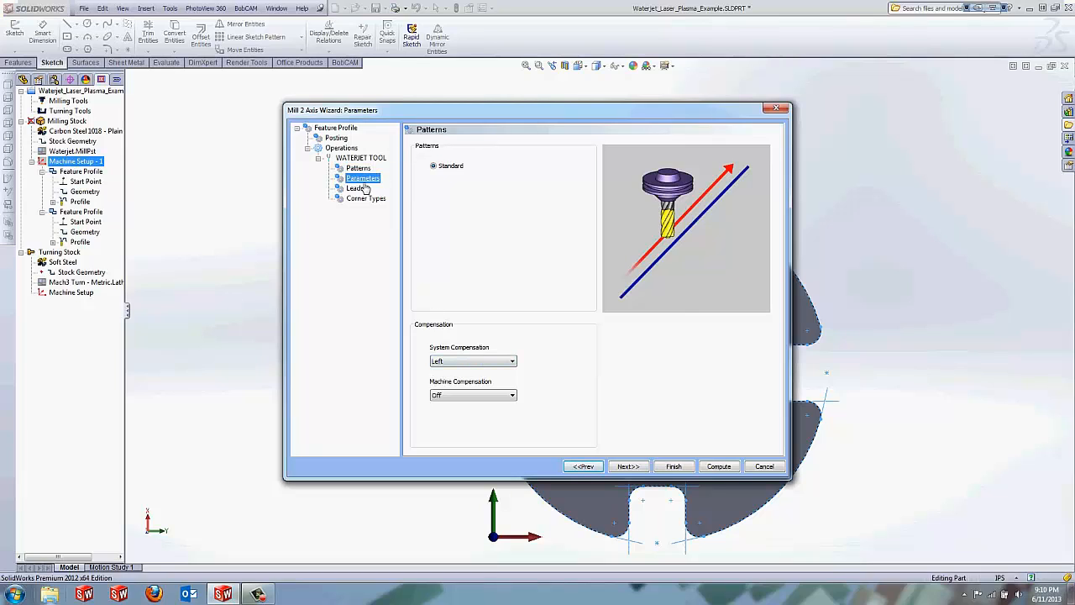
{"action": "left_click", "coordinate": [363, 178]}
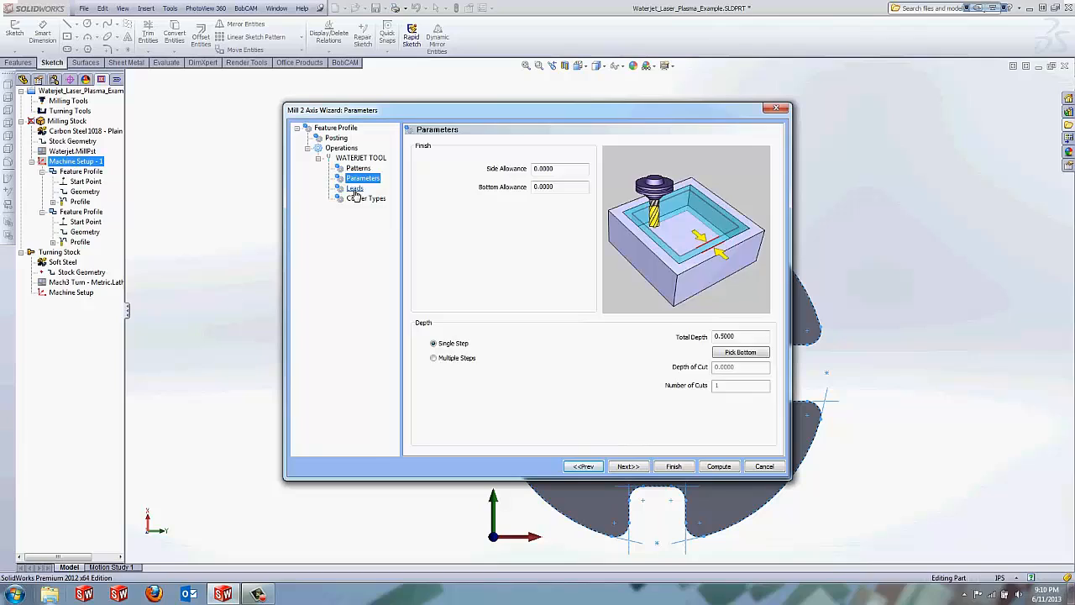
{"action": "left_click", "coordinate": [354, 188]}
{"action": "type", "text": ".1"}
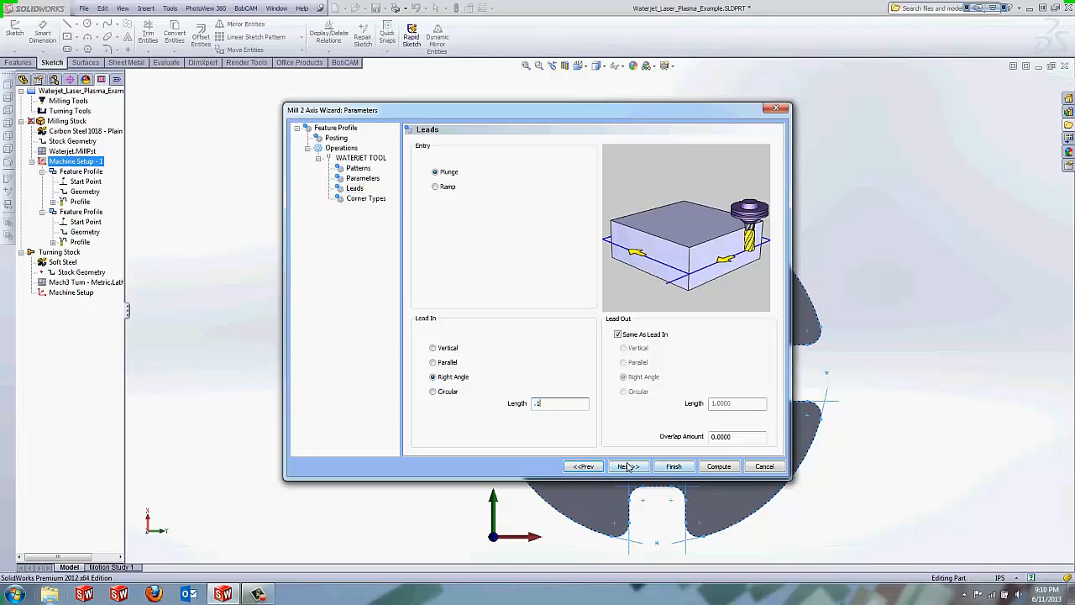
{"action": "left_click", "coordinate": [628, 467]}
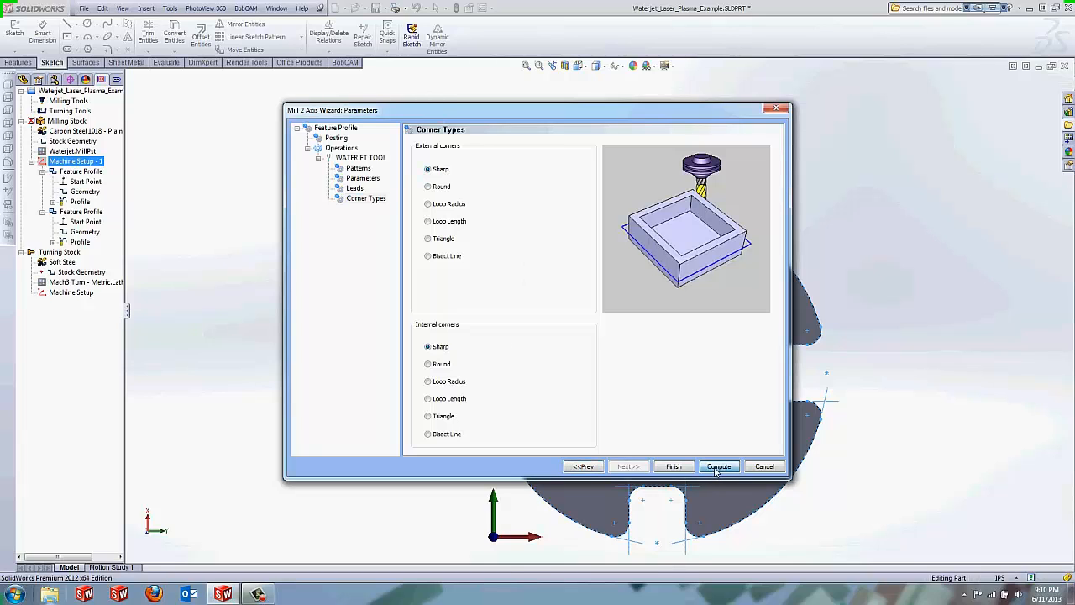
{"action": "left_click", "coordinate": [762, 467]}
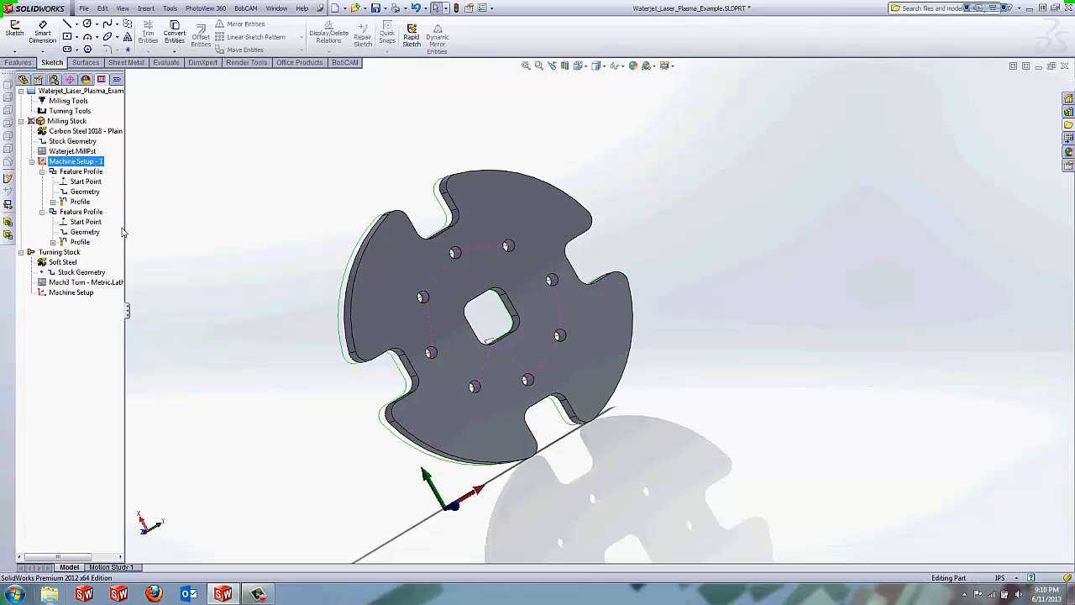
- Modify the outer Feature Profile's start point to a new spot on the lobe's curved edge
{"action": "right_click", "coordinate": [84, 221]}
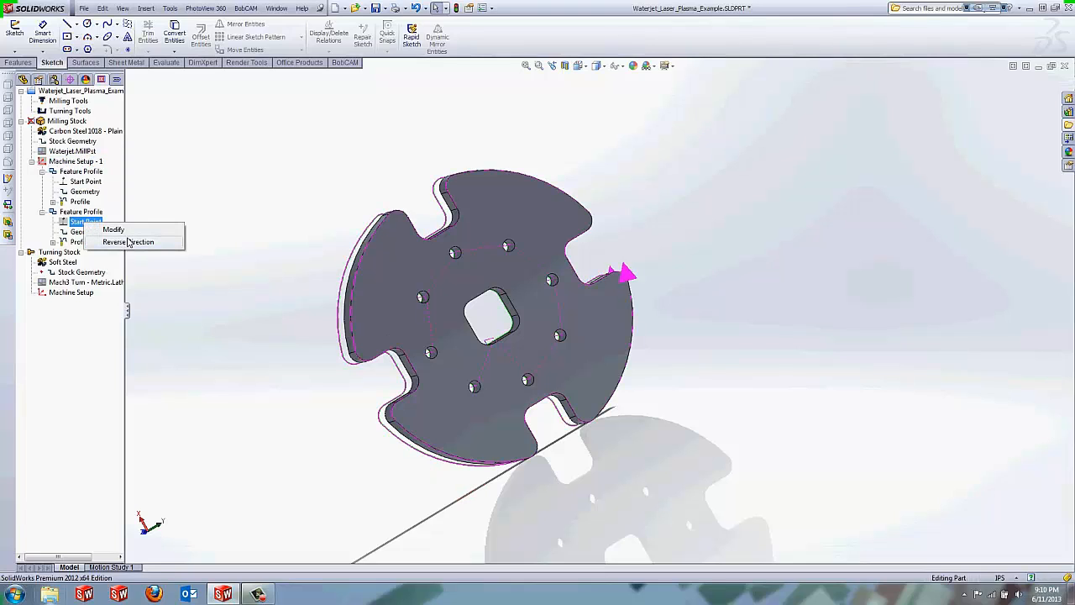
{"action": "right_click", "coordinate": [81, 242]}
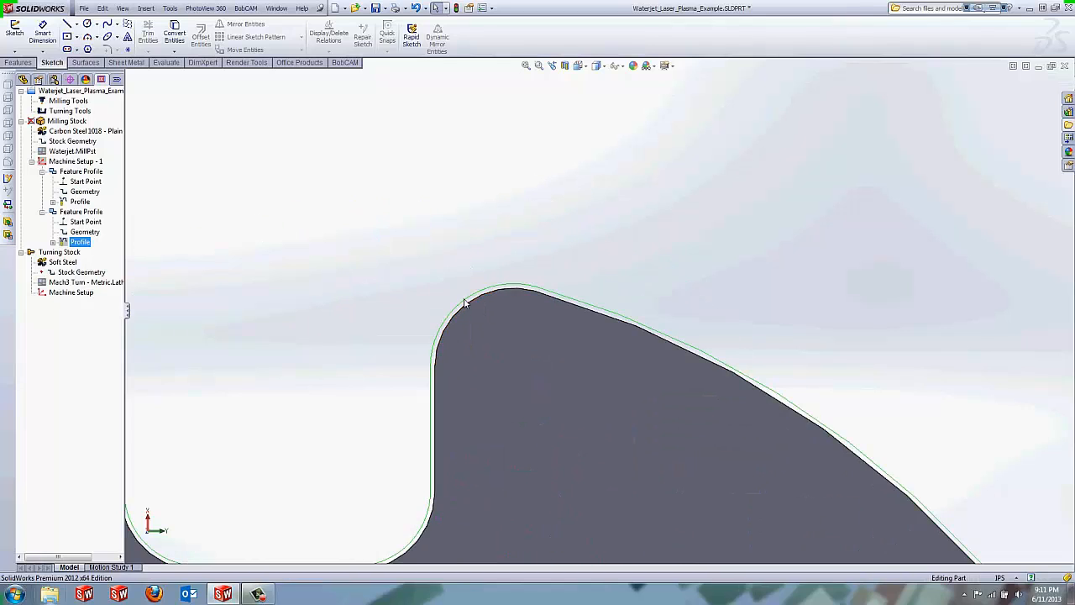
{"action": "mouse_move", "coordinate": [423, 314]}
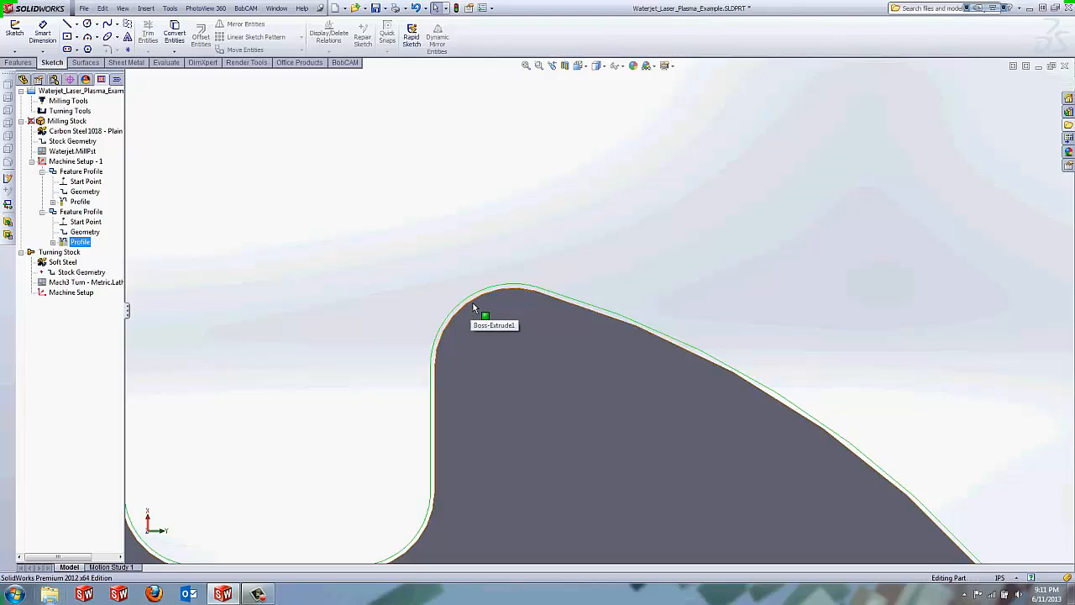
{"action": "mouse_move", "coordinate": [489, 212]}
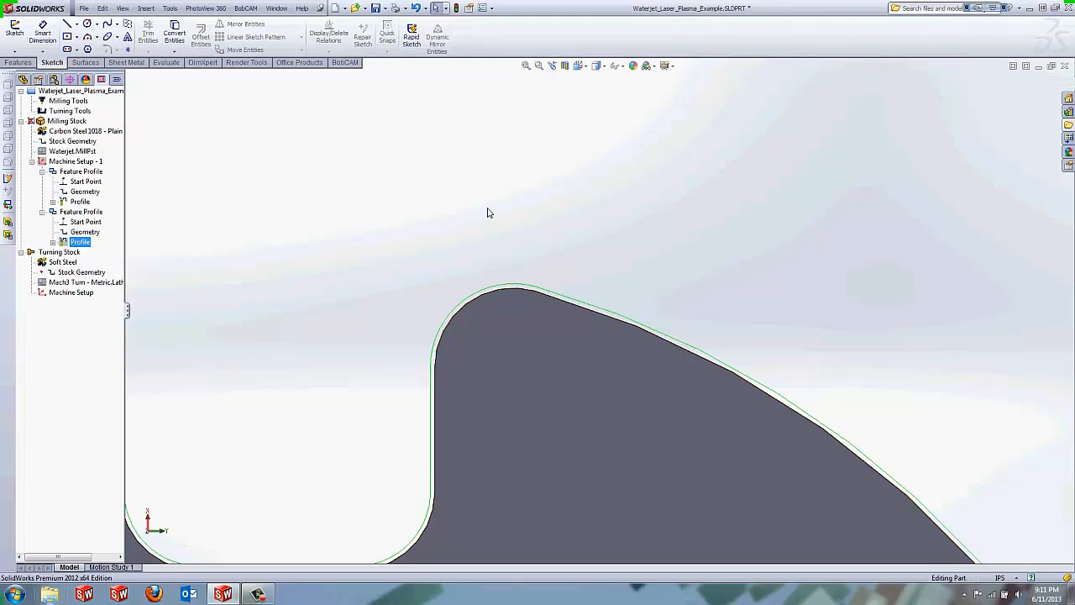
- Post the milling job's waterjet toolpaths to an NC G-code program listing
{"action": "left_click", "coordinate": [67, 101]}
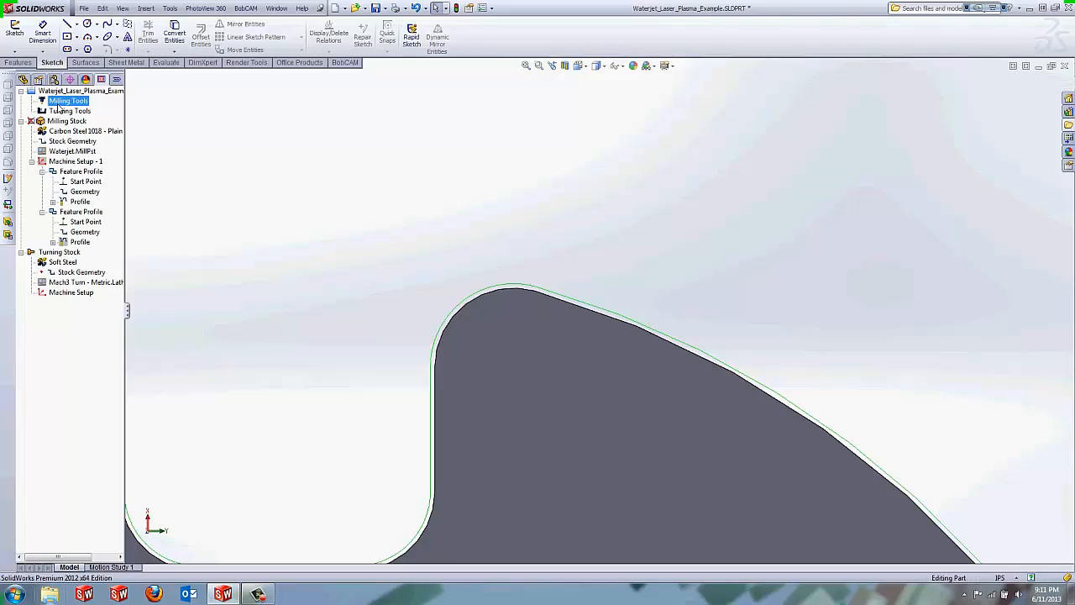
{"action": "left_click", "coordinate": [71, 111]}
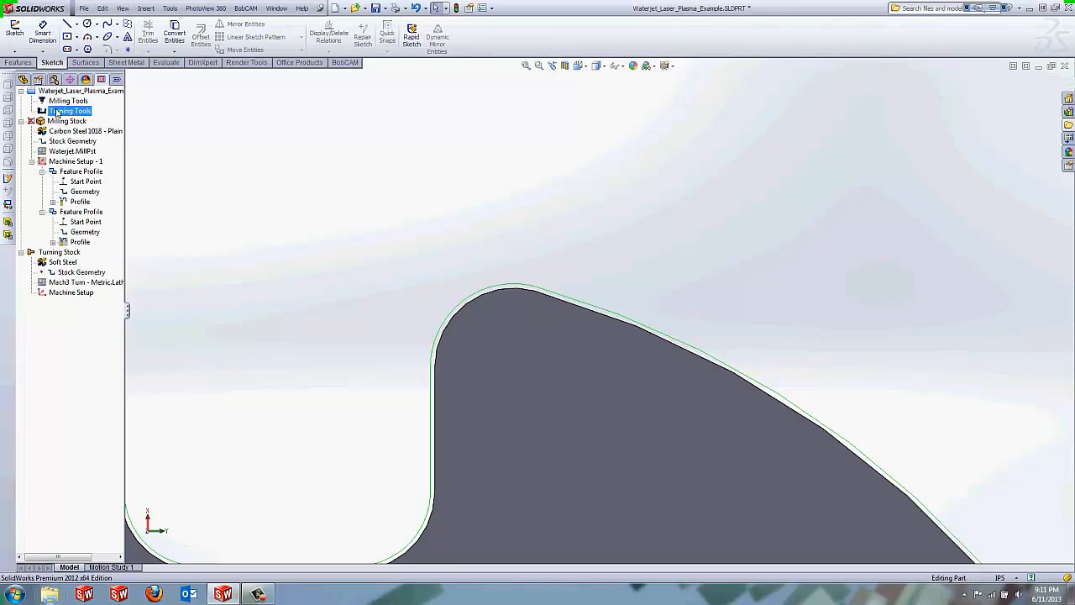
{"action": "right_click", "coordinate": [67, 101]}
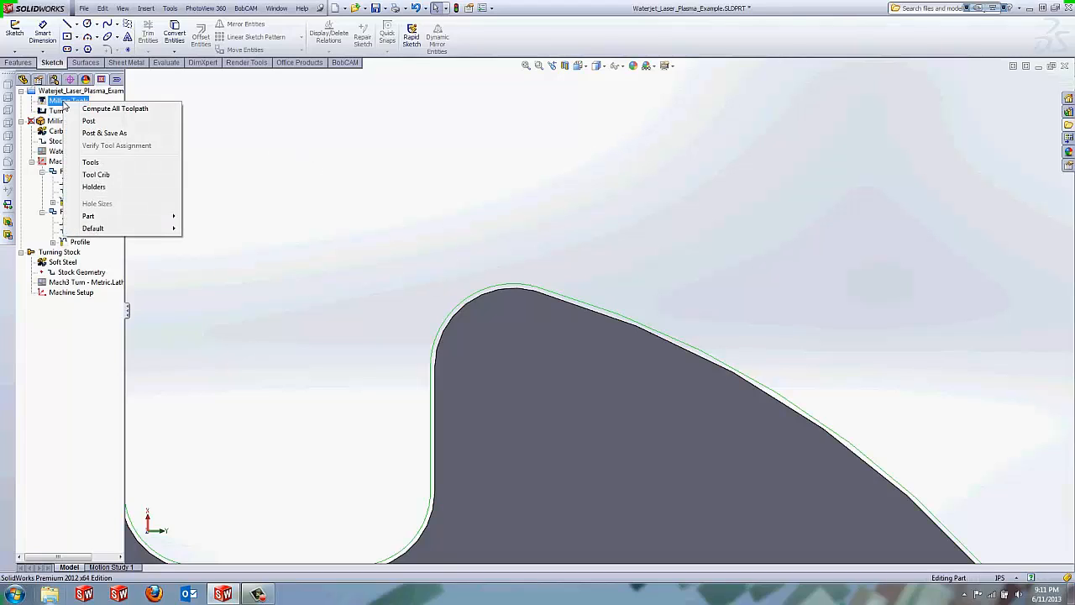
{"action": "left_click", "coordinate": [87, 121]}
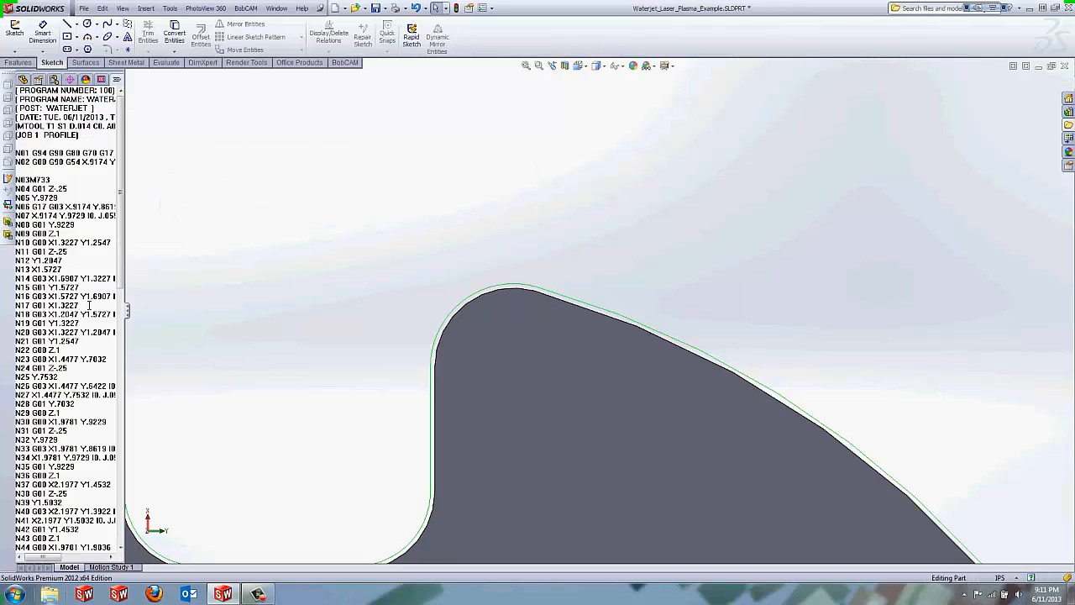